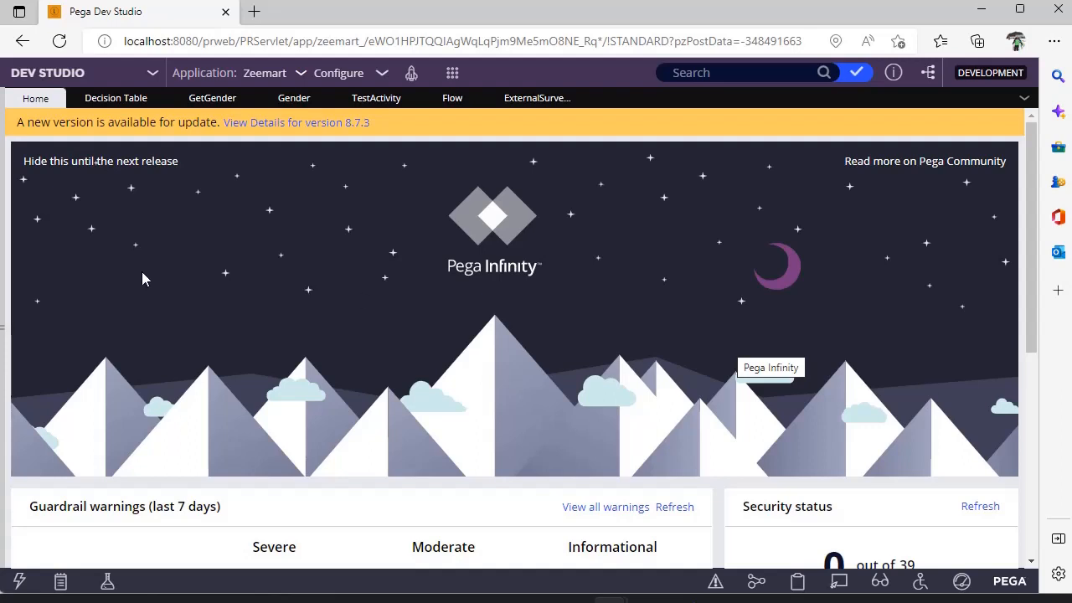
Show the Decision rule types in the Records explorer
left_click(32, 344)
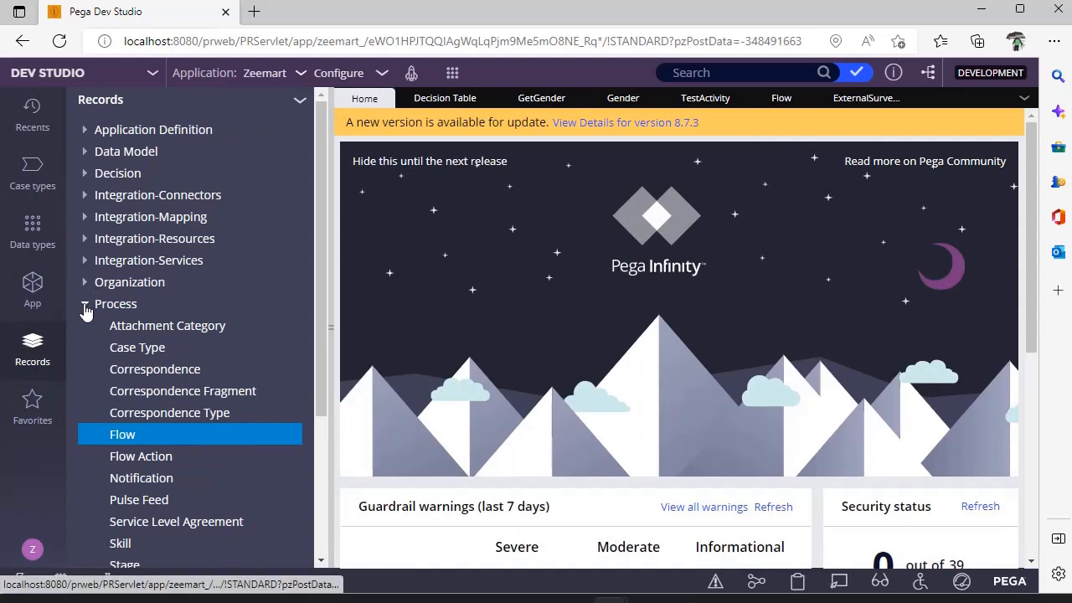
left_click(117, 173)
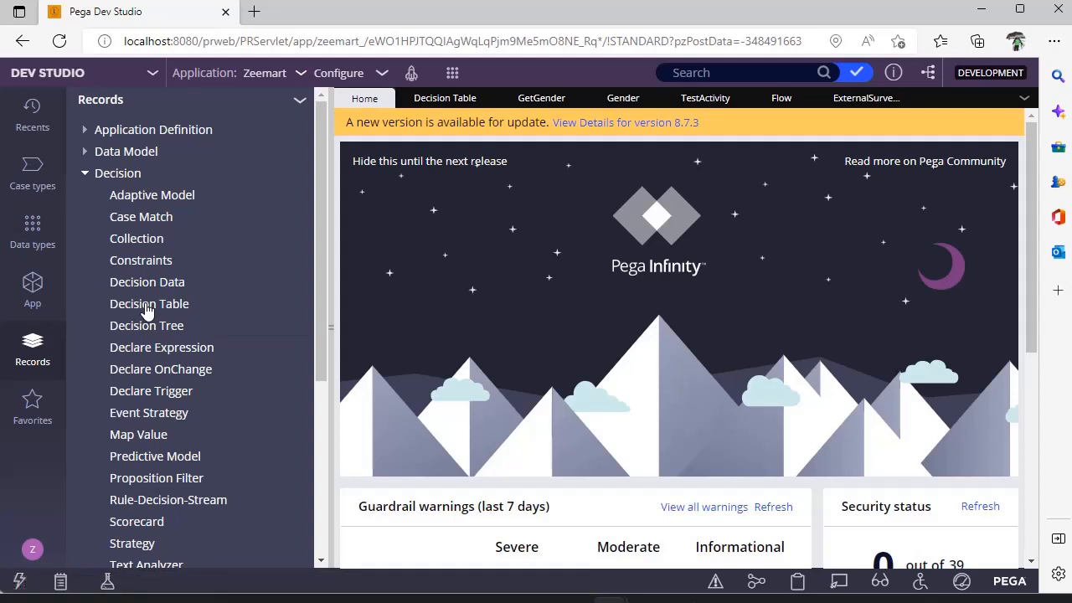
mouse_move(149, 303)
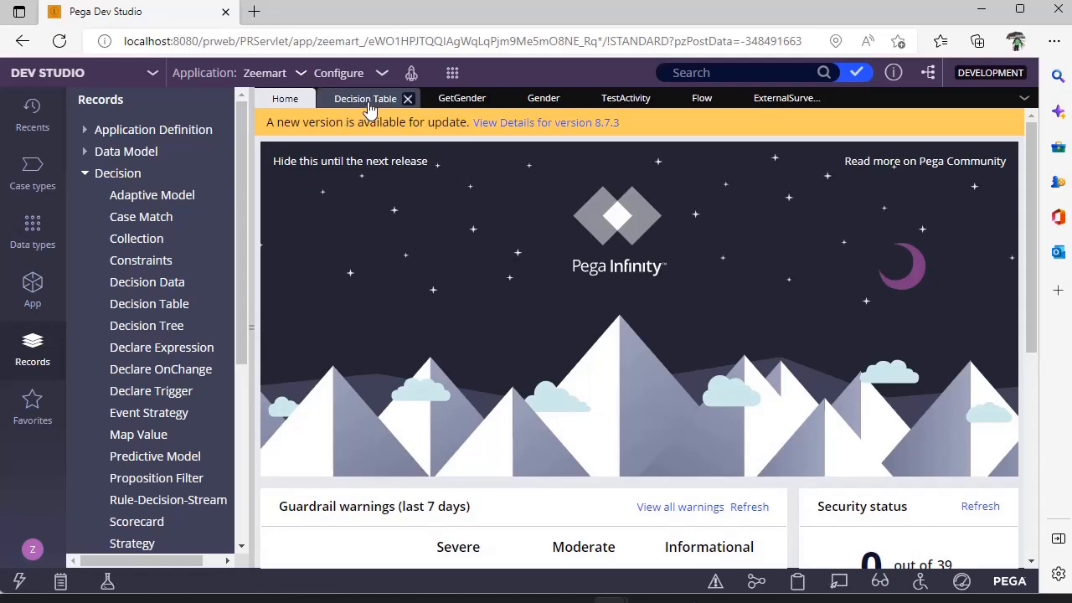
Open the GetGender decision table and review its Table, Parameters and History details
left_click(365, 97)
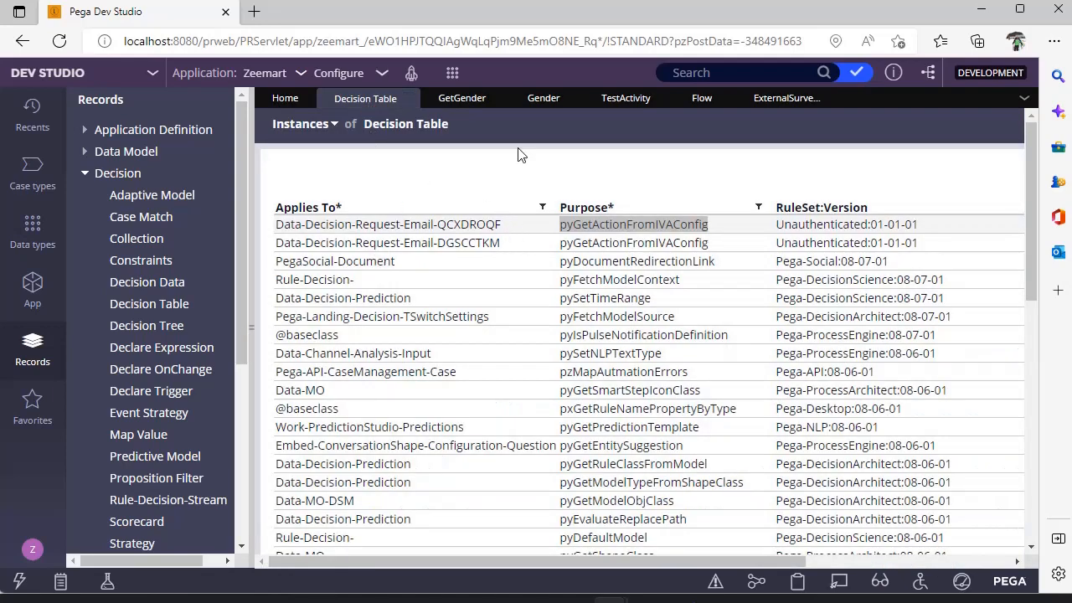
left_click(462, 98)
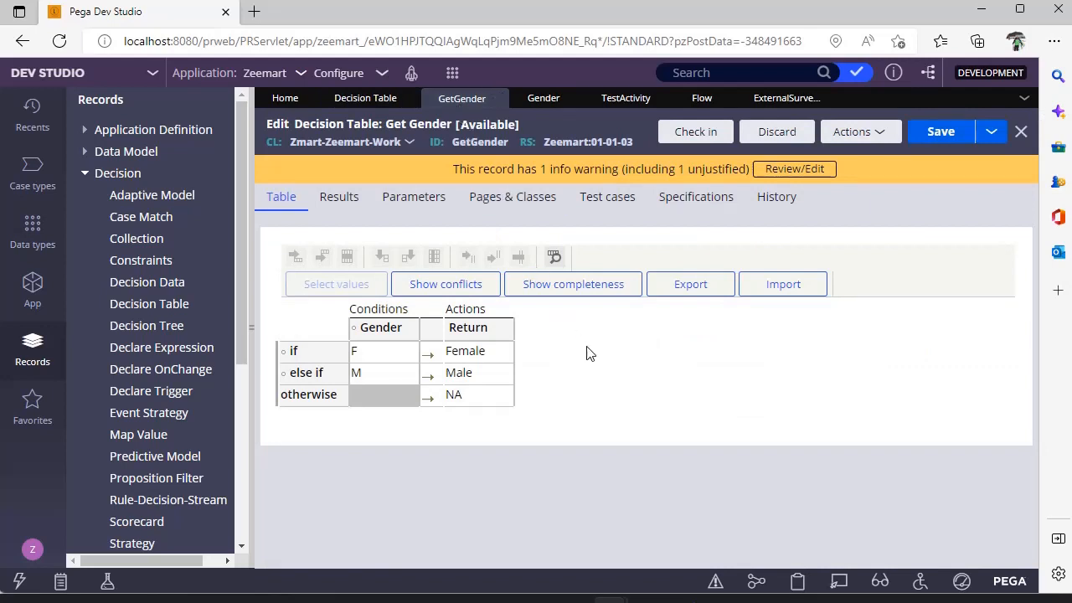
mouse_move(490, 187)
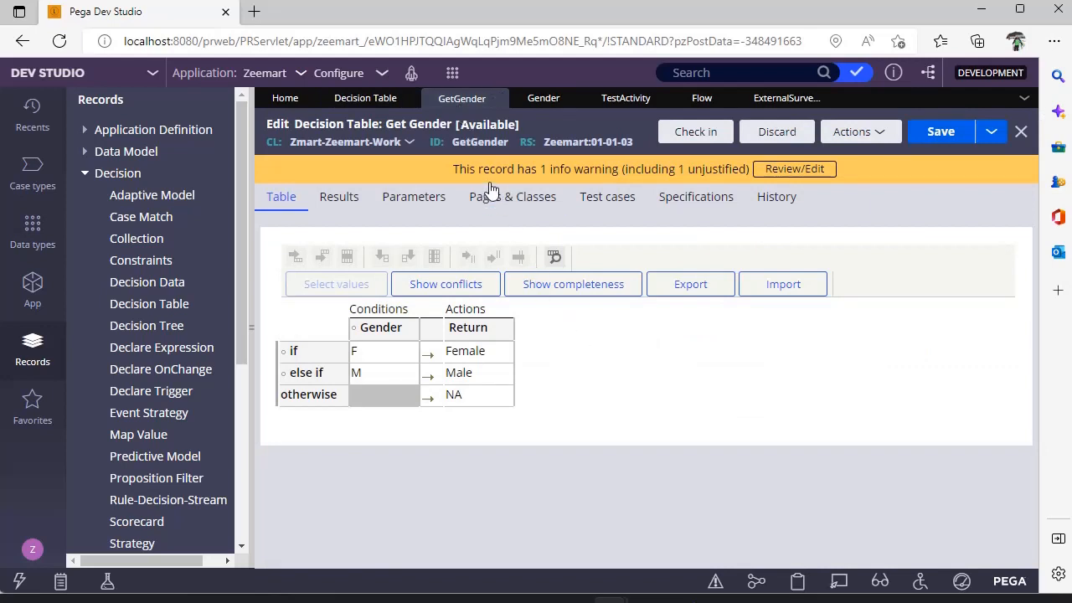
mouse_move(409, 358)
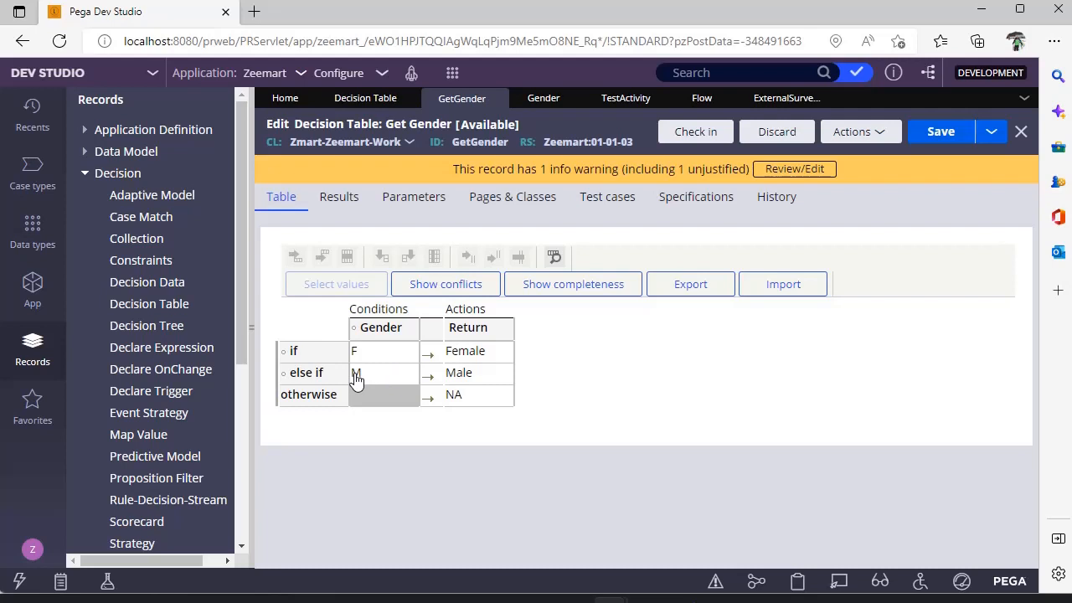
left_click(356, 371)
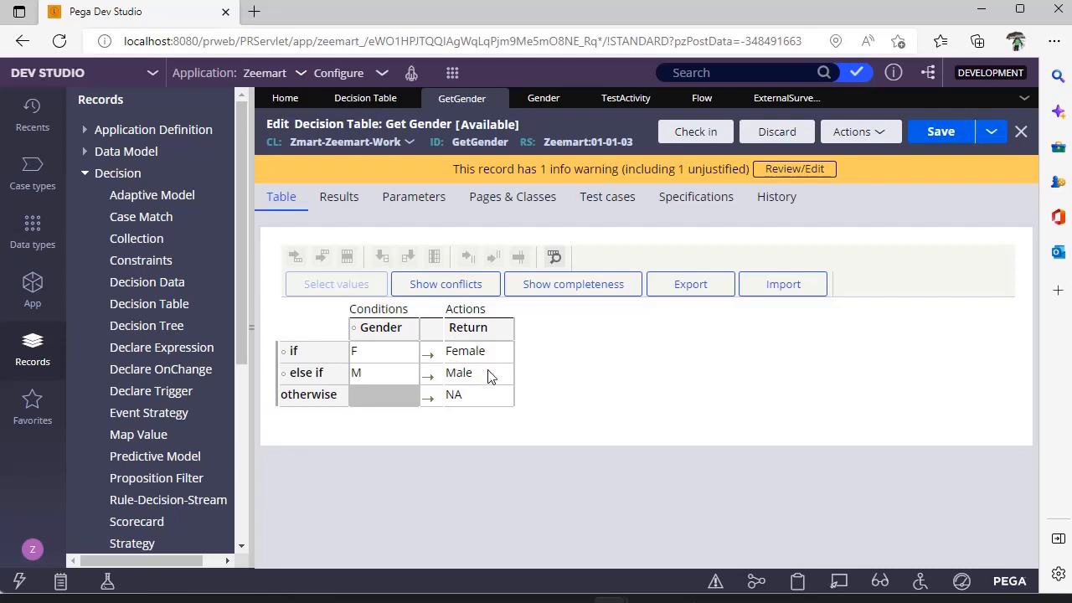
mouse_move(610, 400)
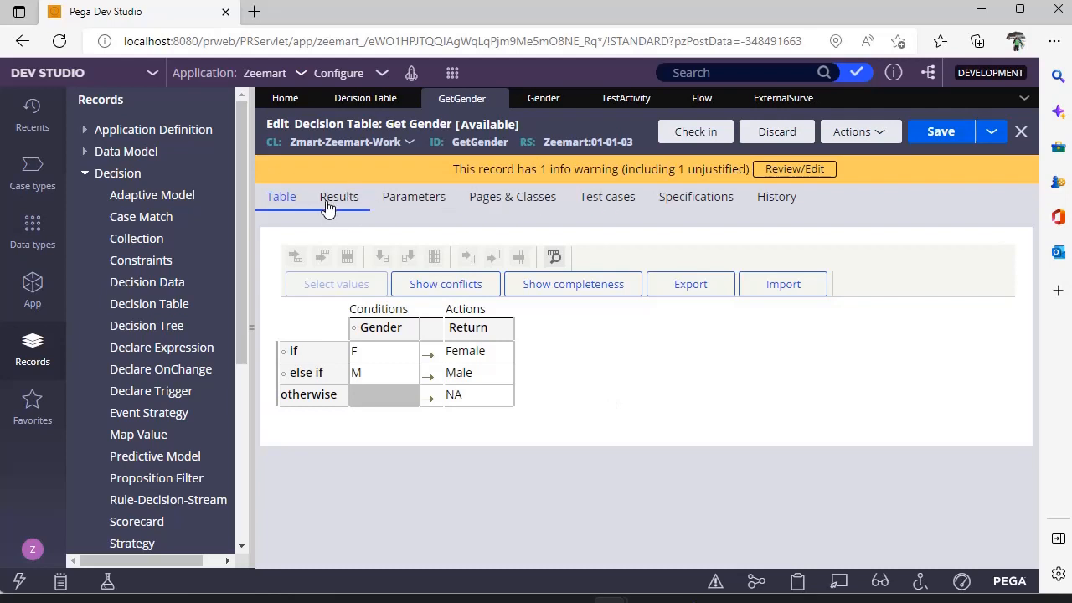
left_click(412, 196)
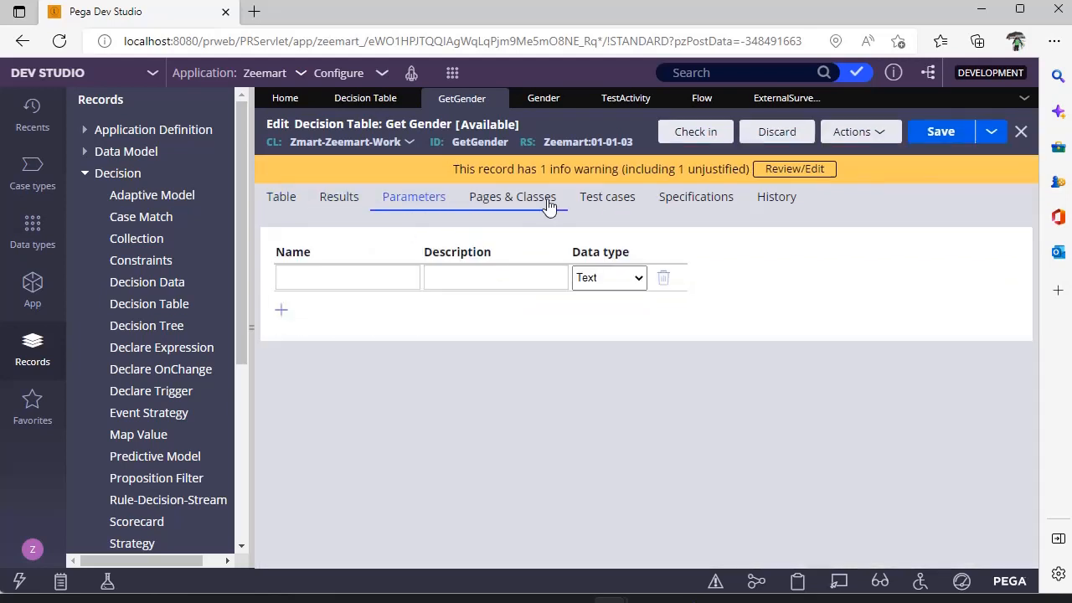
left_click(695, 196)
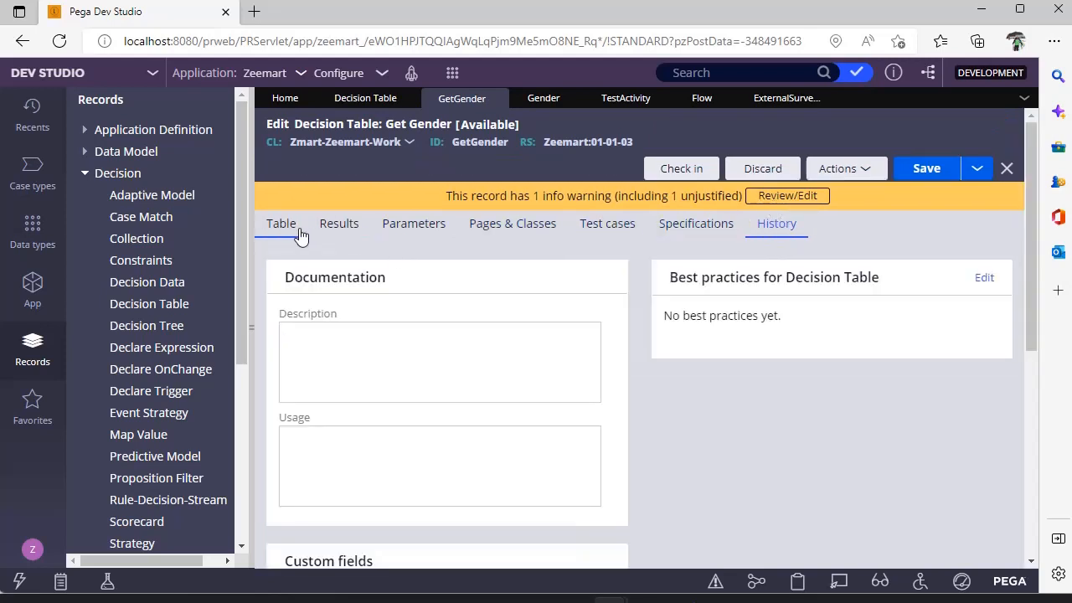
Return to the GetGender grid mapping F to Female, M to Male, otherwise NA
left_click(282, 223)
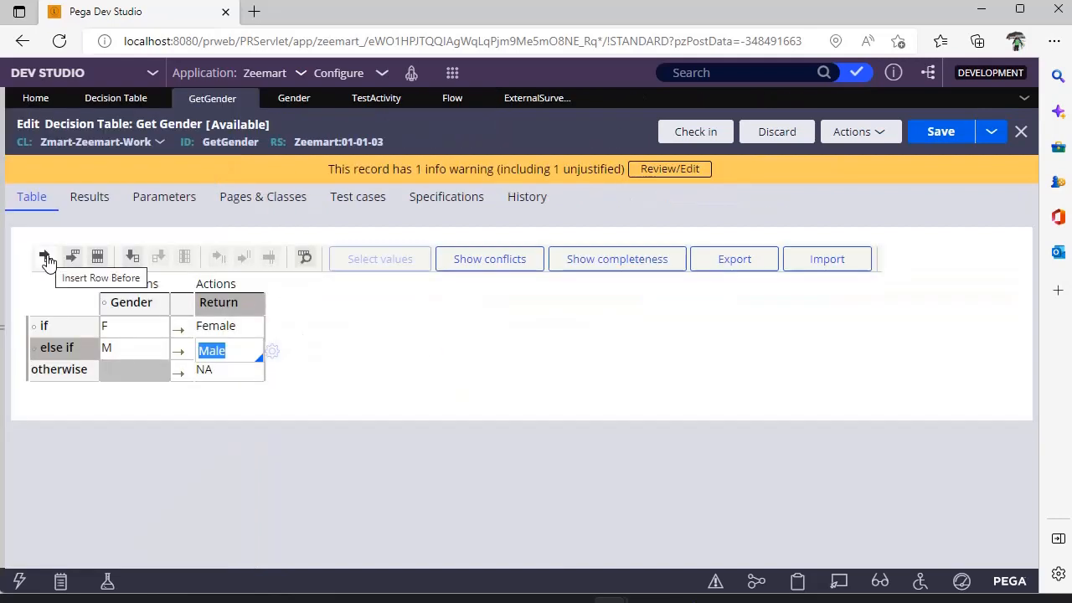
mouse_move(72, 256)
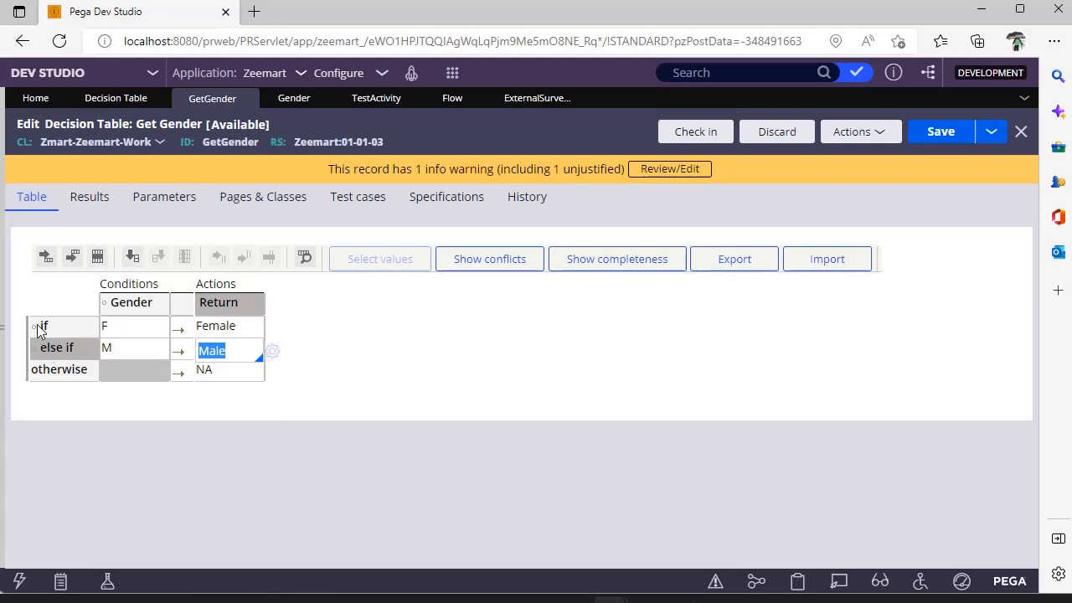
mouse_move(126, 341)
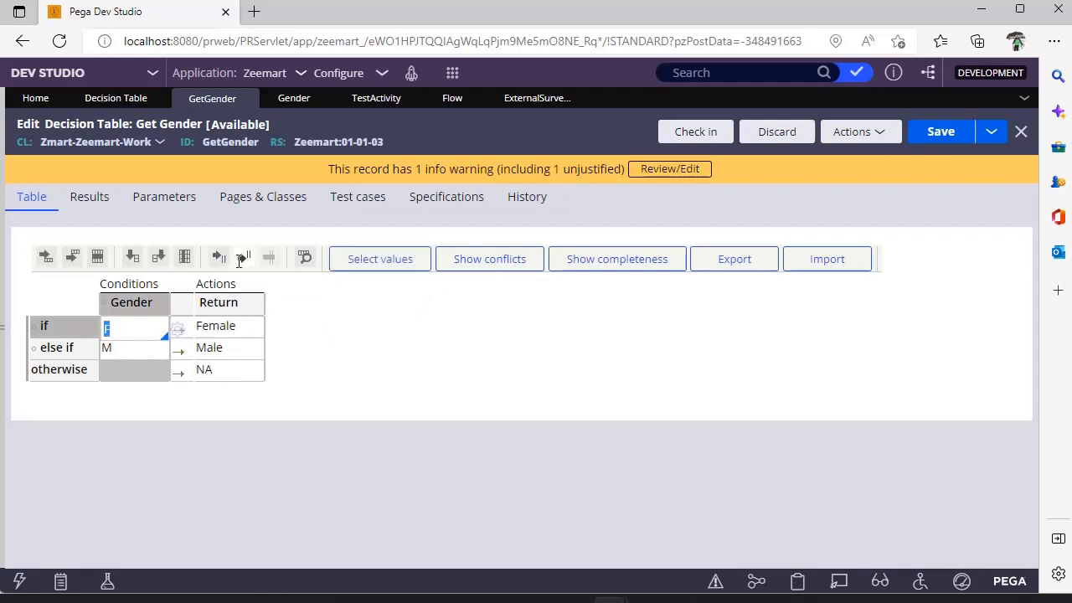
mouse_move(244, 258)
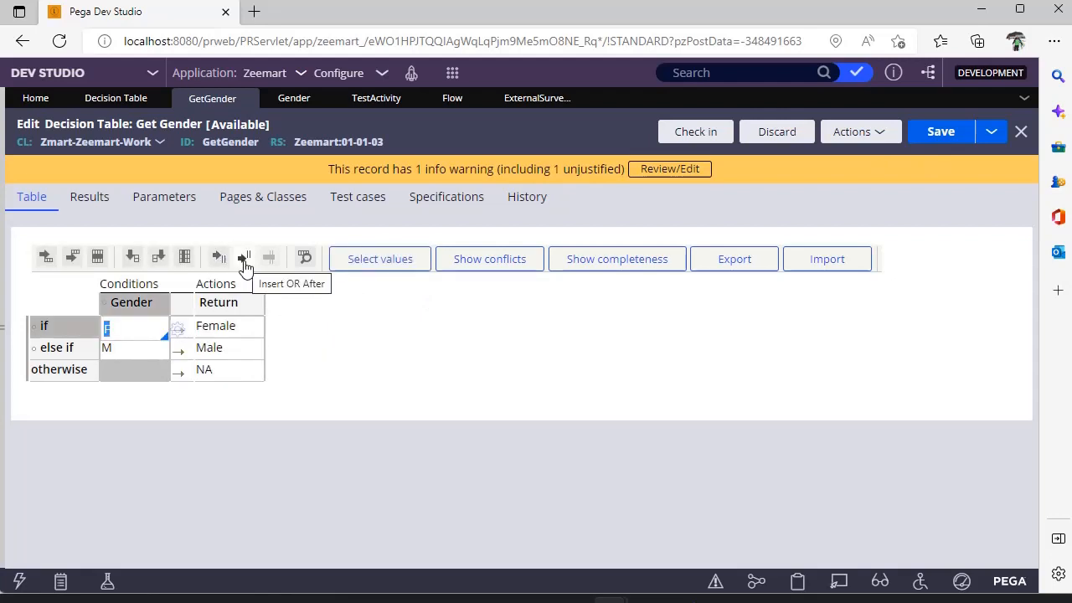
mouse_move(305, 258)
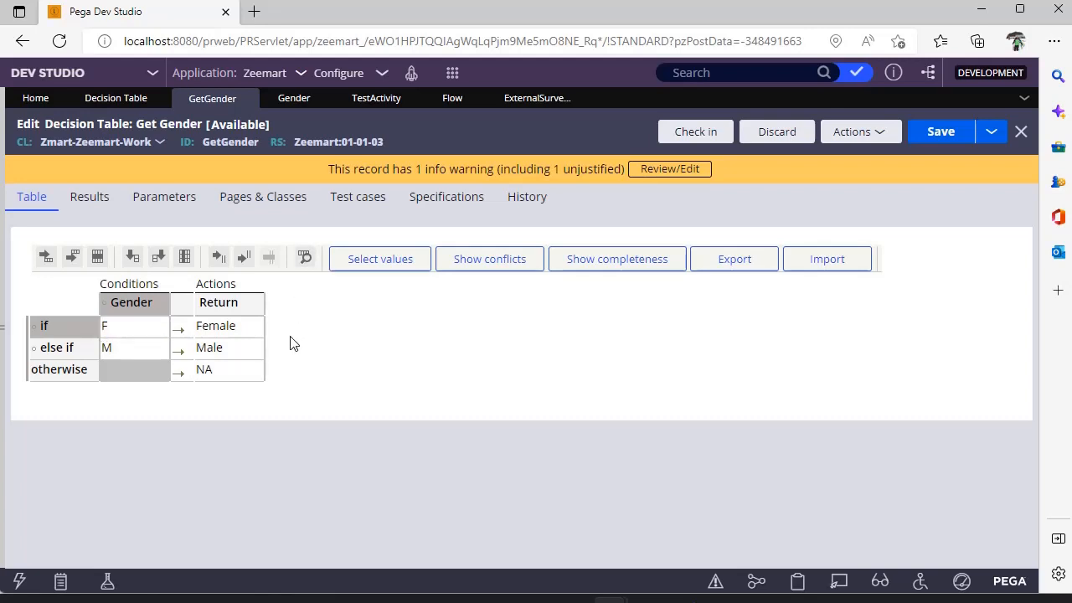
mouse_move(130, 302)
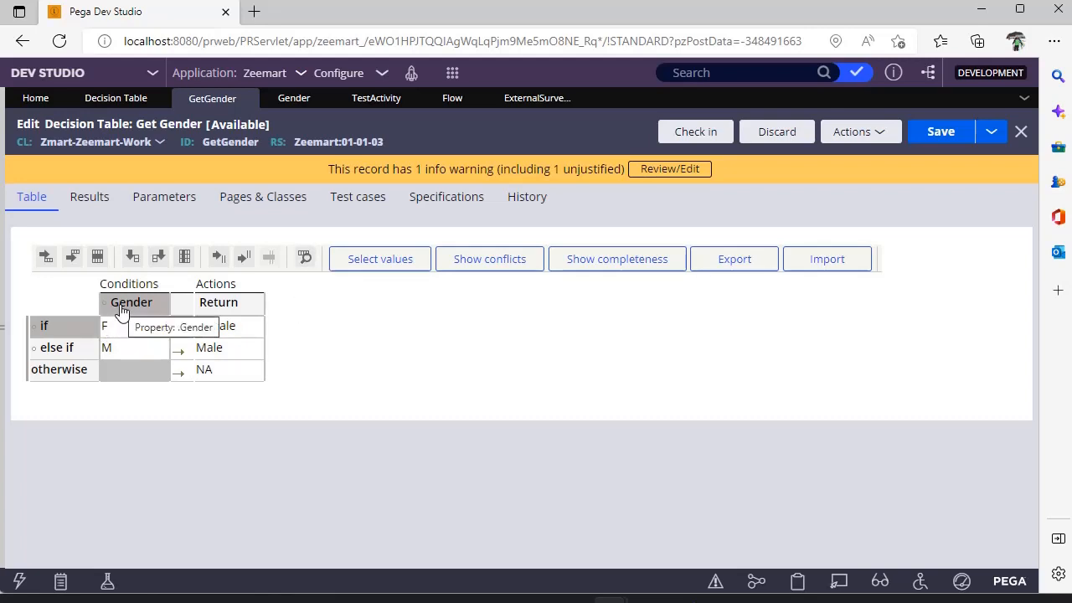
mouse_move(120, 345)
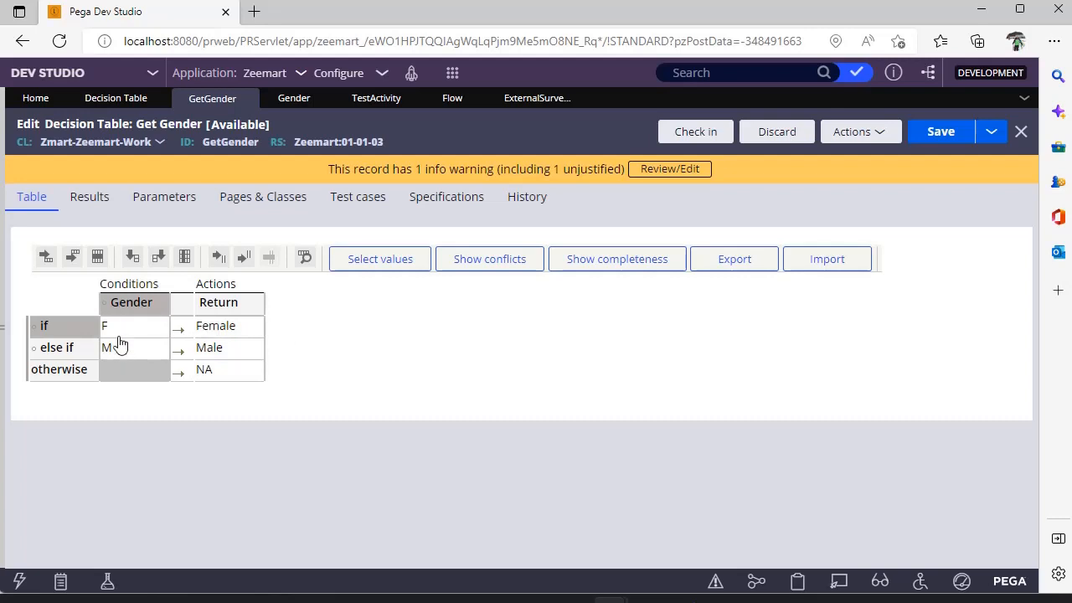
Review the Gender column's label, comparison operators and range option, leaving range off
left_click(131, 301)
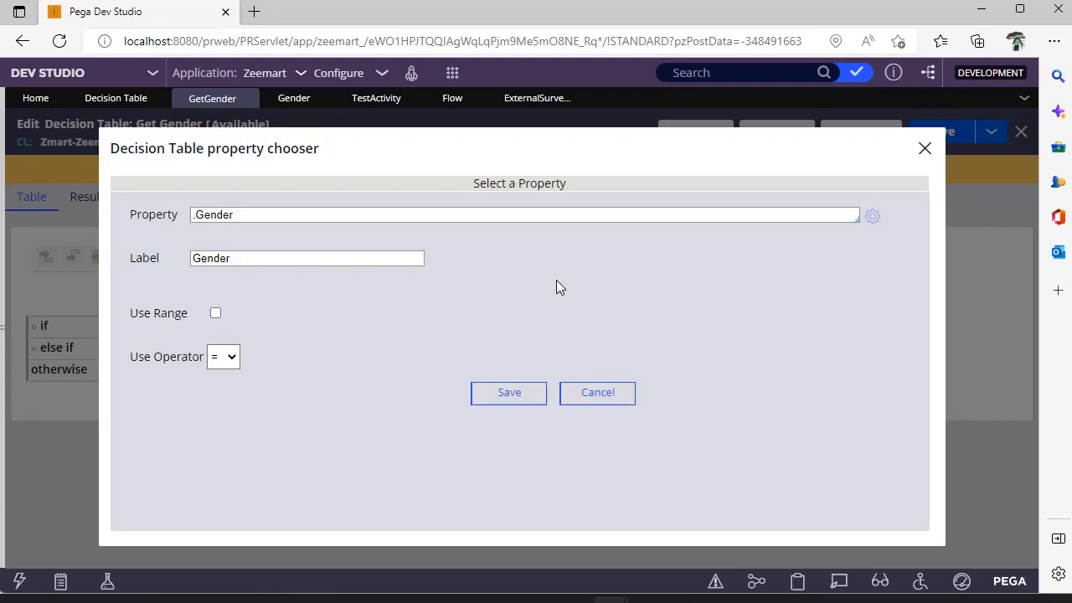
mouse_move(479, 283)
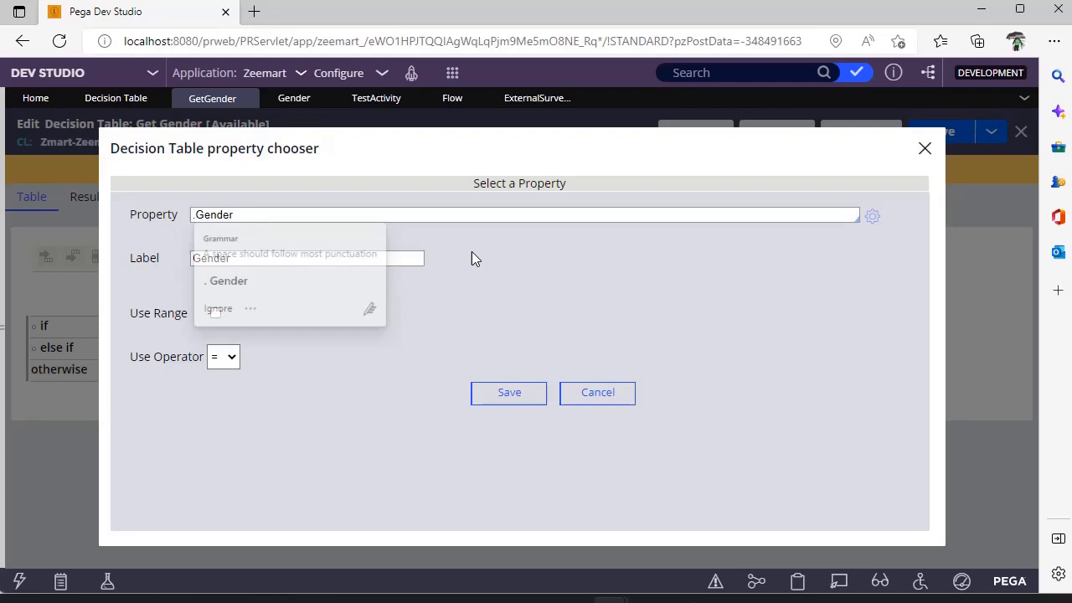
left_click(304, 258)
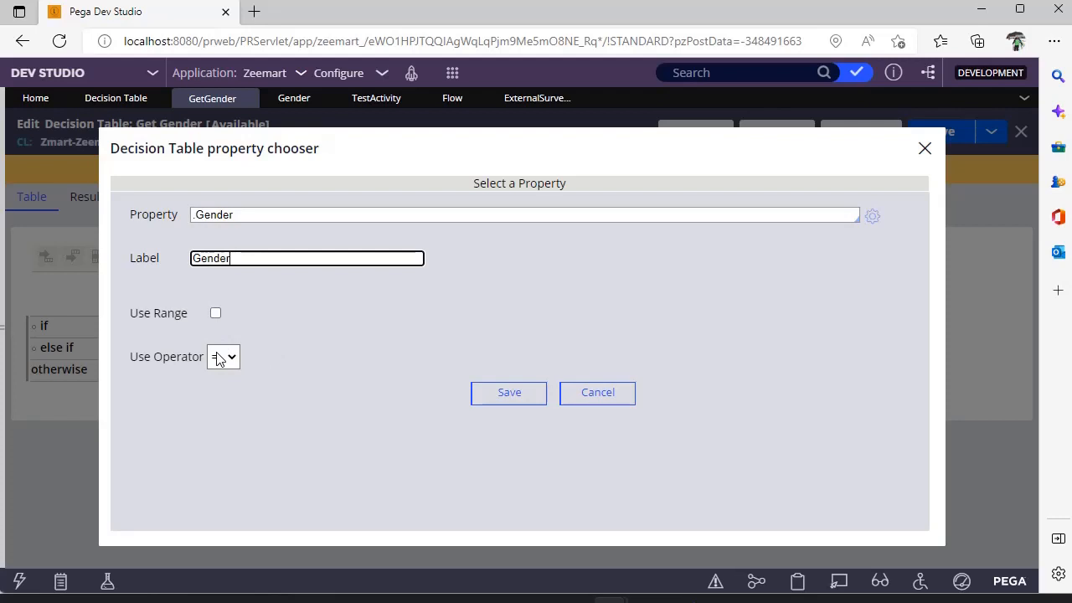
left_click(223, 355)
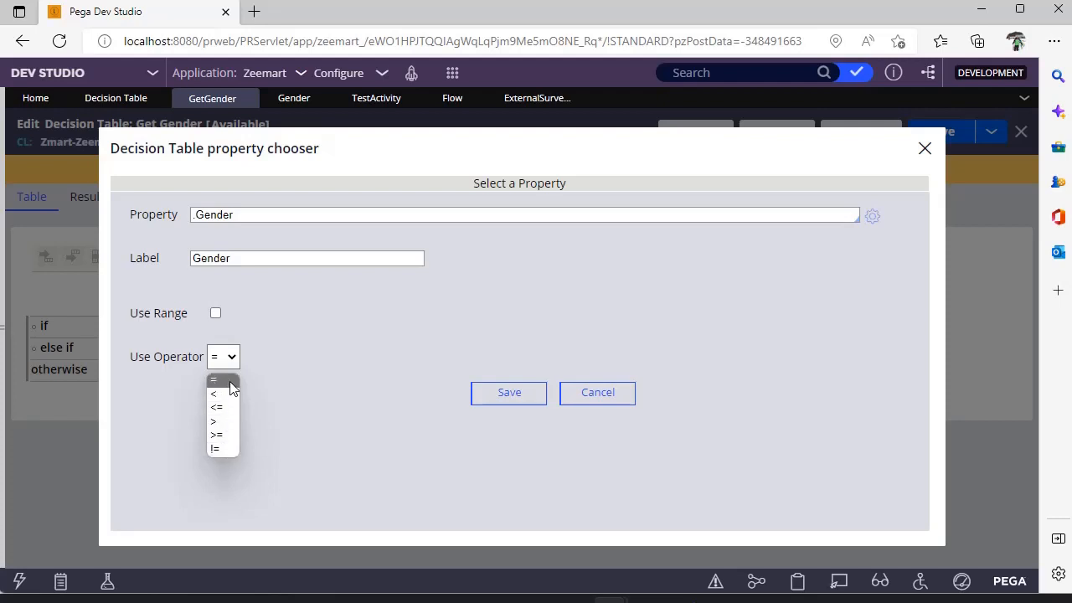
mouse_move(233, 436)
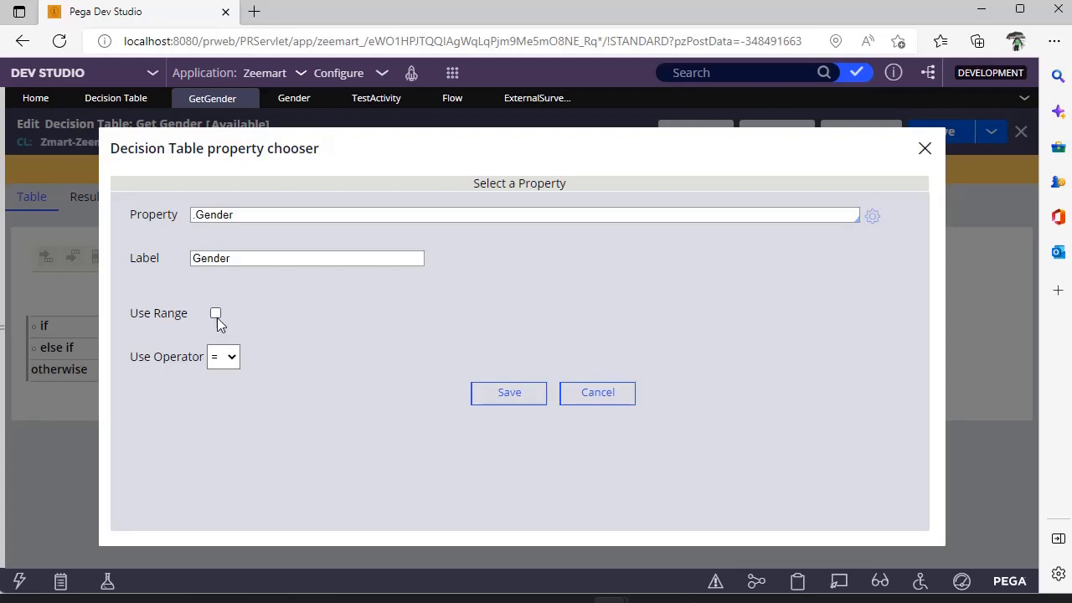
left_click(204, 313)
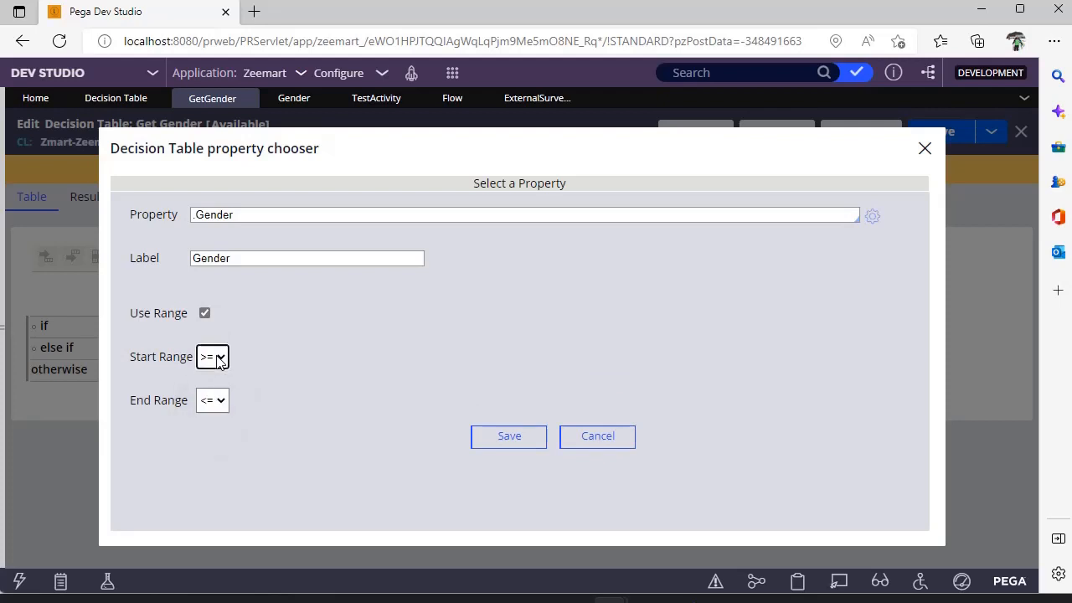
mouse_move(211, 398)
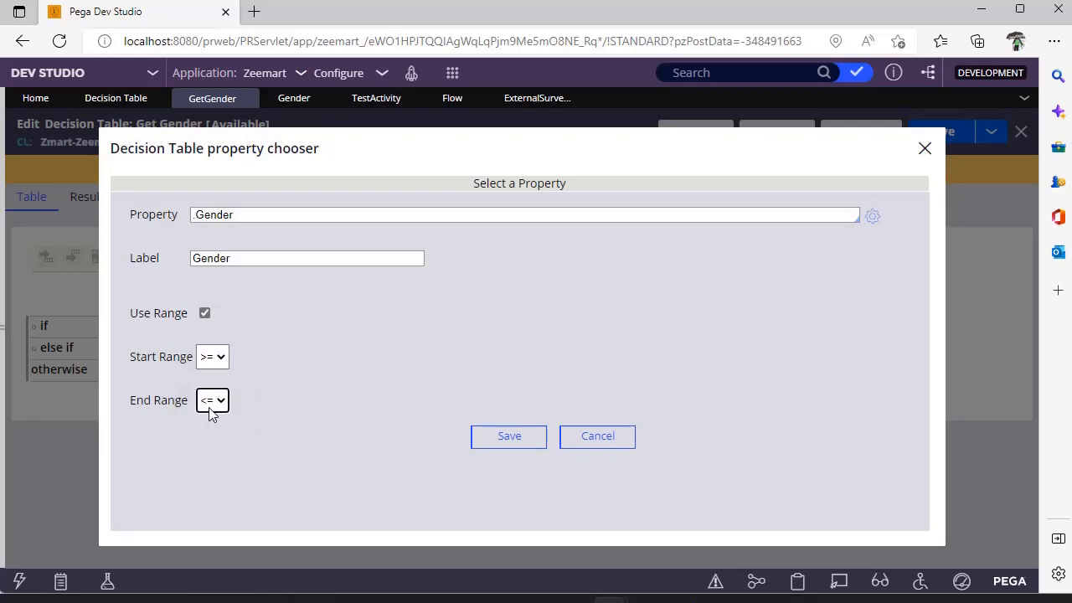
left_click(204, 313)
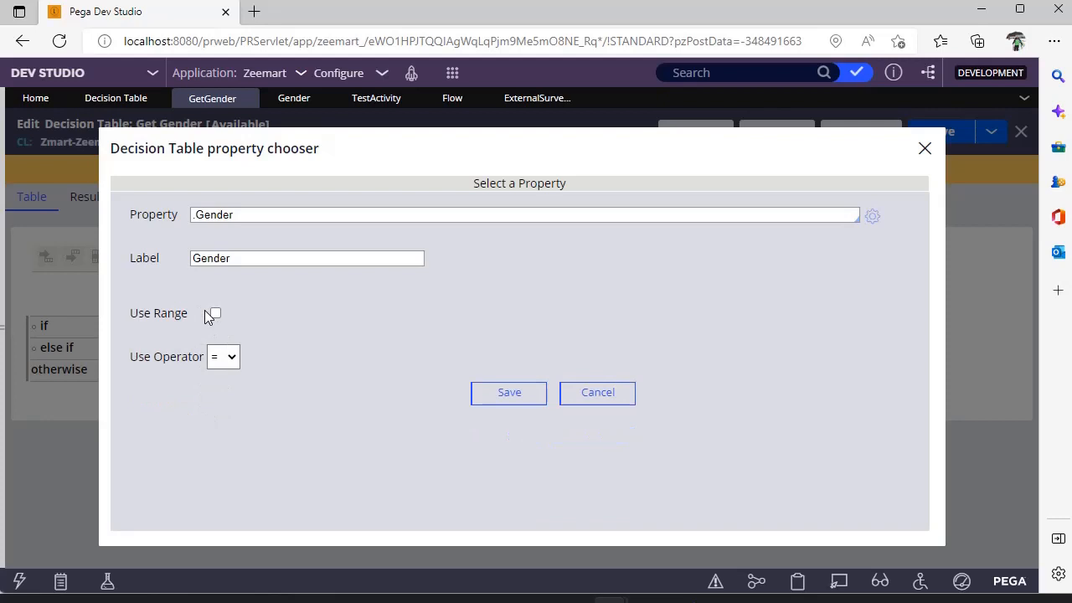
mouse_move(492, 383)
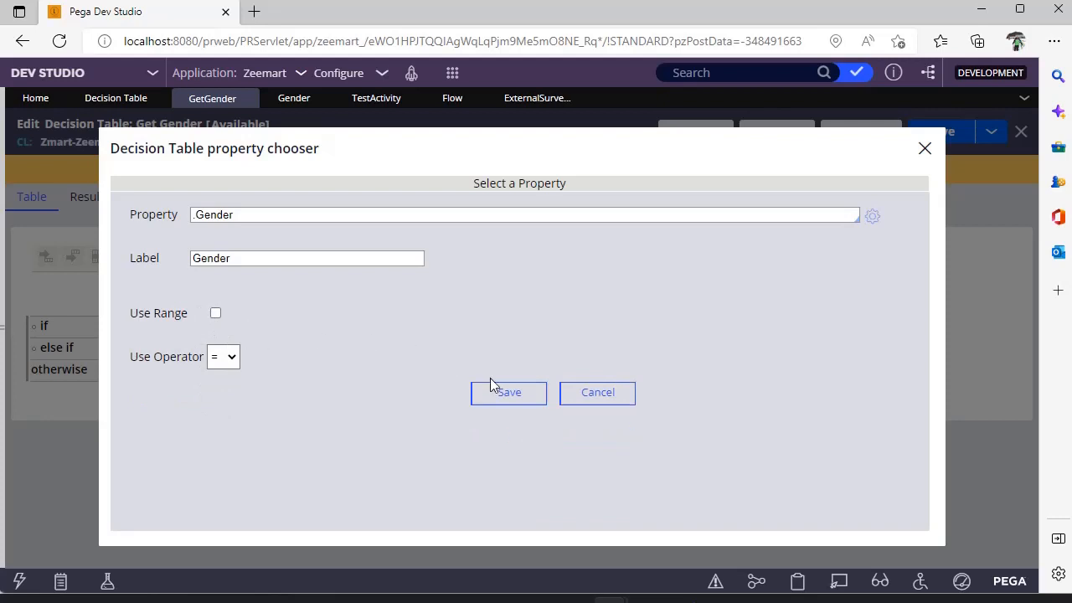
mouse_move(888, 224)
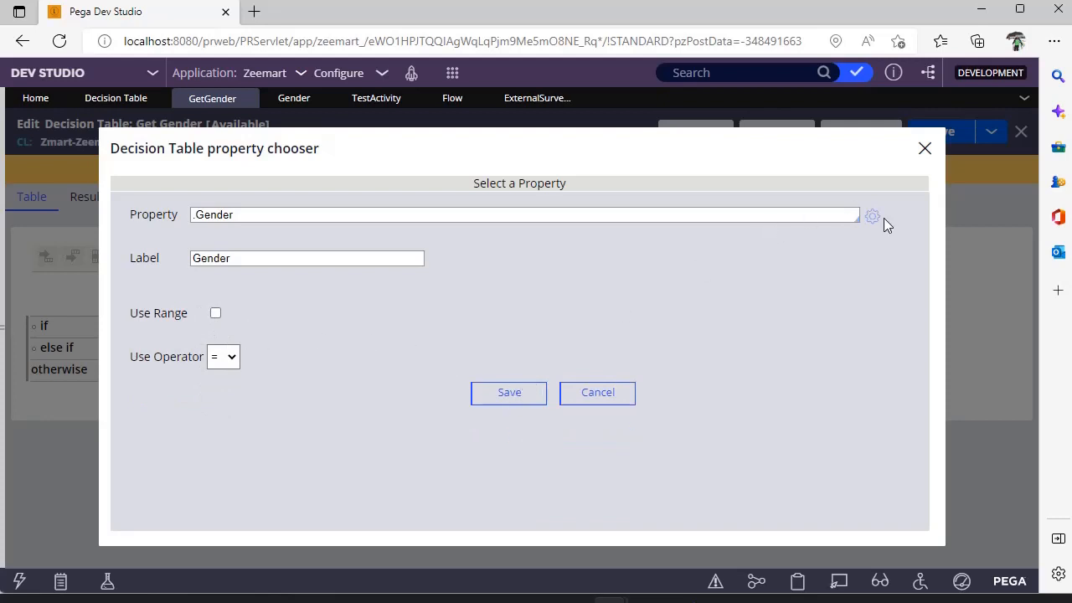
Search the expression builder for a 'su' substring function, then cancel without changes
left_click(871, 216)
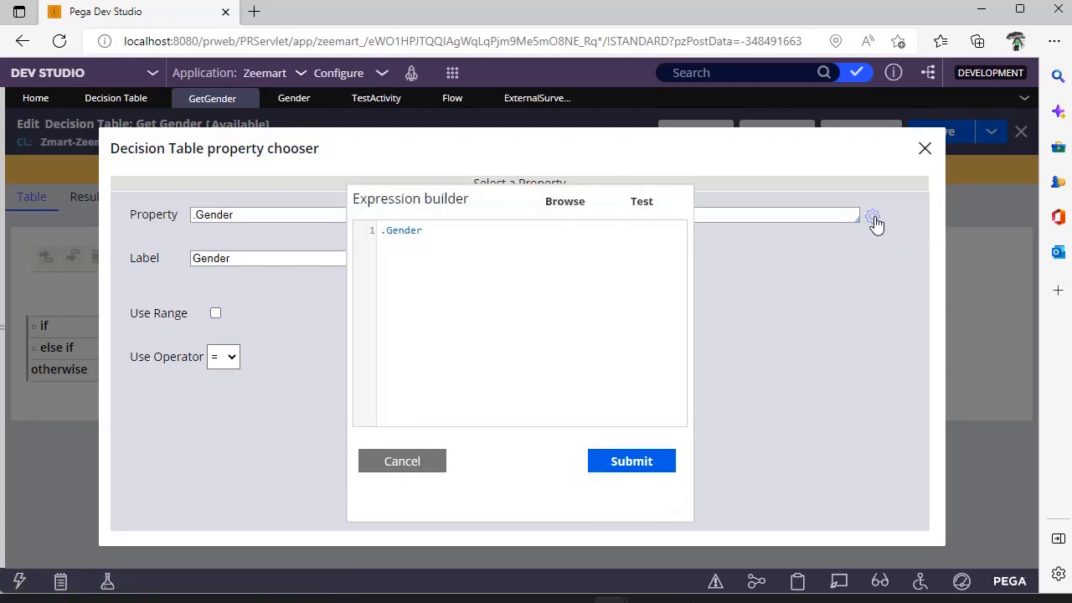
left_click(565, 201)
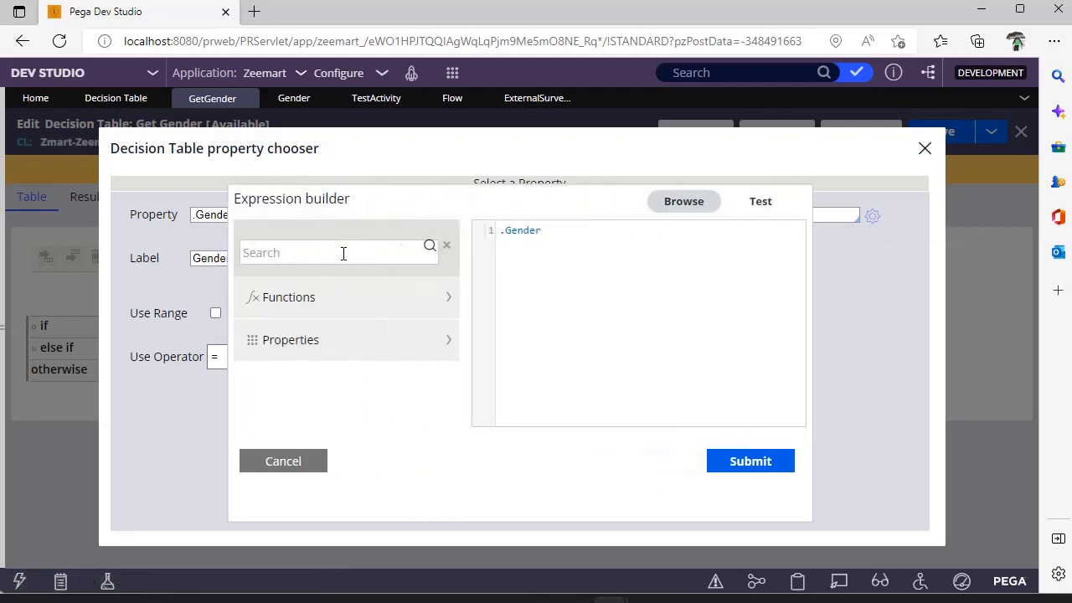
left_click(338, 251)
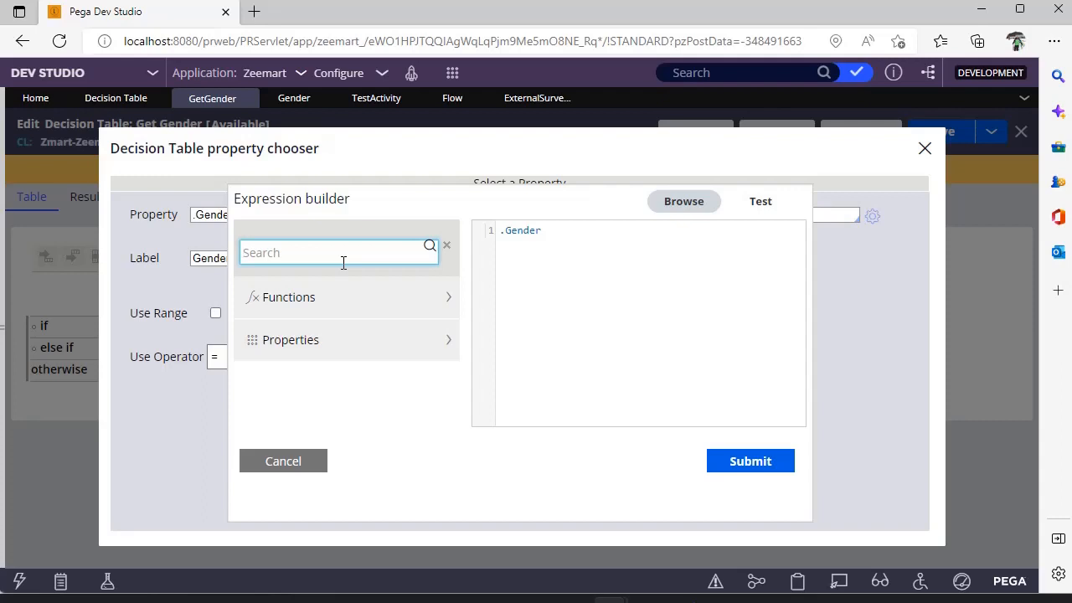
type("substring")
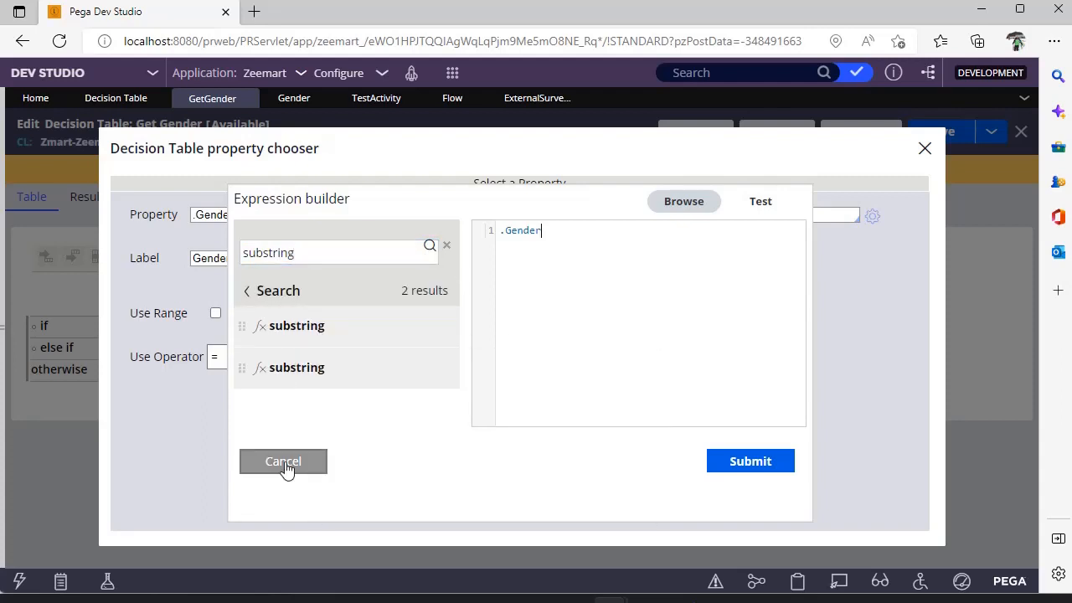
left_click(281, 460)
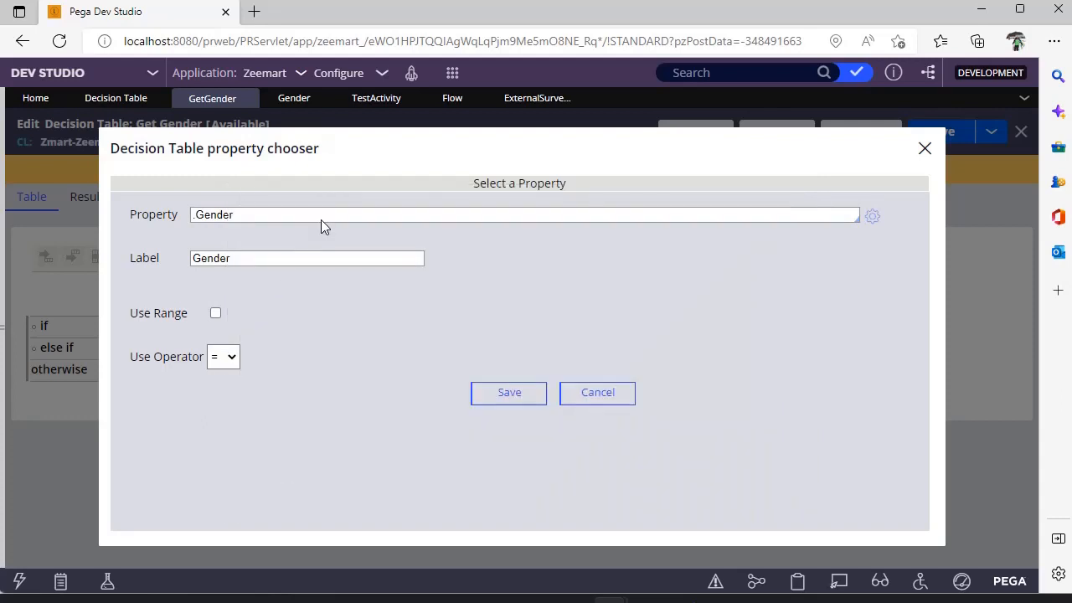
Cancel the property chooser and review the F condition with Female and Male return values
left_click(510, 392)
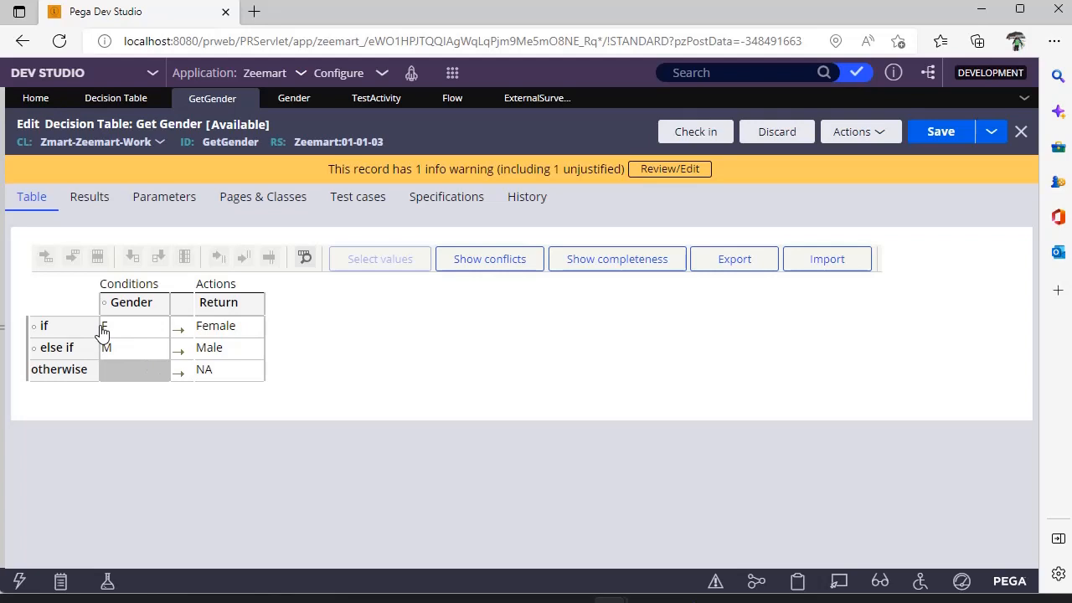
mouse_move(134, 333)
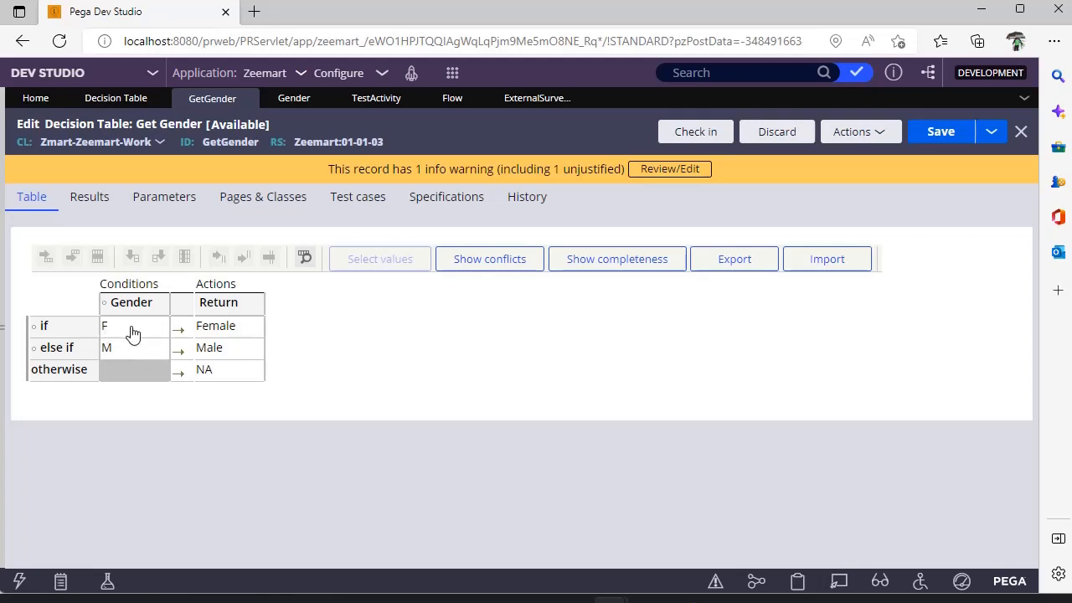
left_click(133, 325)
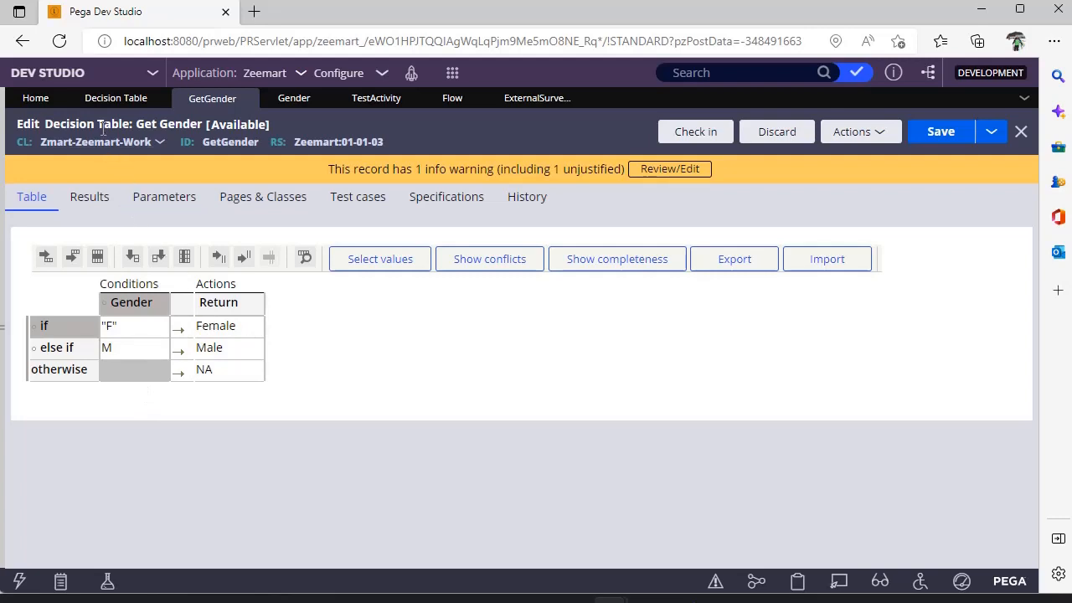
left_click(218, 325)
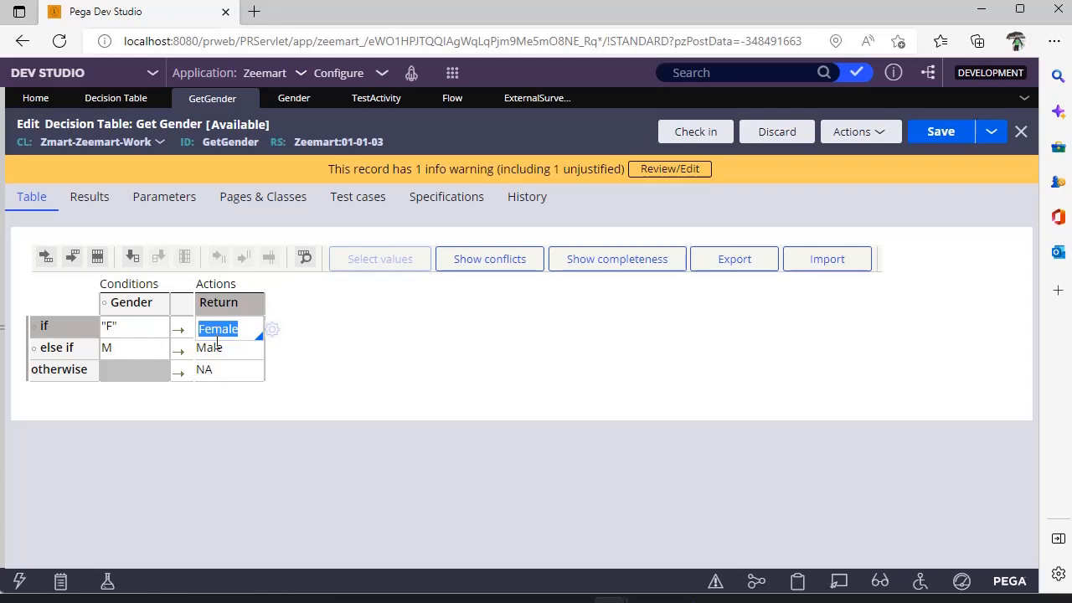
left_click(218, 347)
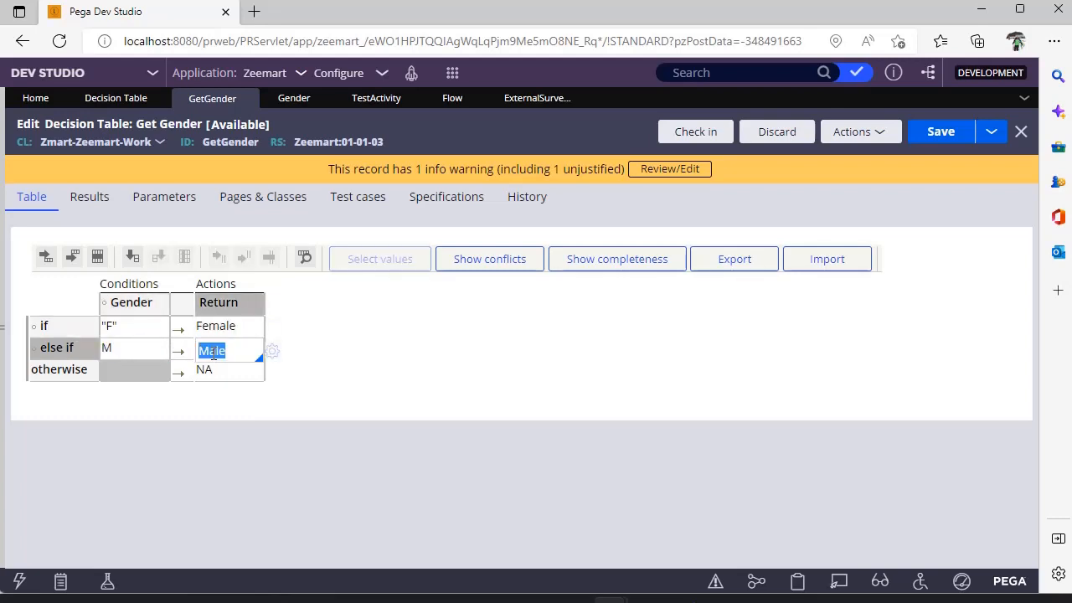
left_click(134, 325)
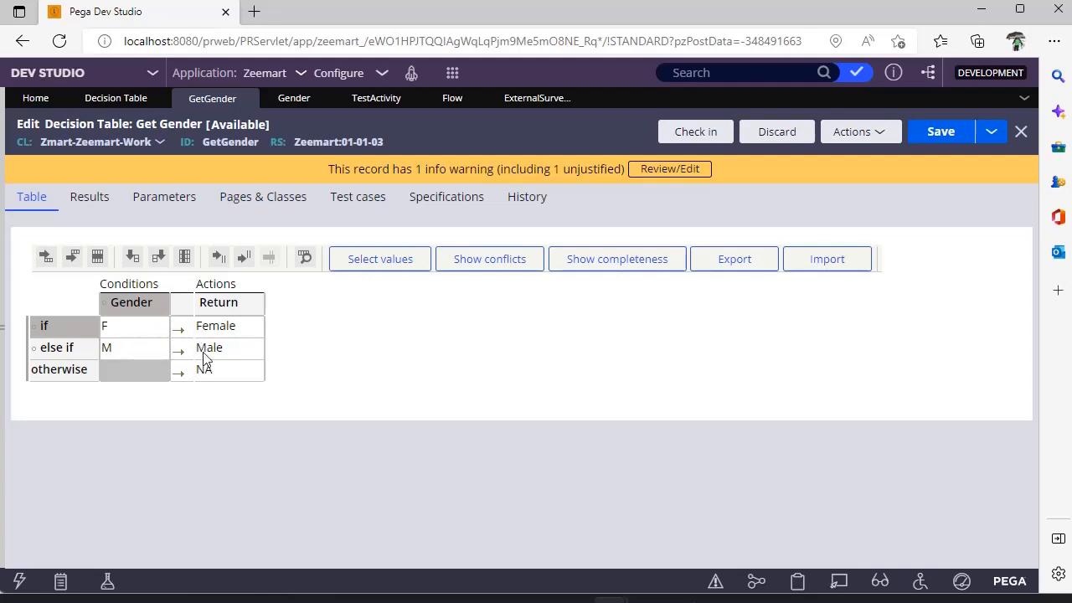
mouse_move(226, 359)
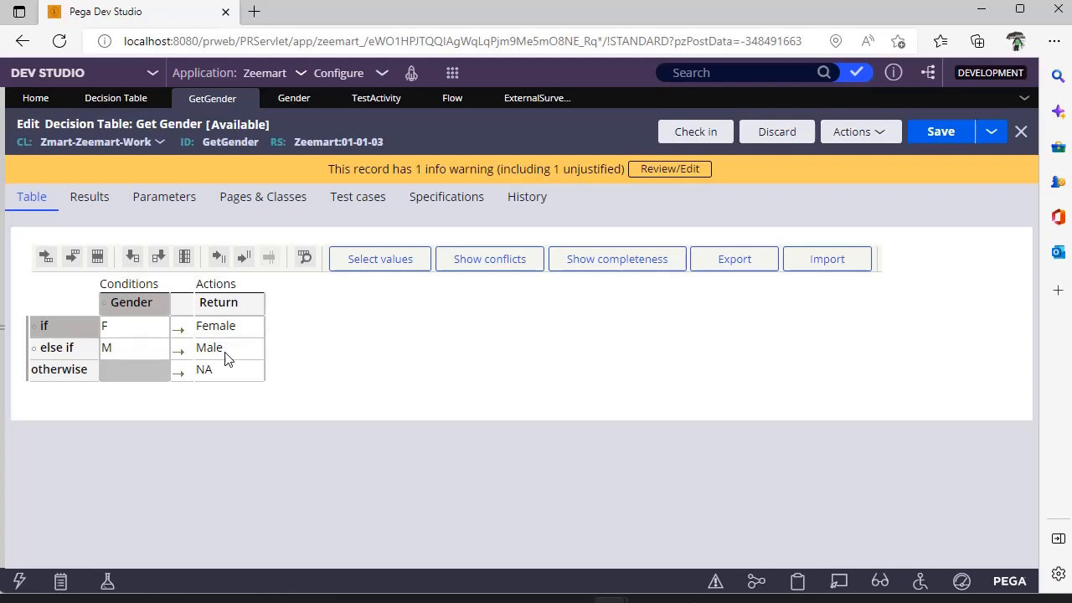
mouse_move(176, 344)
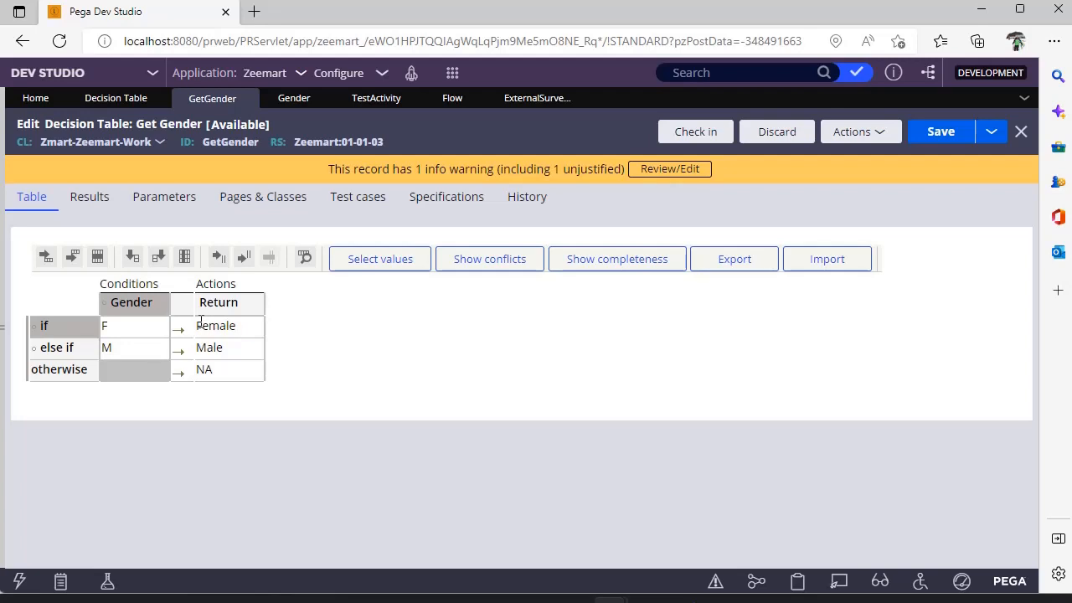
mouse_move(191, 329)
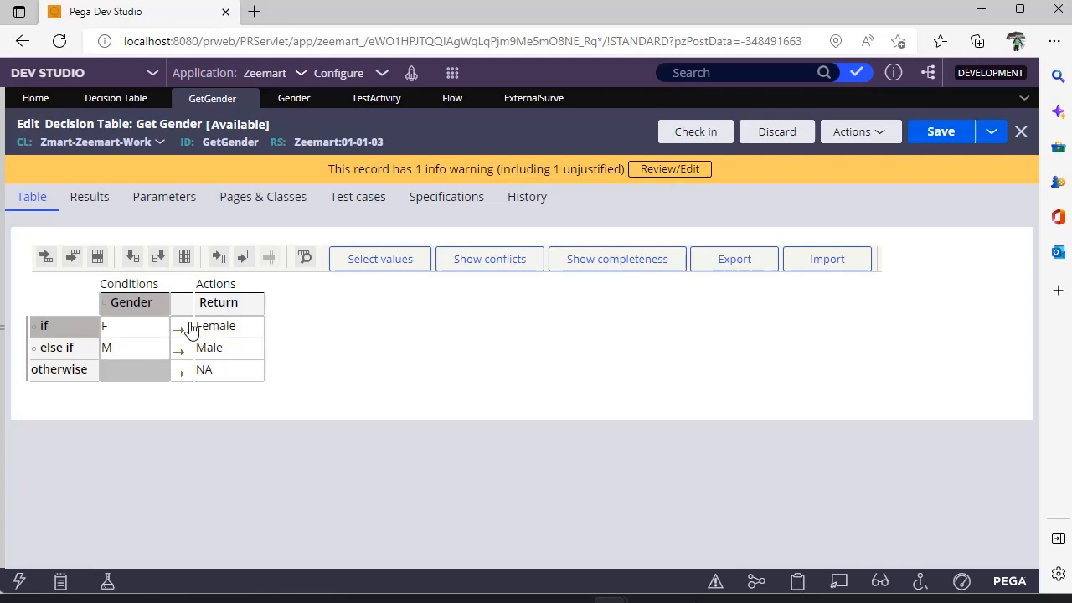
Preview the table with Evaluate all rows on, then switch it back off
left_click(89, 196)
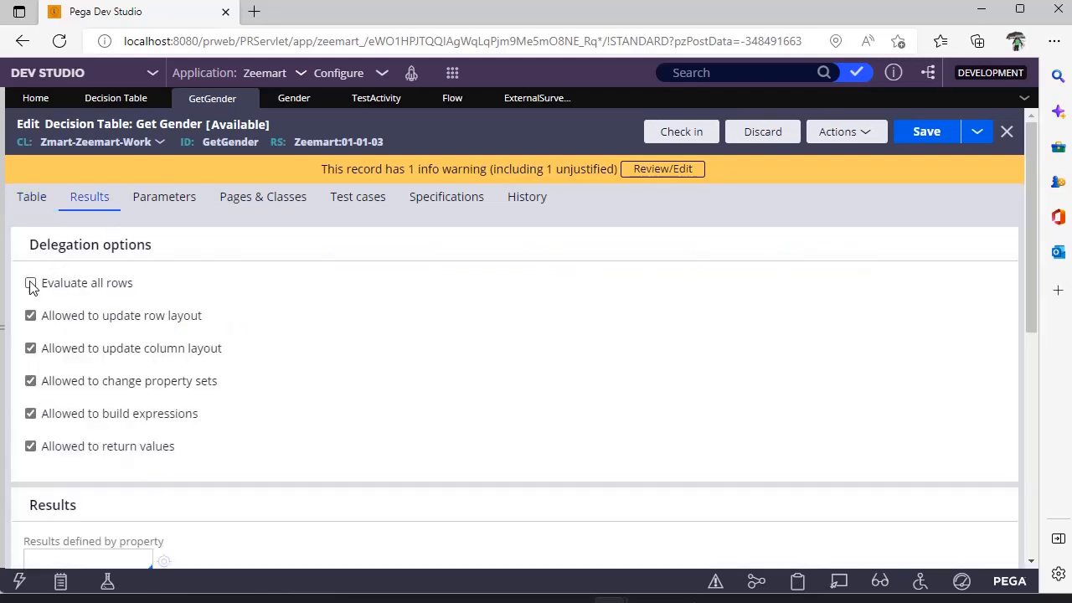
left_click(31, 281)
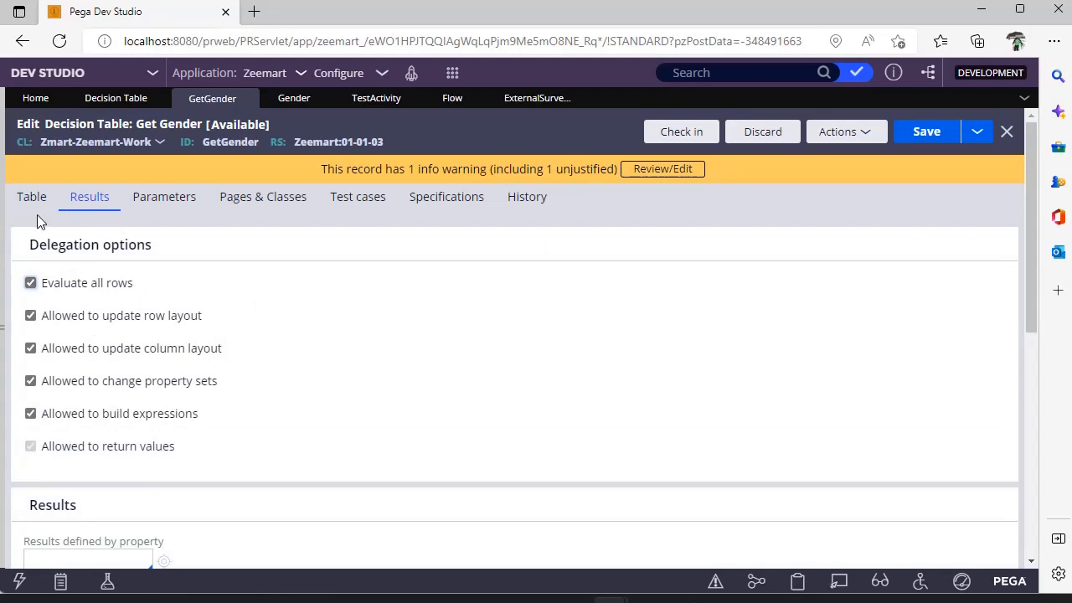
left_click(30, 196)
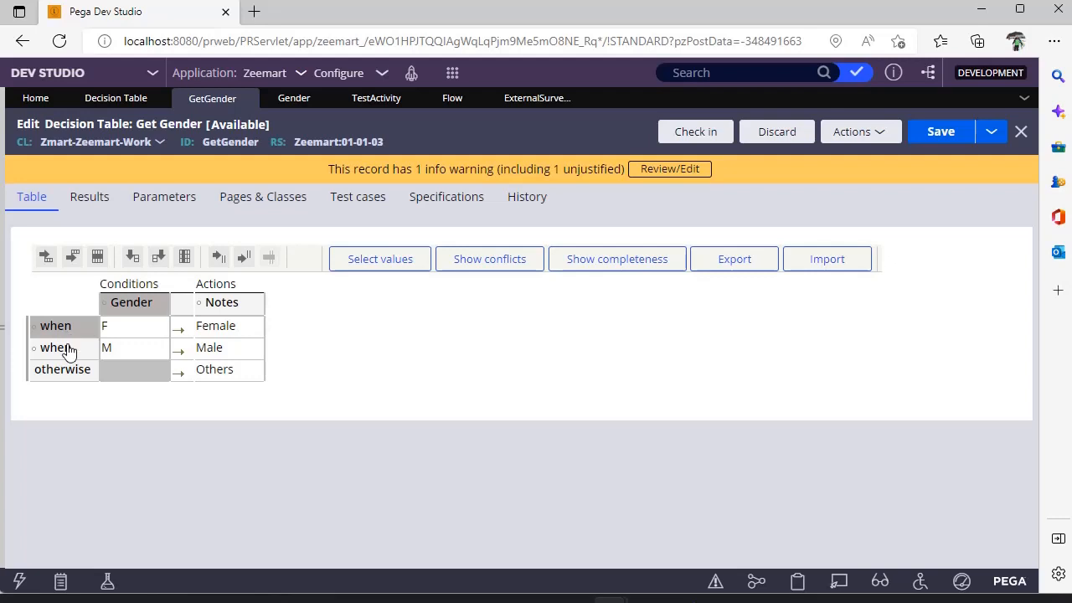
left_click(88, 196)
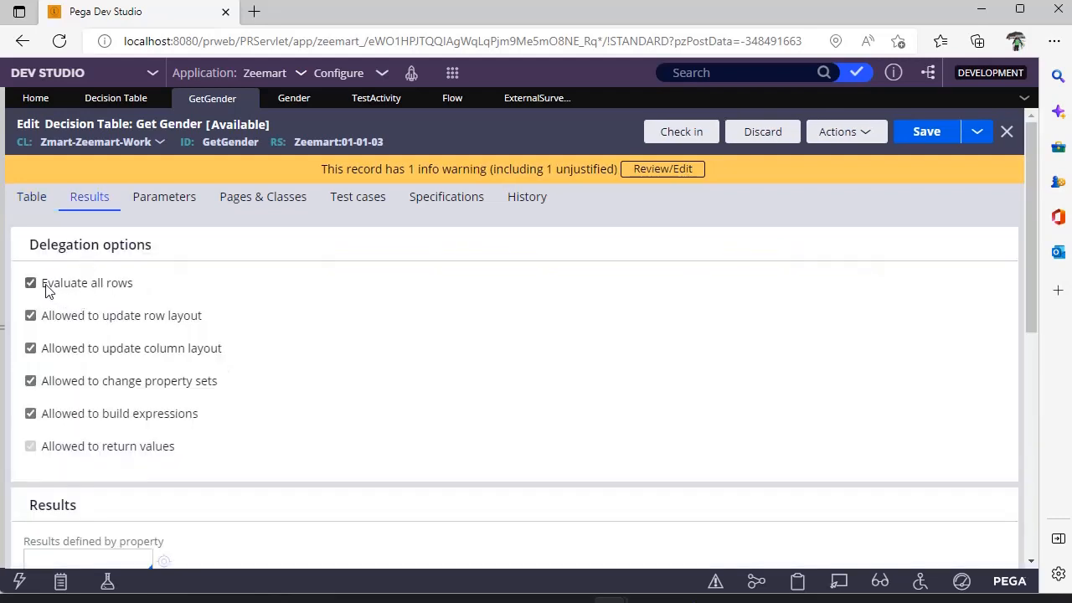
left_click(30, 282)
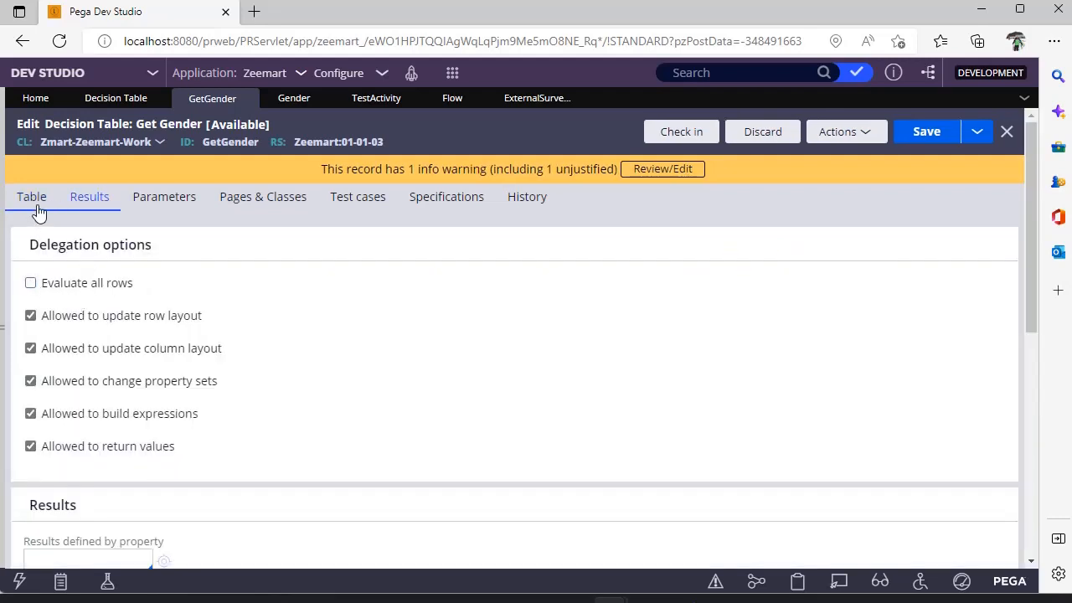
left_click(30, 196)
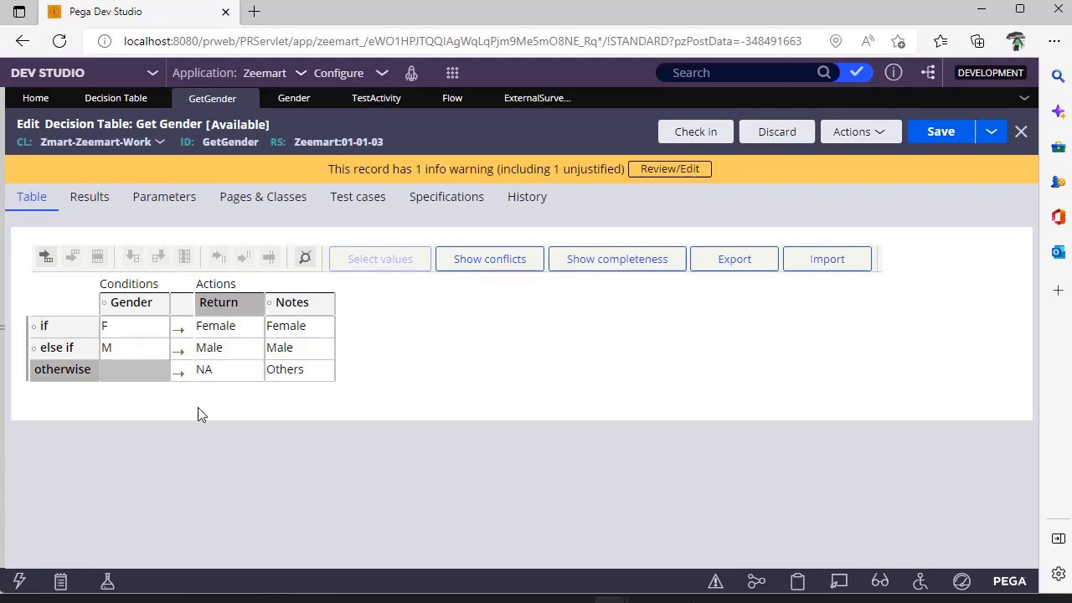
Peek at the cell-change privilege settings and select the Notes column
left_click(228, 370)
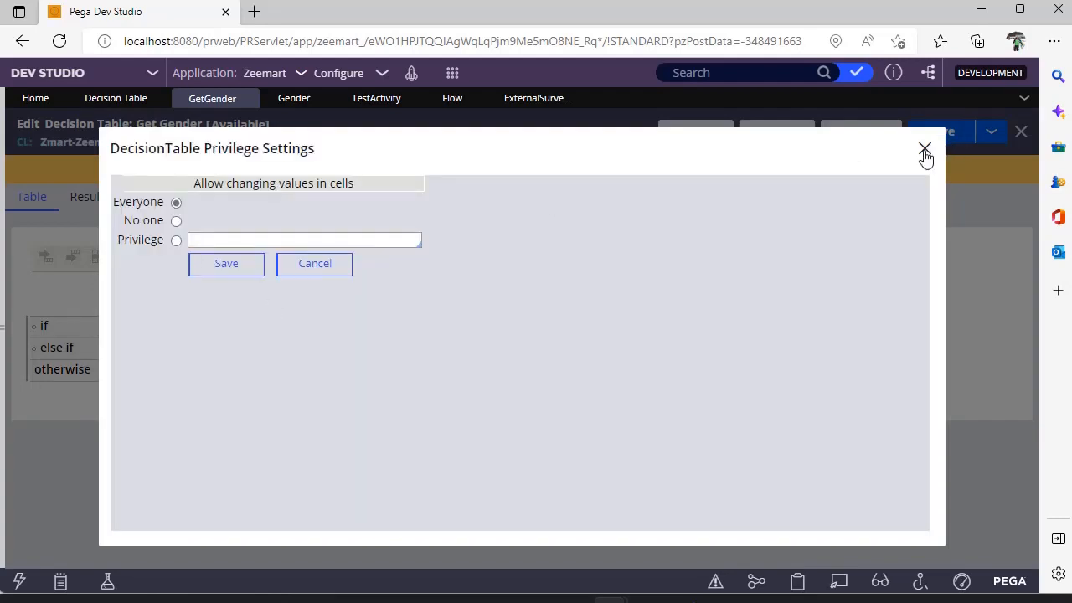
left_click(925, 149)
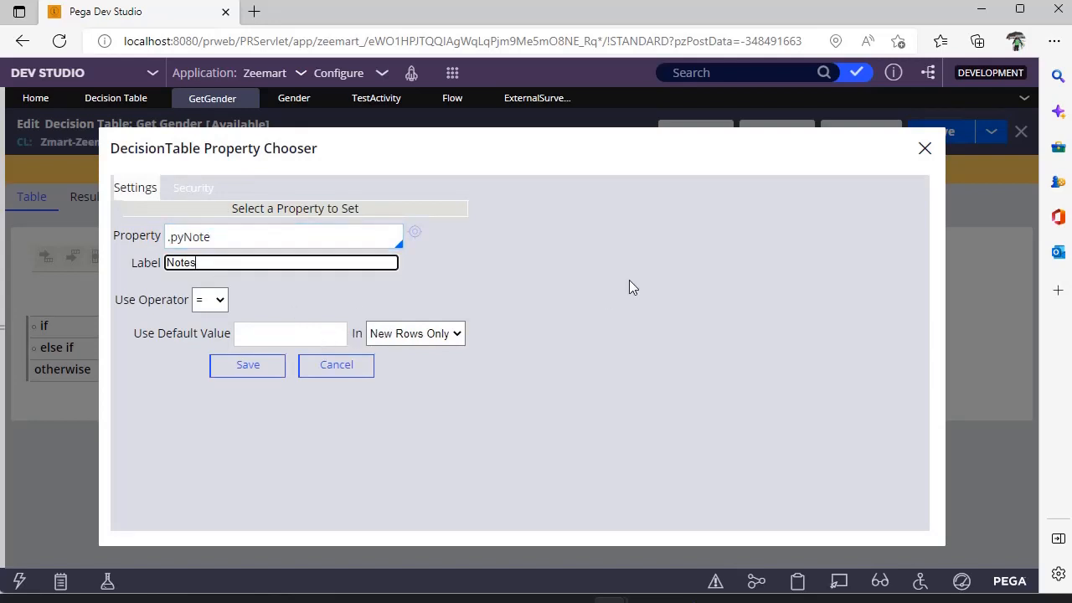
left_click(248, 365)
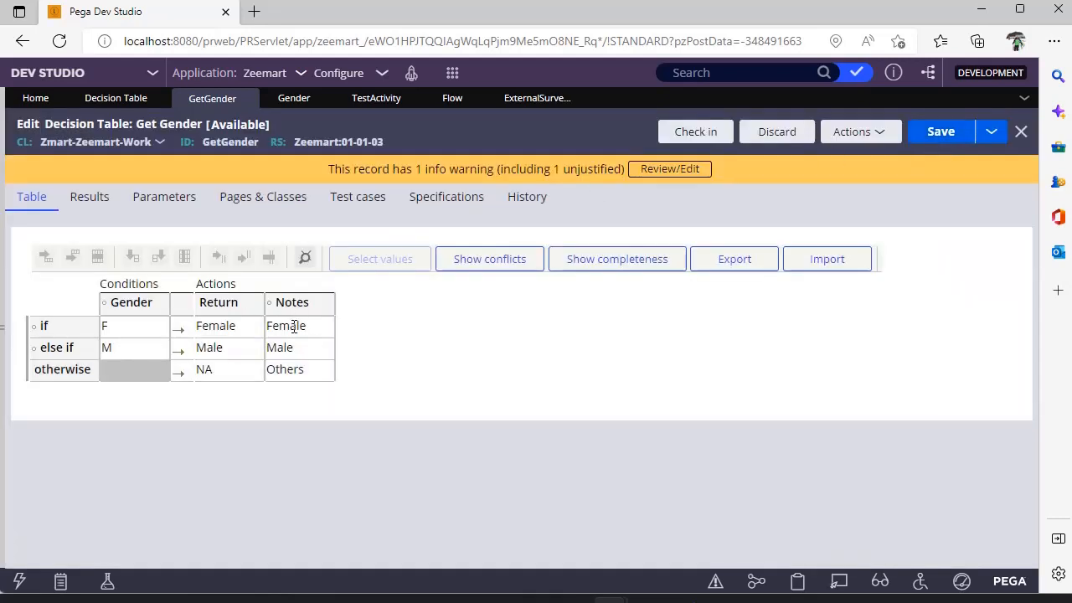
double_click(285, 328)
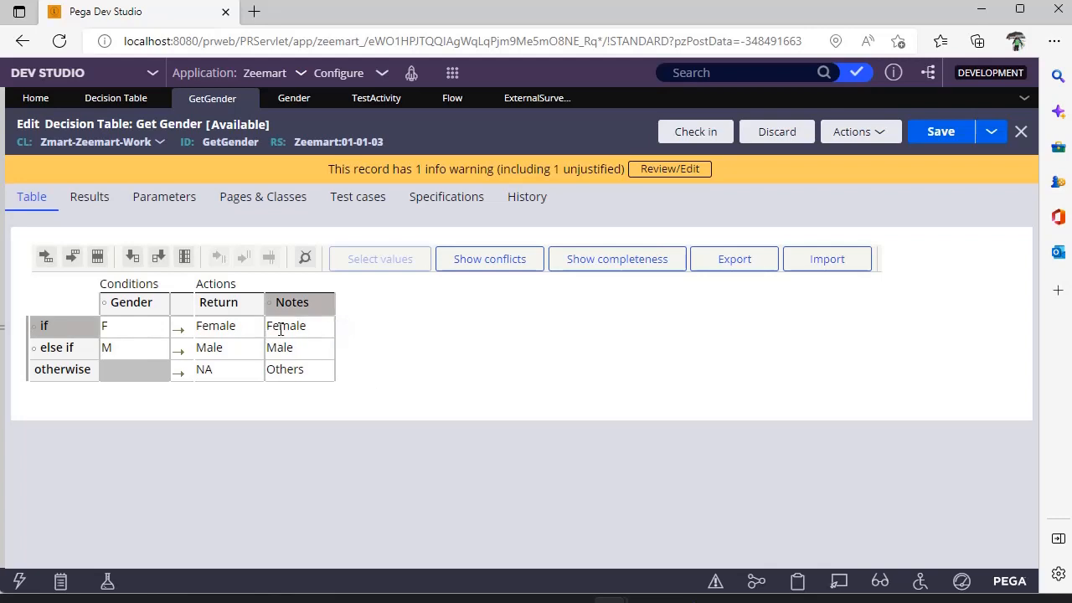
mouse_move(349, 298)
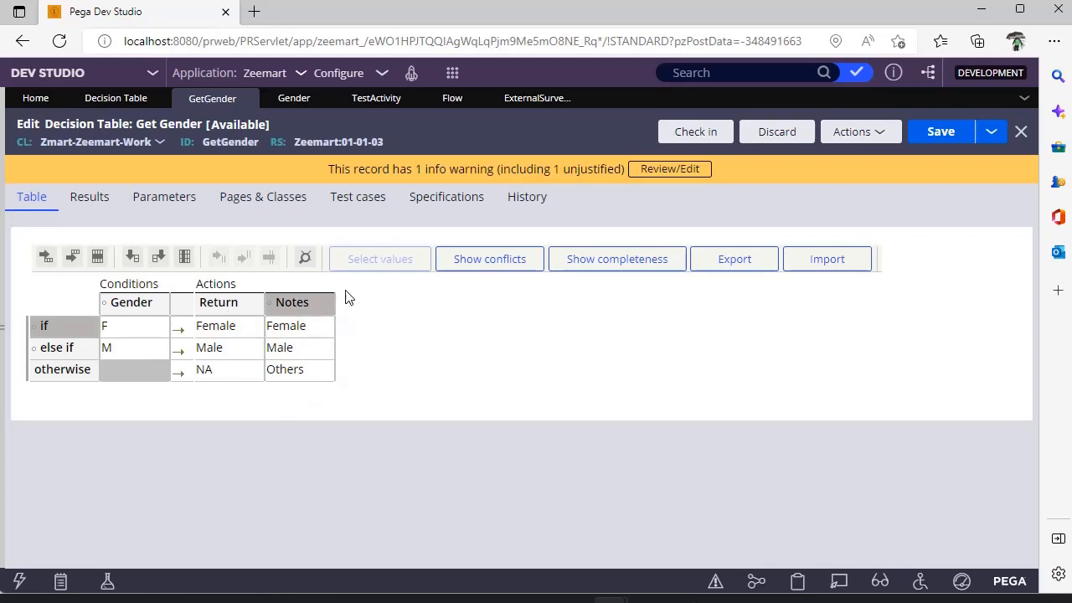
mouse_move(328, 326)
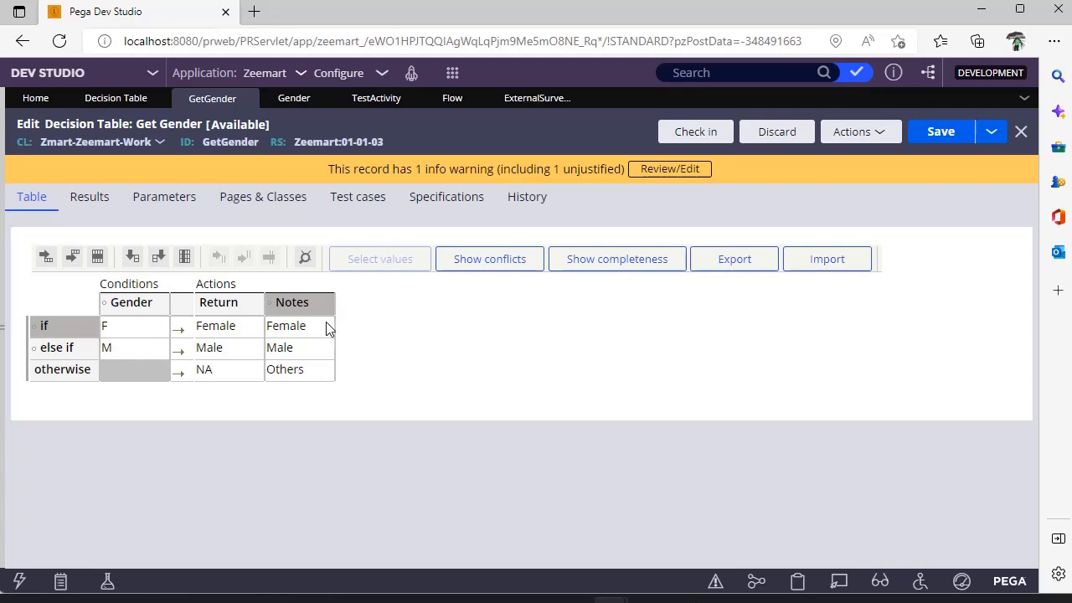
mouse_move(389, 338)
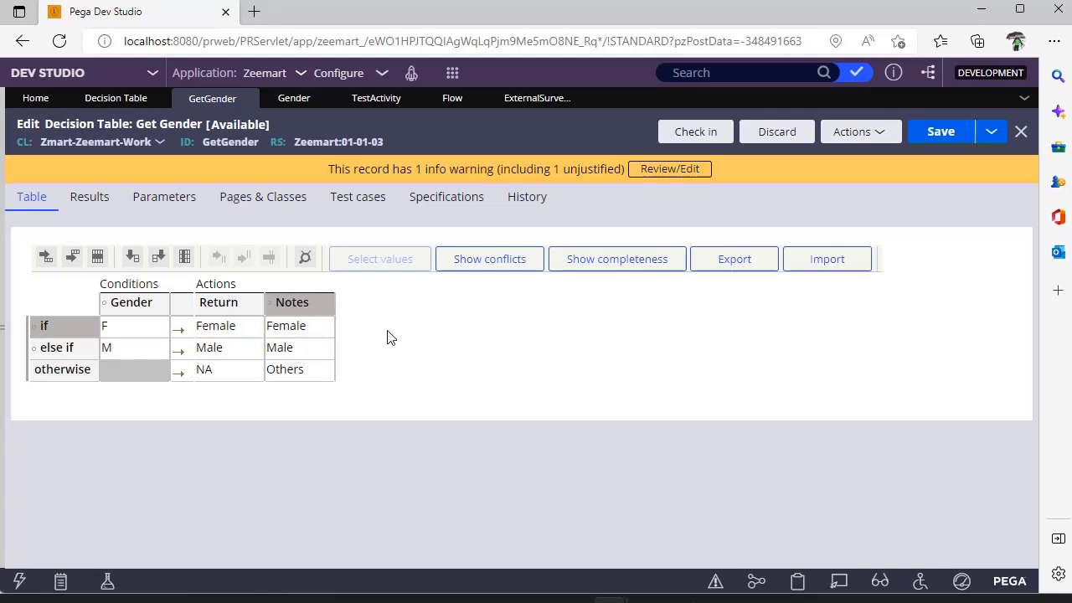
mouse_move(312, 395)
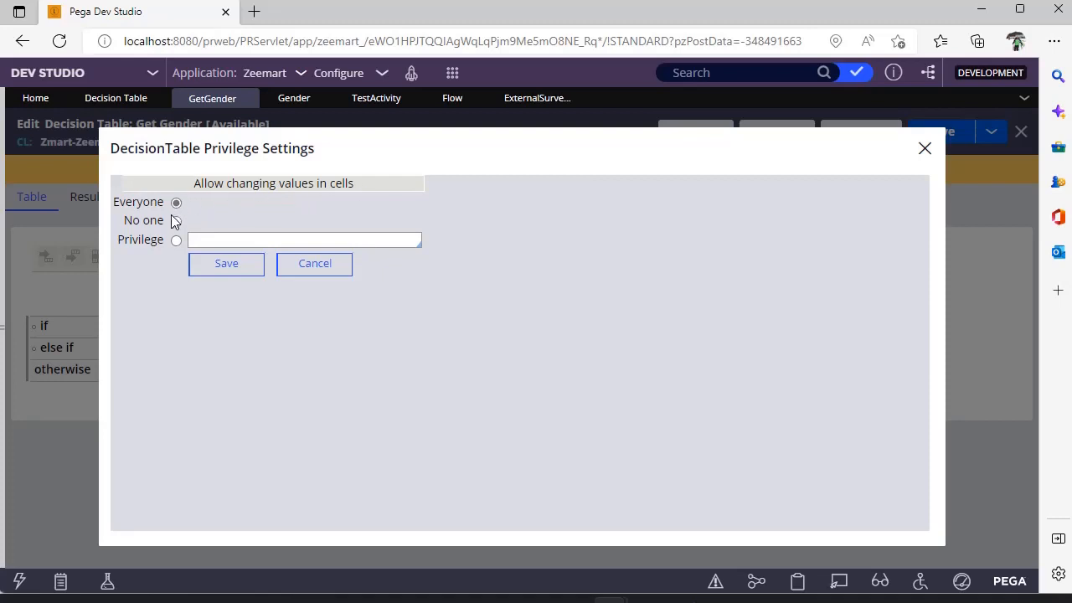
Save the cell-change privilege as Everyone after trying the other options
left_click(176, 221)
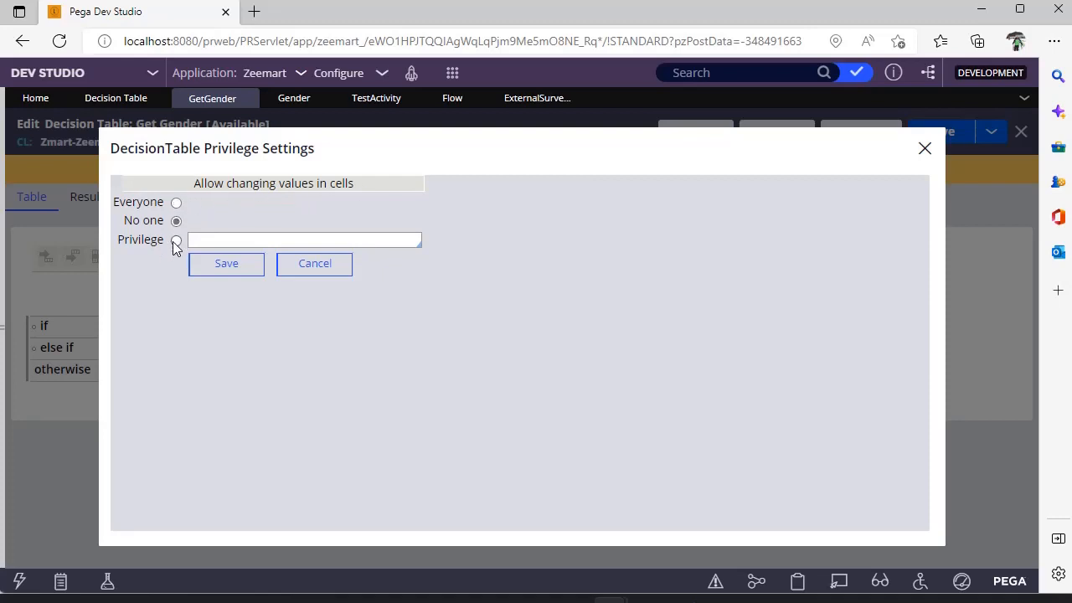
left_click(176, 241)
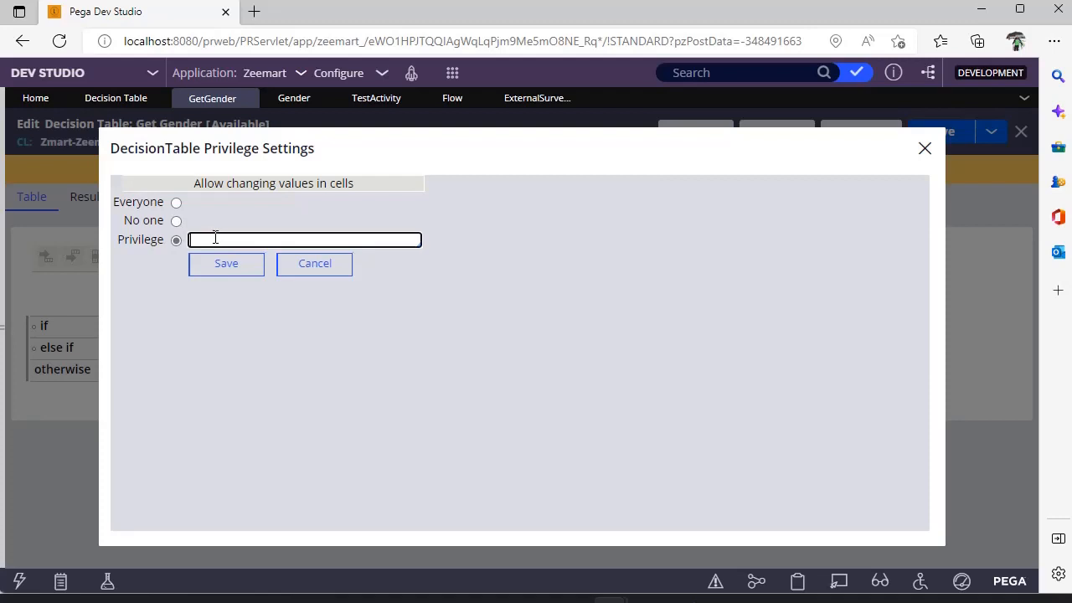
left_click(305, 240)
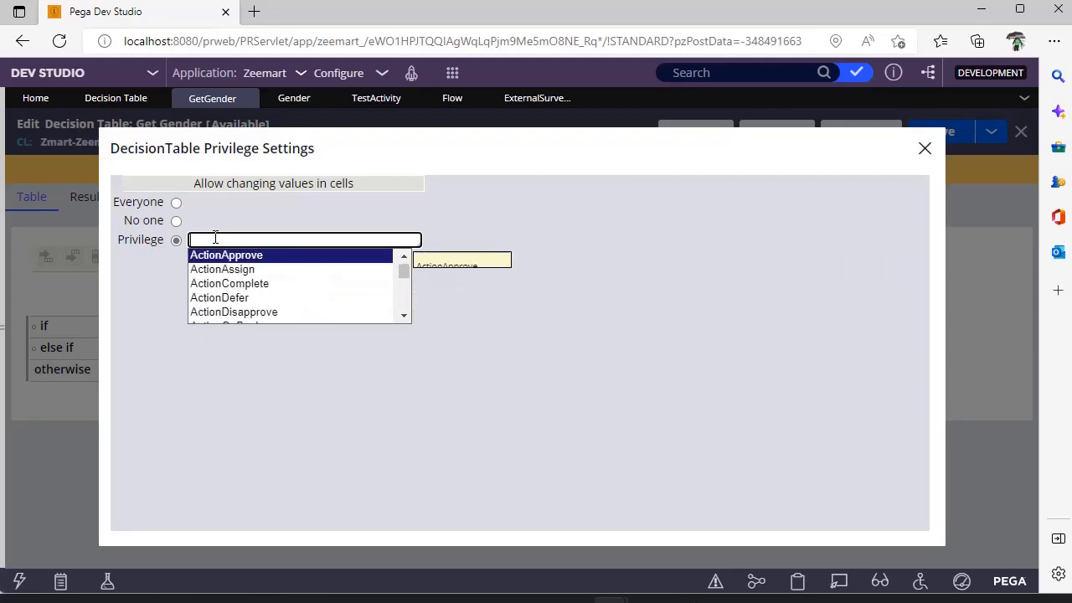
left_click(176, 201)
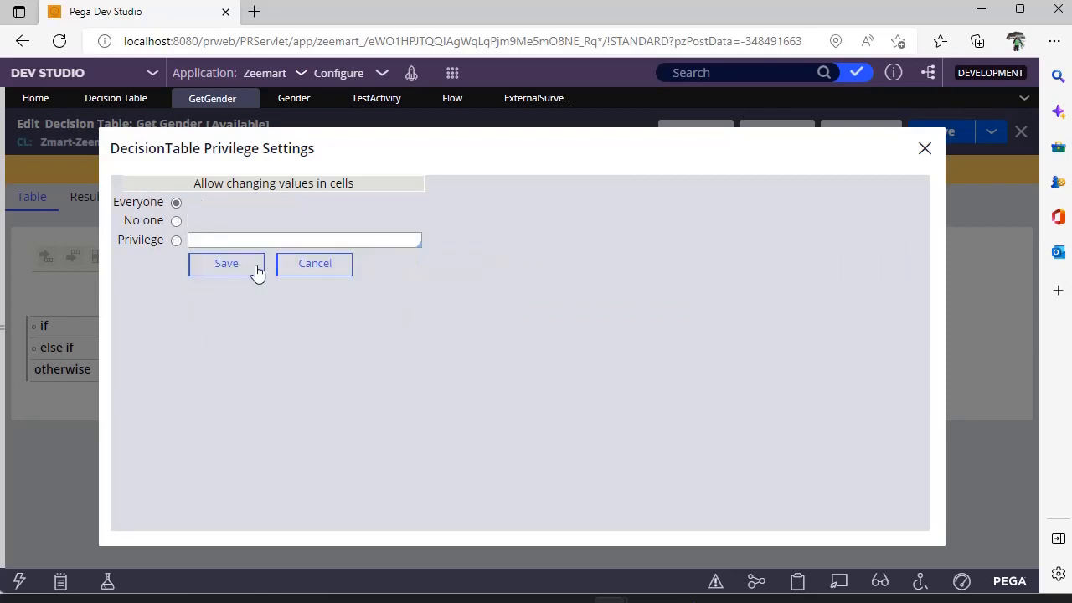
left_click(226, 263)
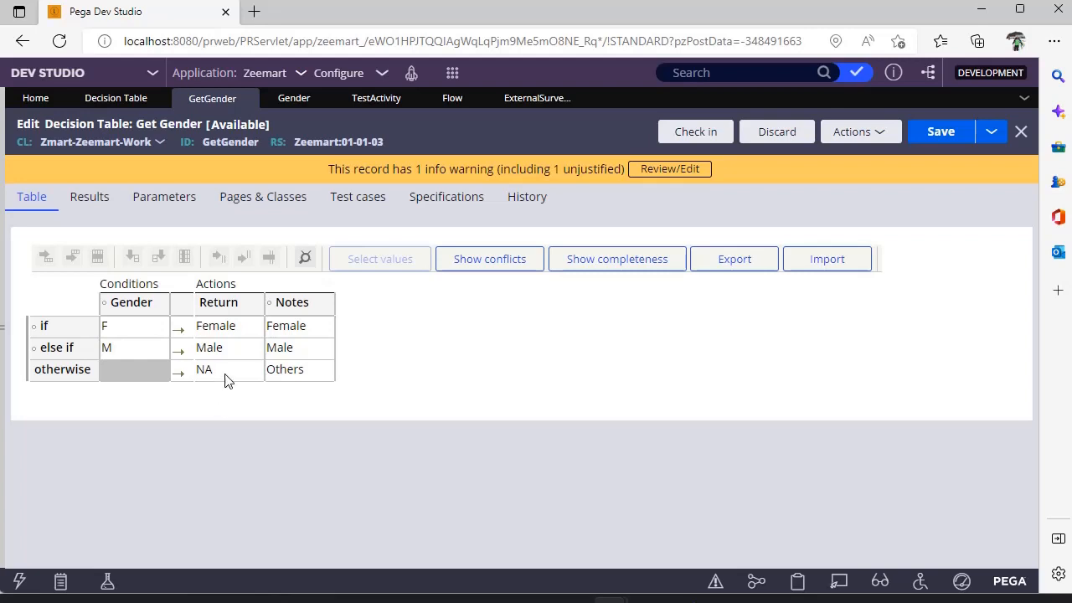
left_click(131, 347)
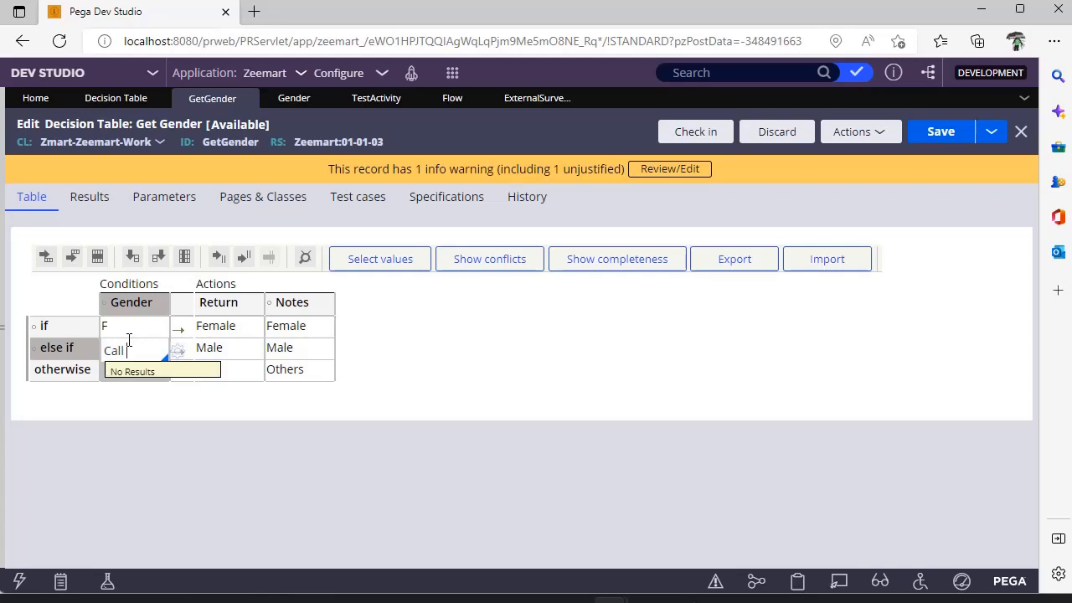
double_click(114, 350)
type("M")
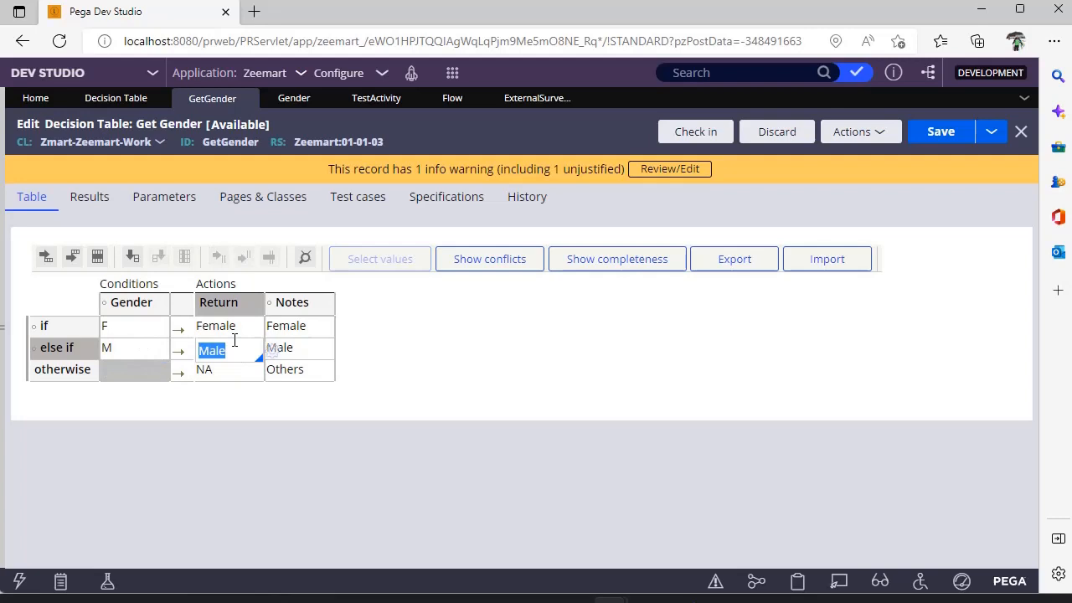
type("Call")
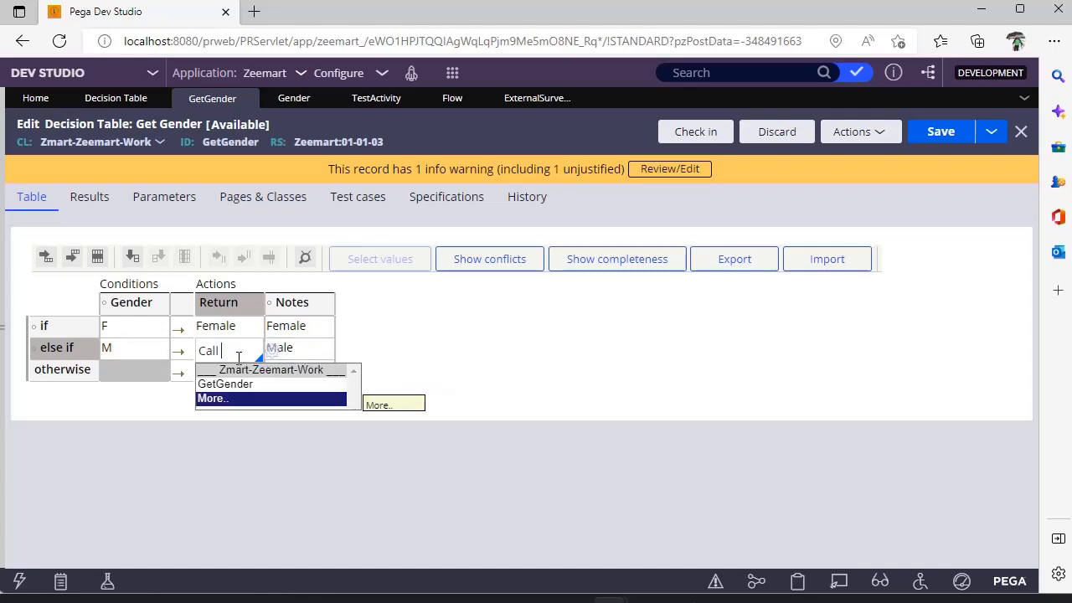
left_click(212, 399)
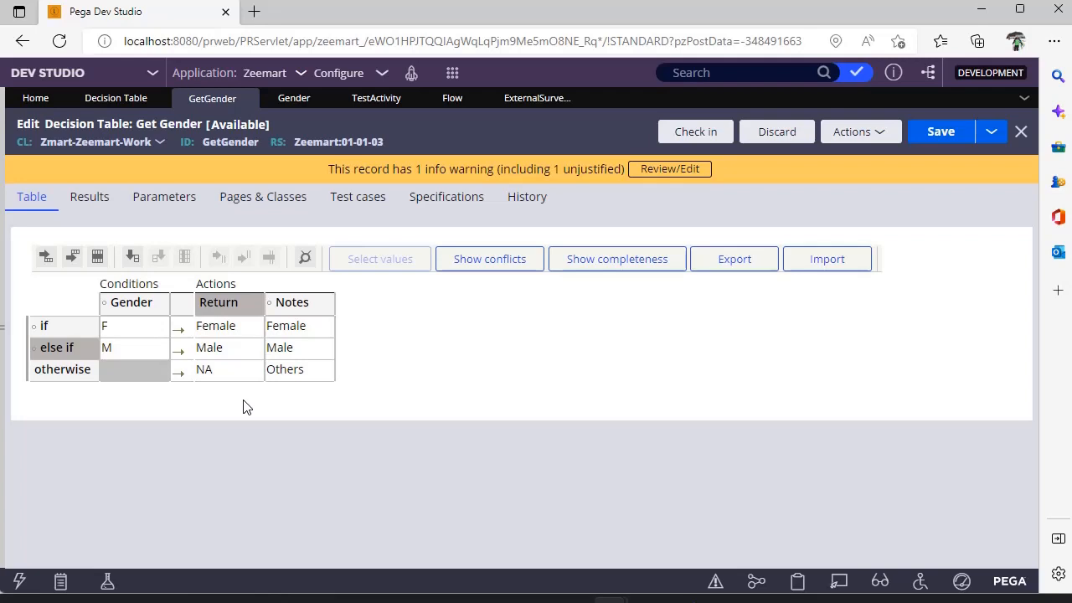
left_click(942, 130)
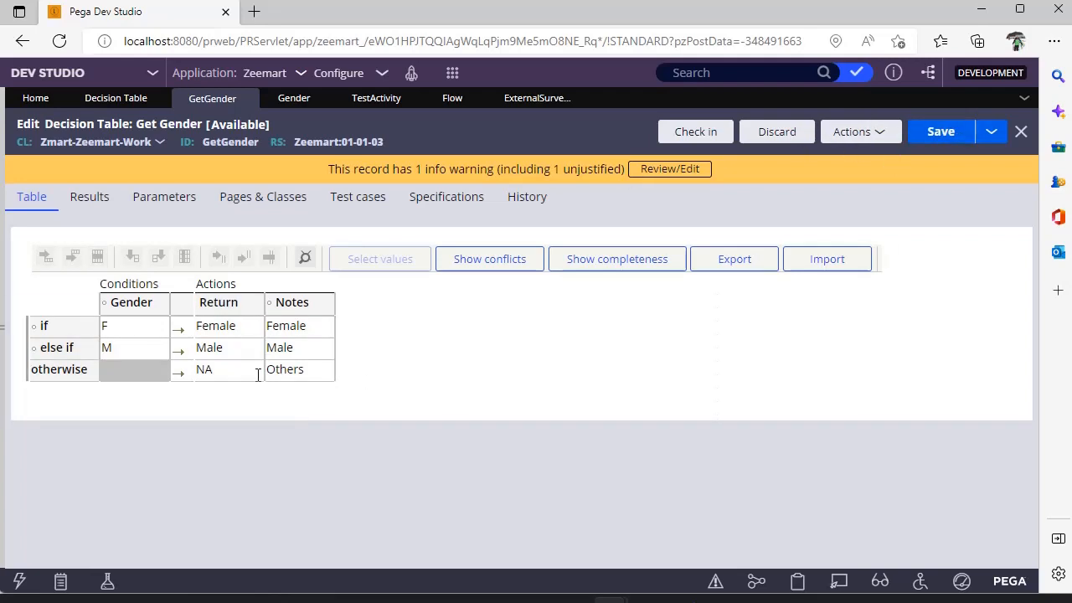
mouse_move(422, 365)
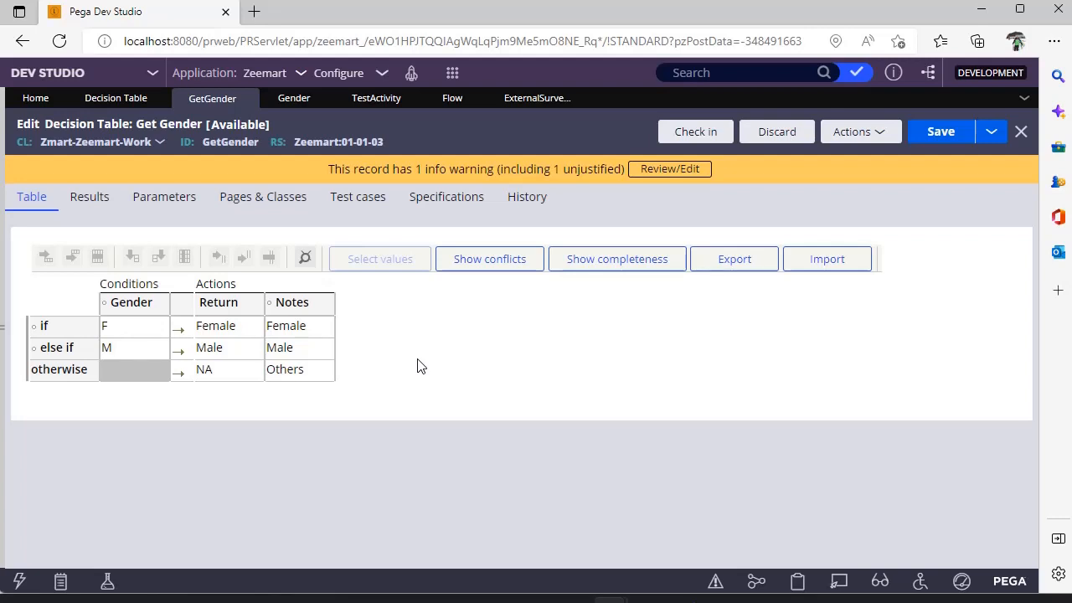
mouse_move(465, 268)
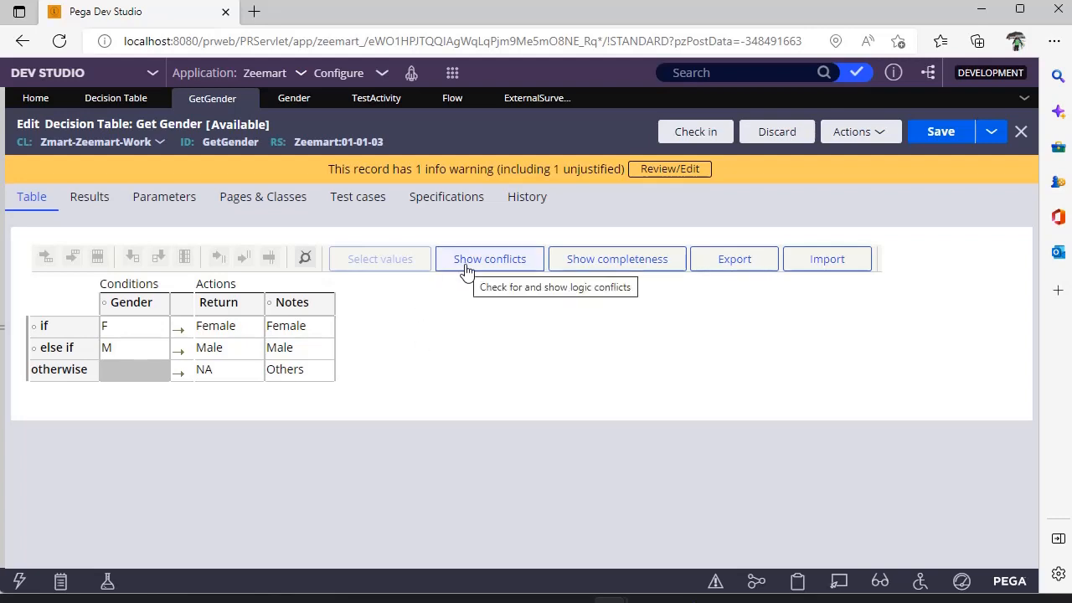
left_click(490, 258)
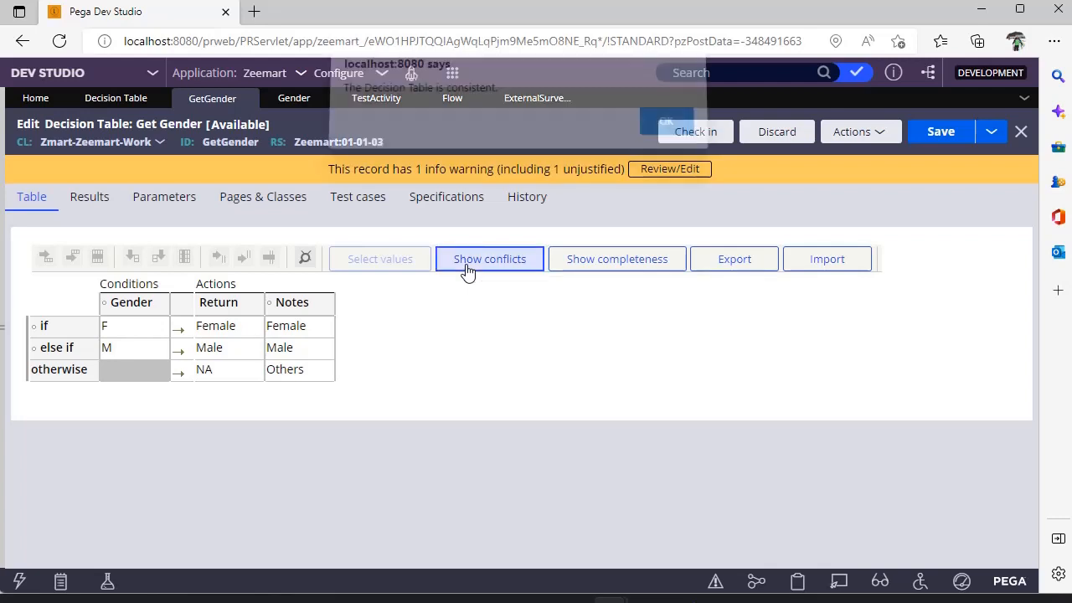
left_click(489, 257)
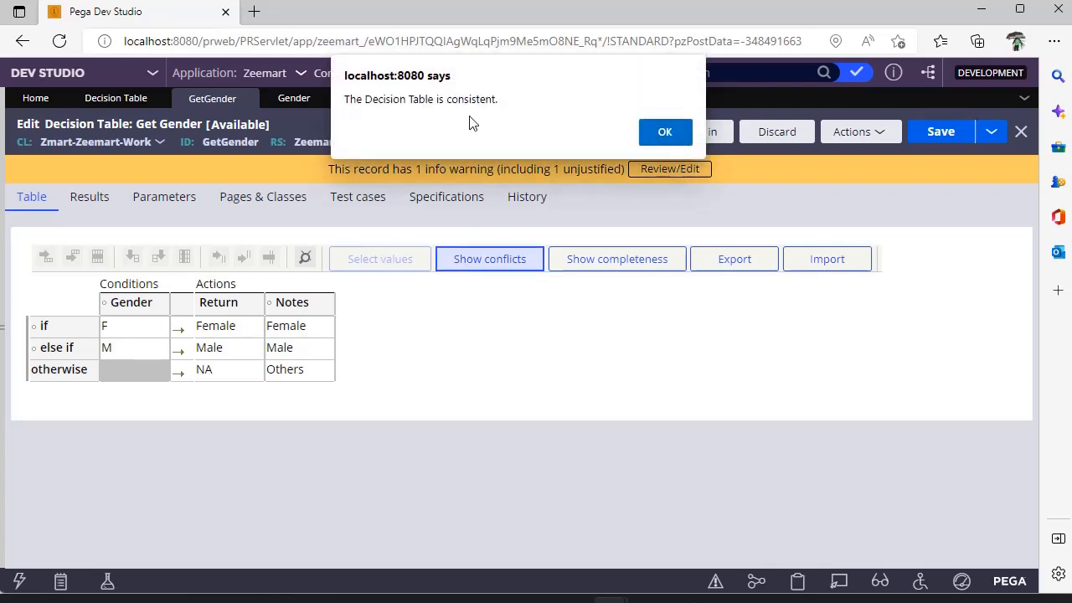
mouse_move(483, 116)
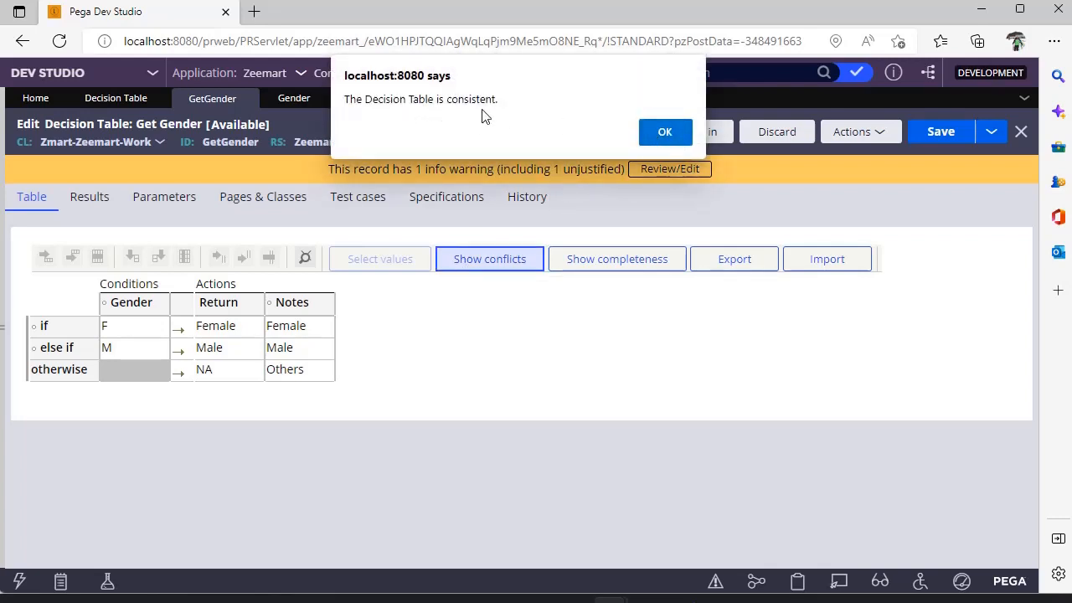
left_click(663, 131)
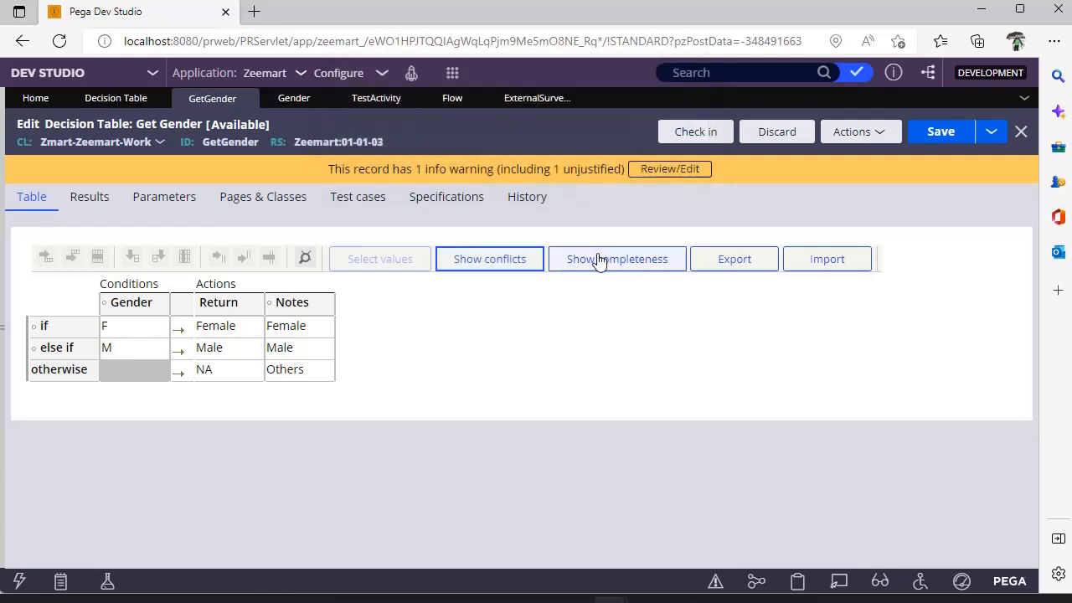
left_click(617, 258)
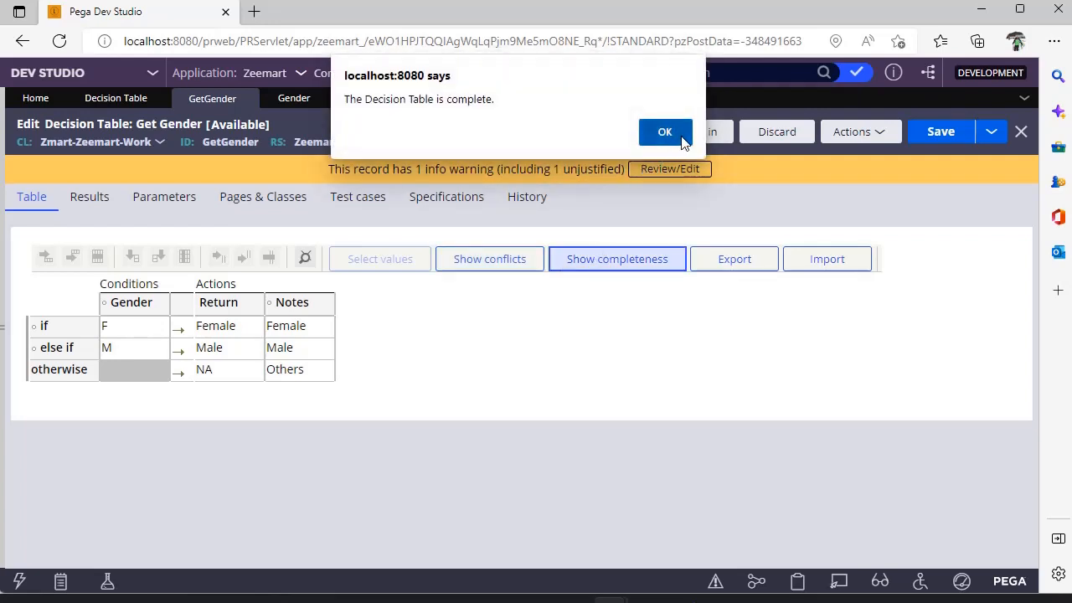
left_click(665, 130)
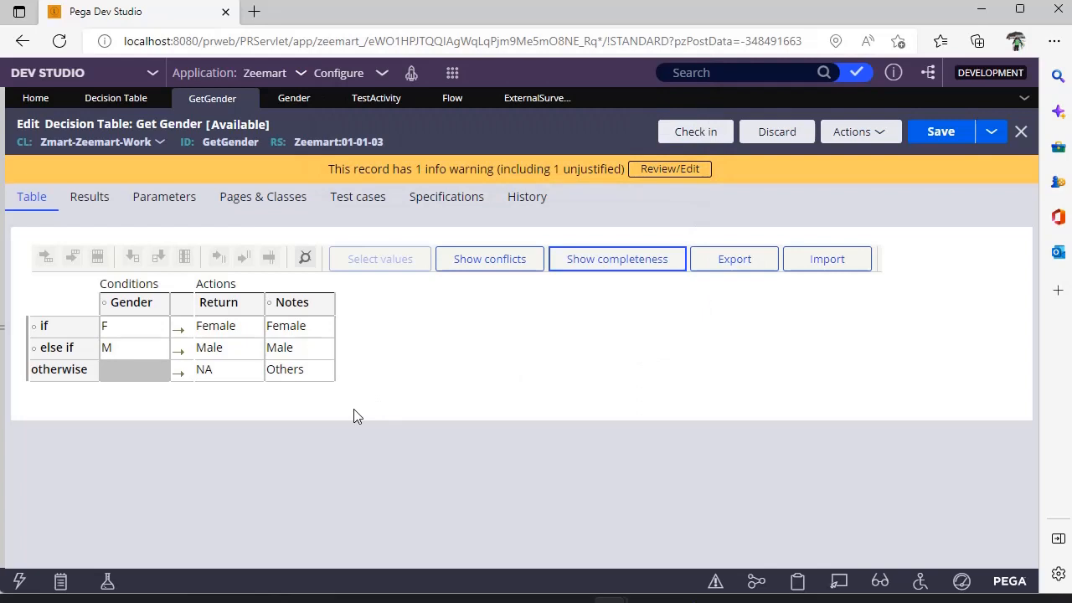
mouse_move(734, 258)
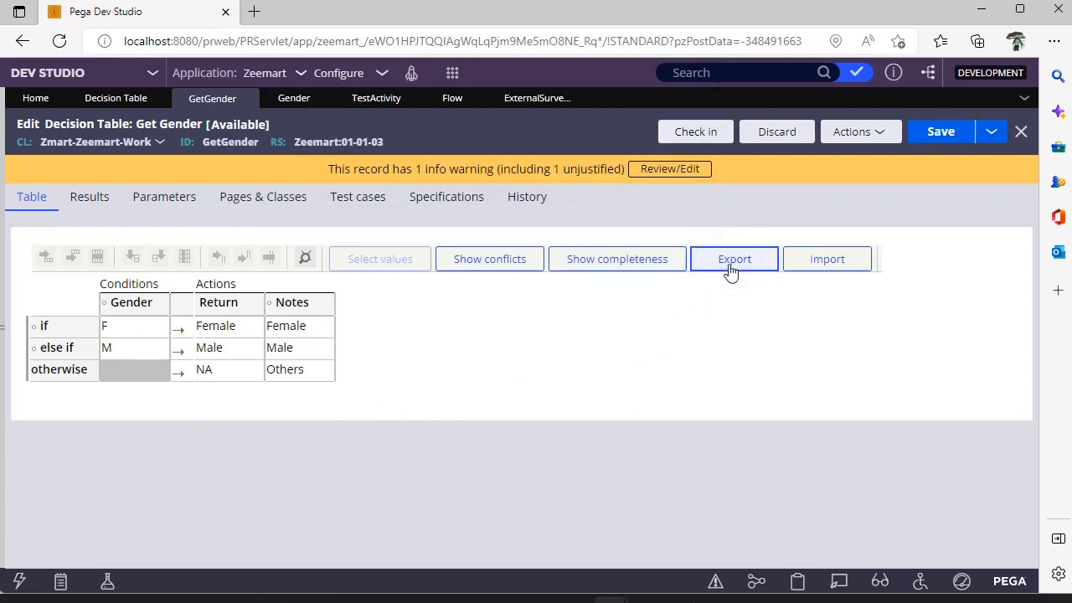
Export the GetGender table and view the downloaded xlsx listing F, M and otherwise rows
left_click(734, 258)
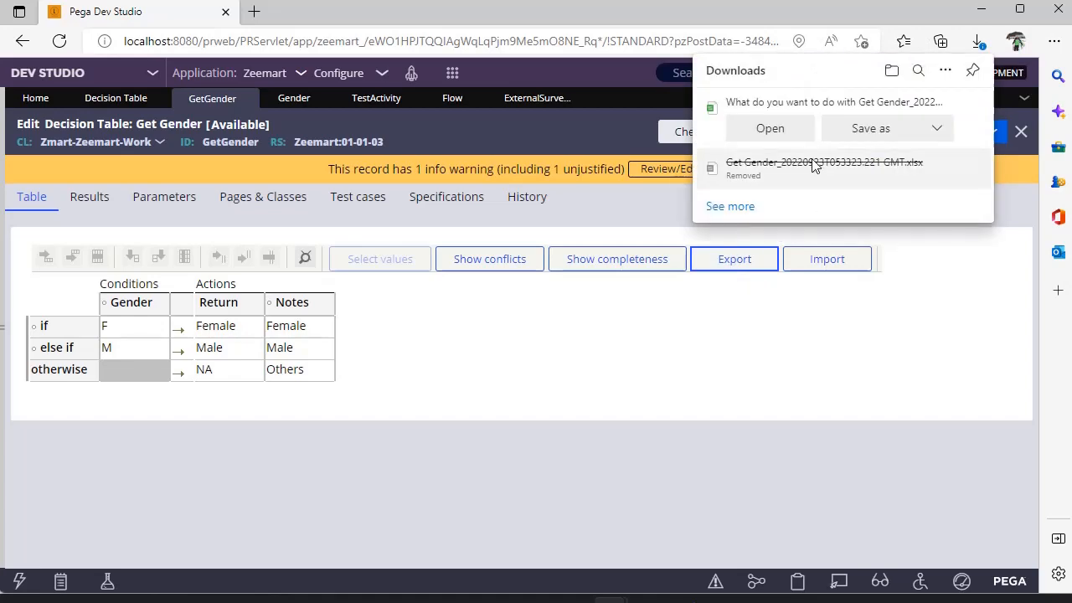
left_click(771, 127)
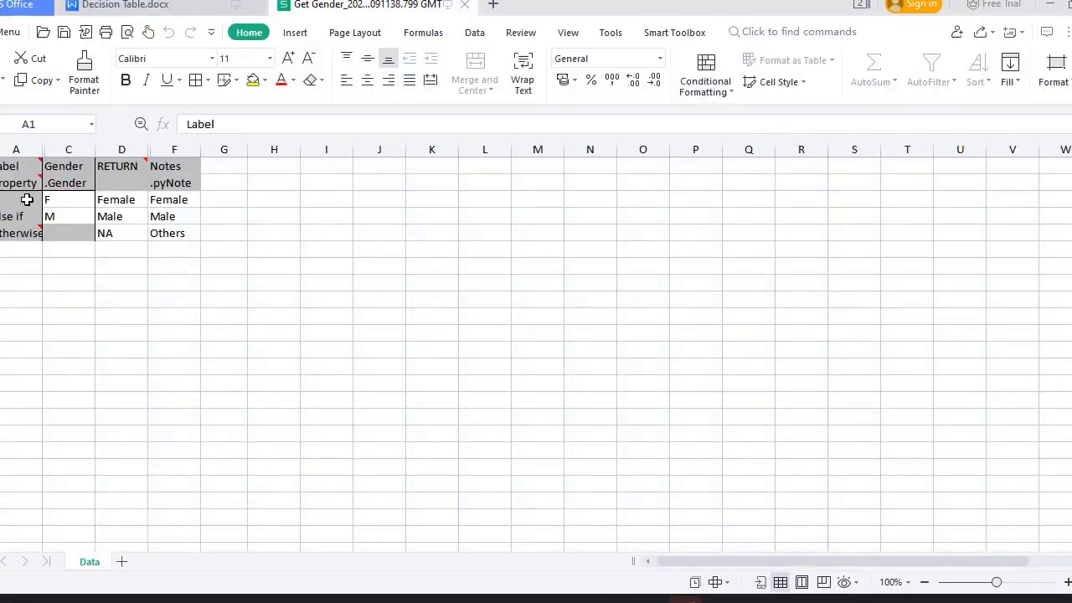
mouse_move(194, 217)
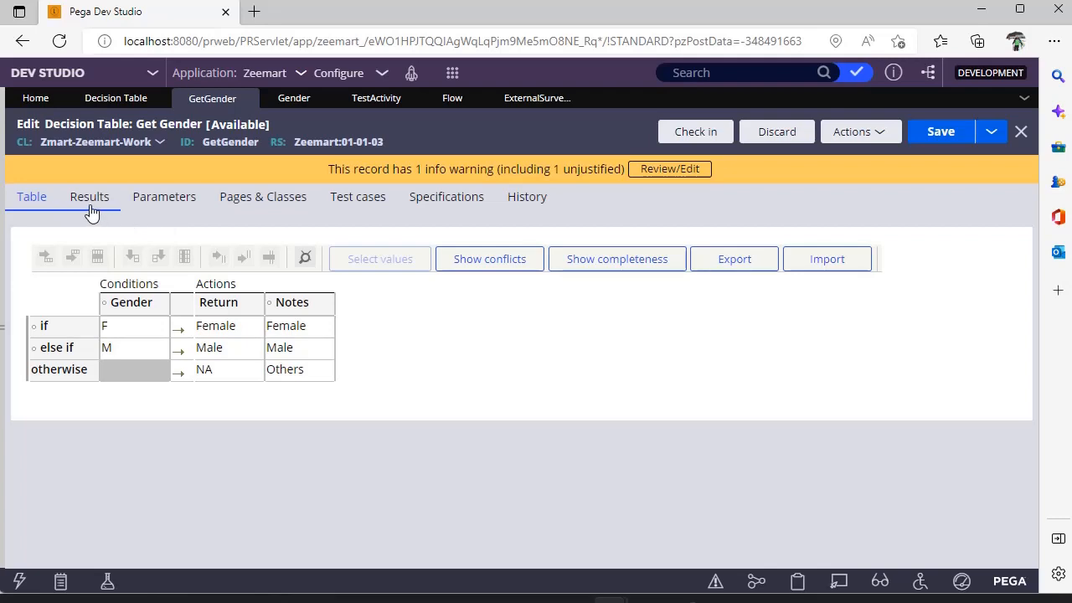
Switch Evaluate all rows on in the Results settings for saving
left_click(88, 196)
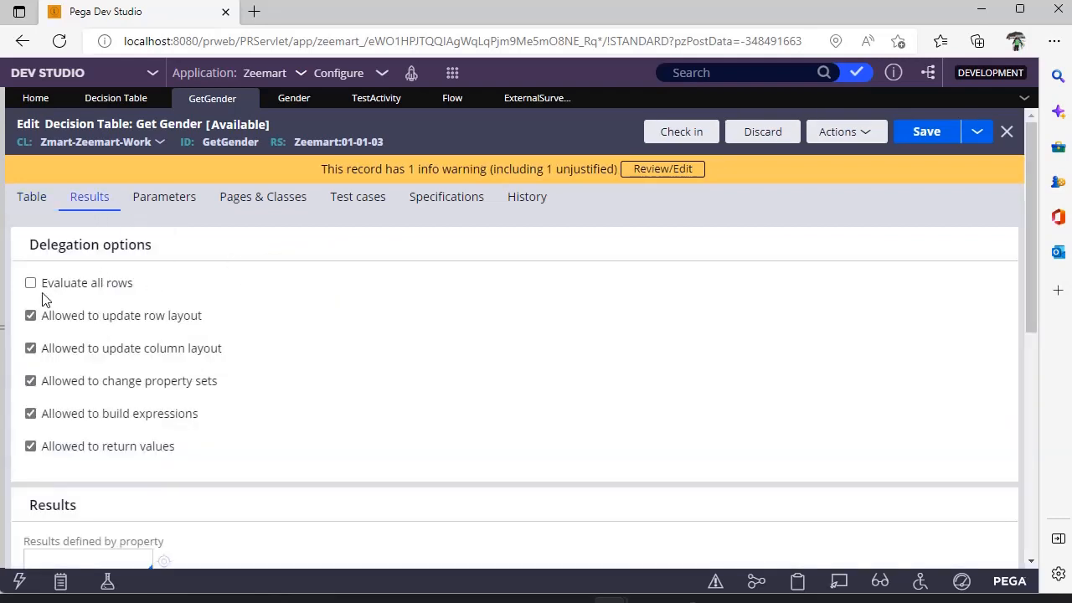
left_click(30, 281)
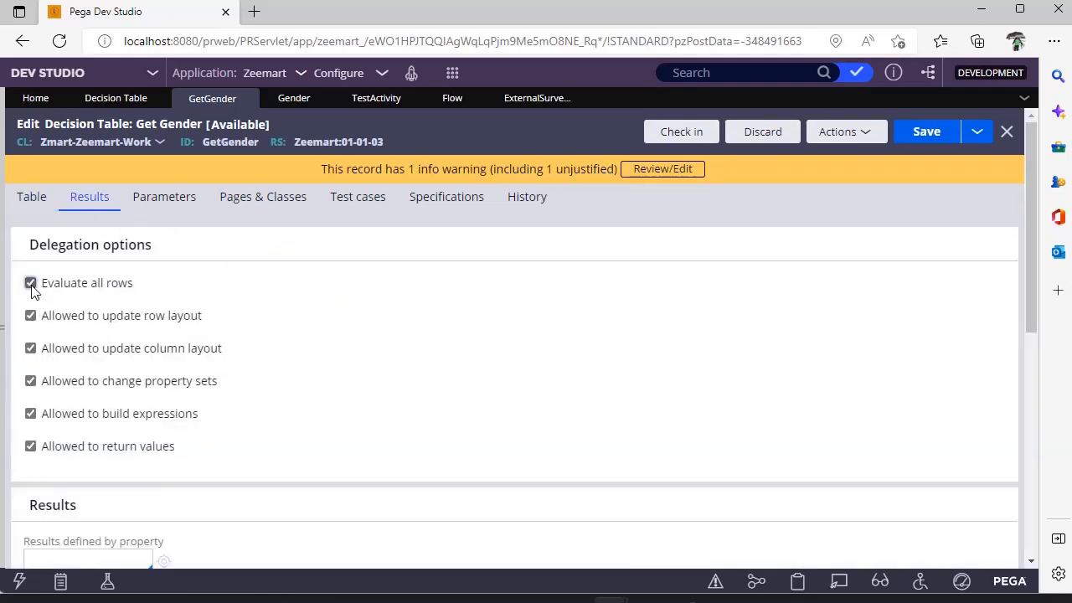
left_click(30, 196)
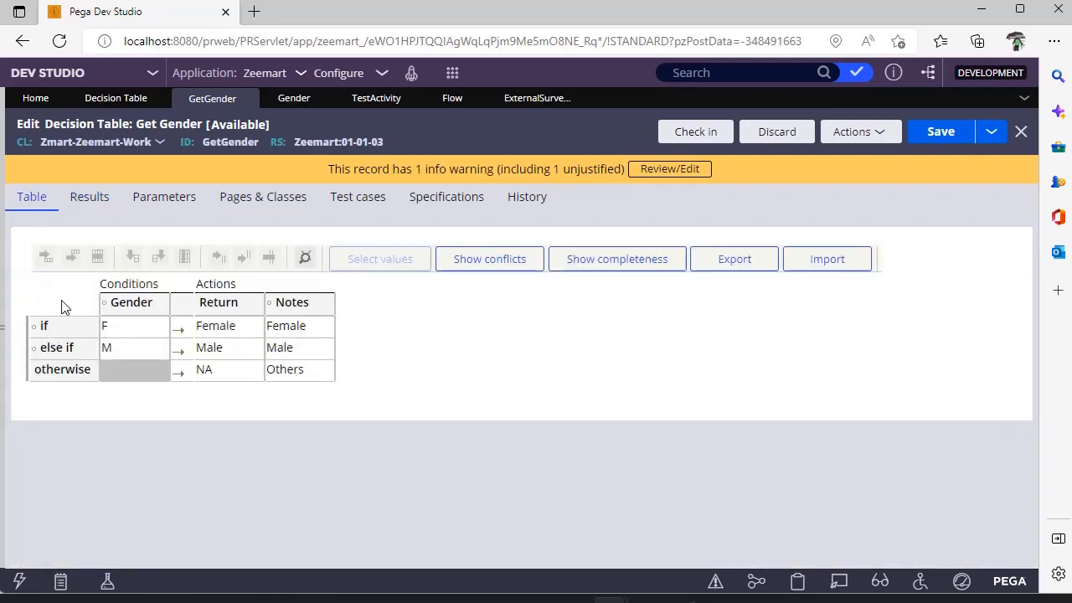
left_click(89, 196)
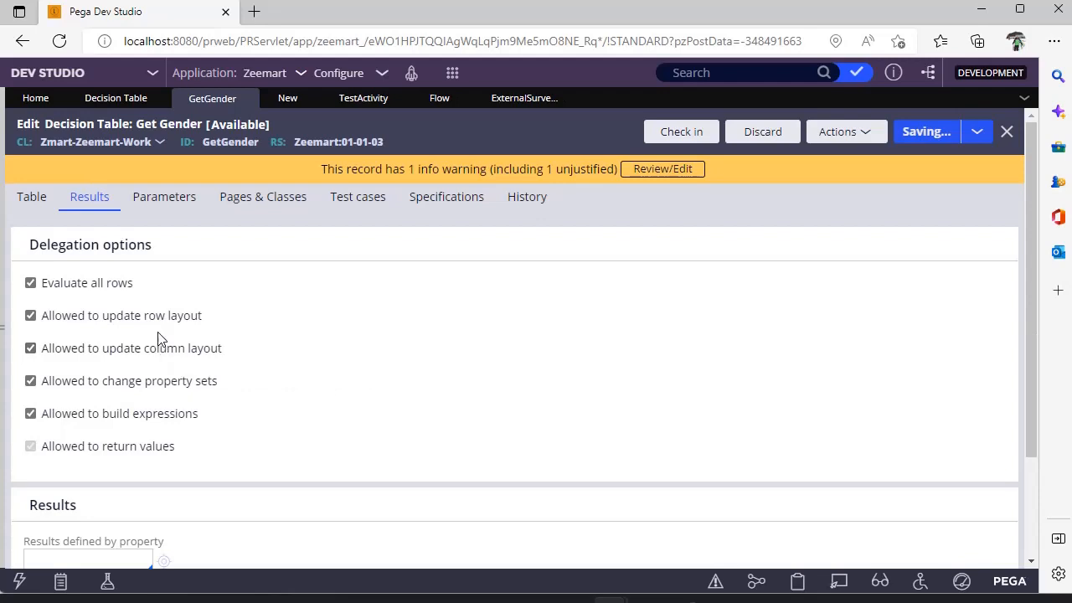
mouse_move(162, 395)
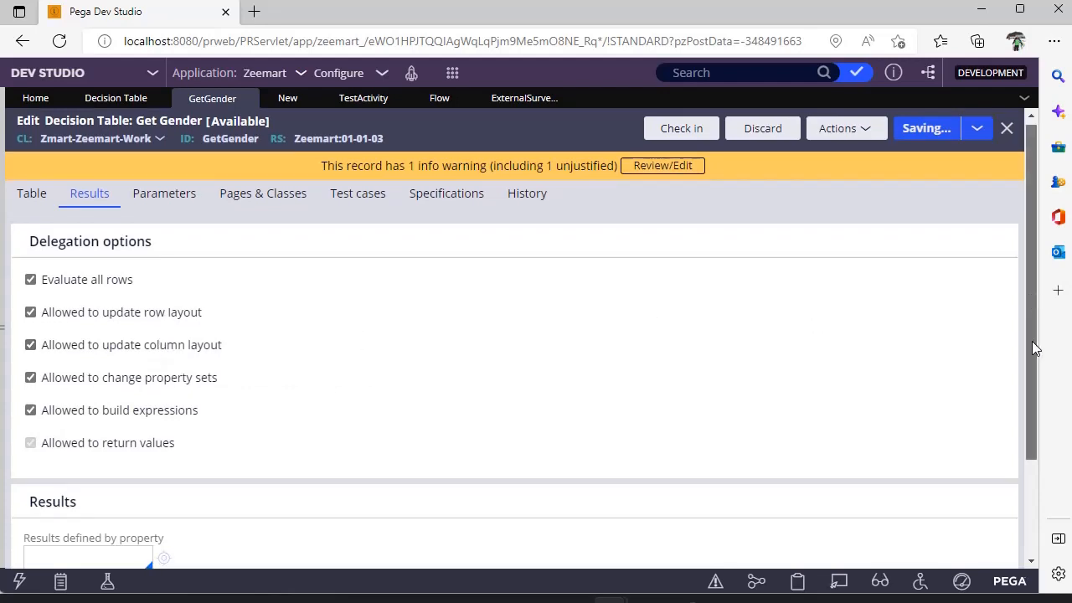
Add allowed result Female targeting properties .pyCaseID and .pyDataTransform
scroll("down", 3)
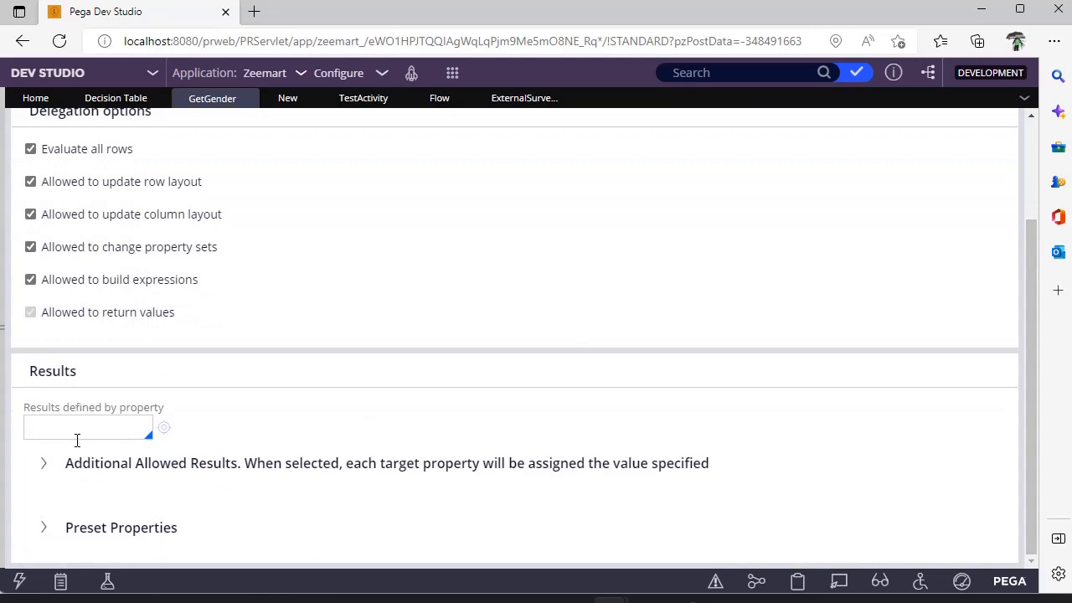
mouse_move(44, 527)
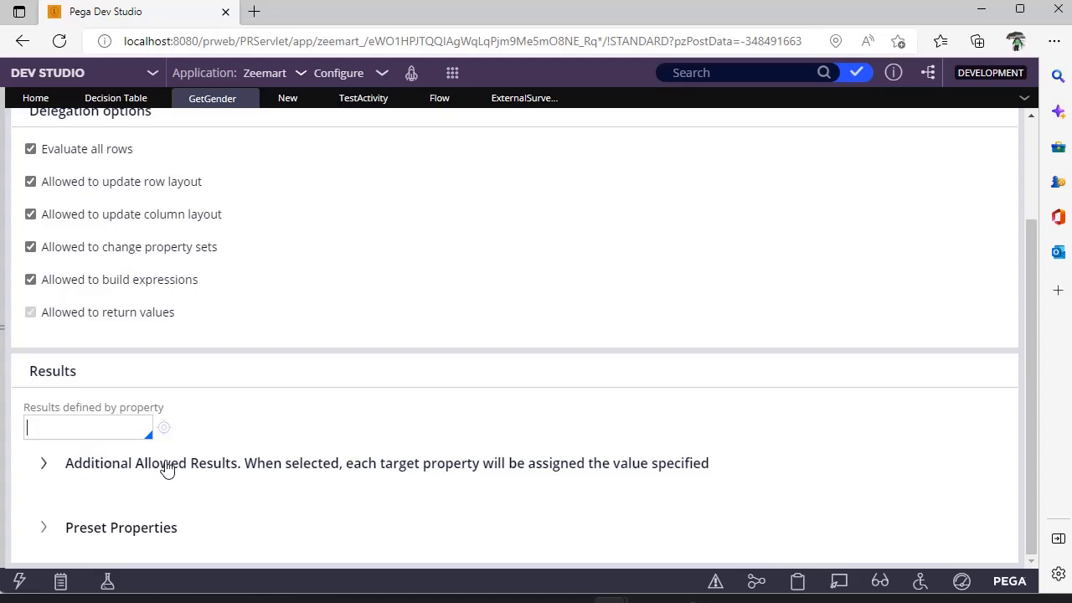
mouse_move(1042, 452)
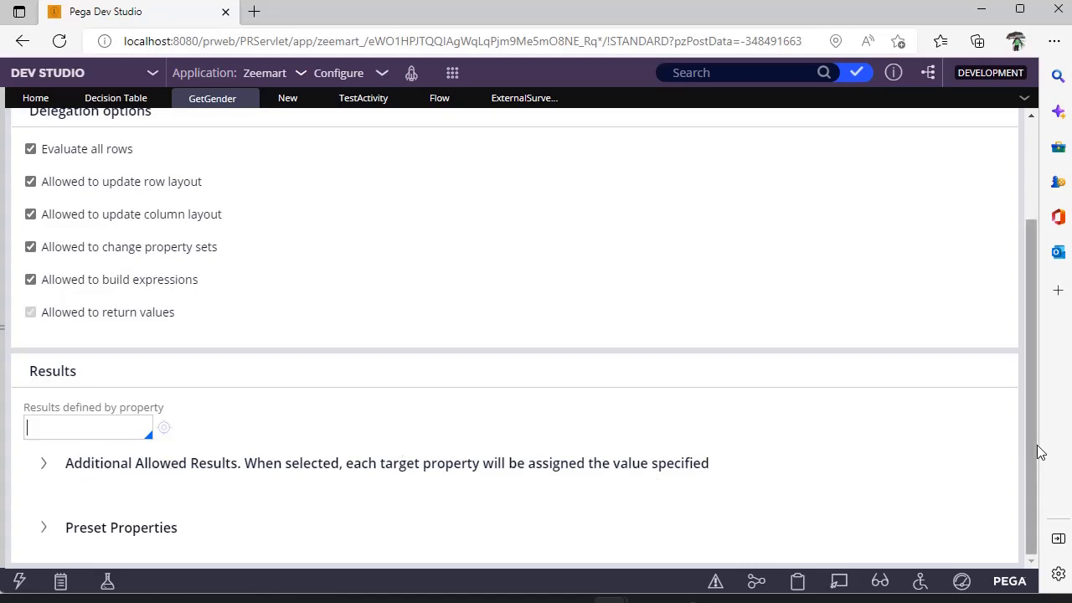
mouse_move(47, 465)
type(".pyLabel")
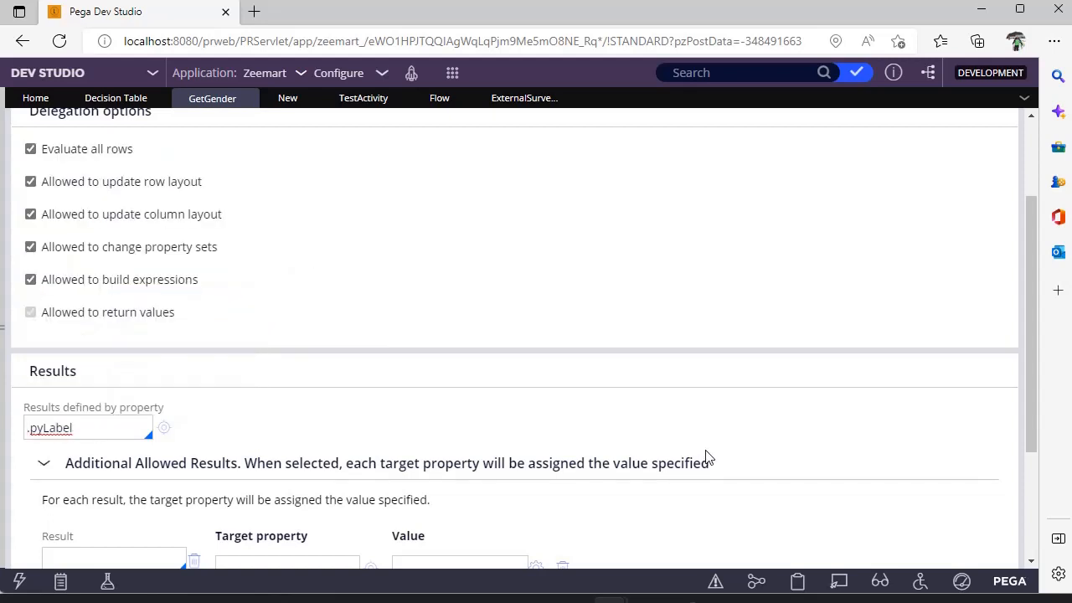
scroll("down", 3)
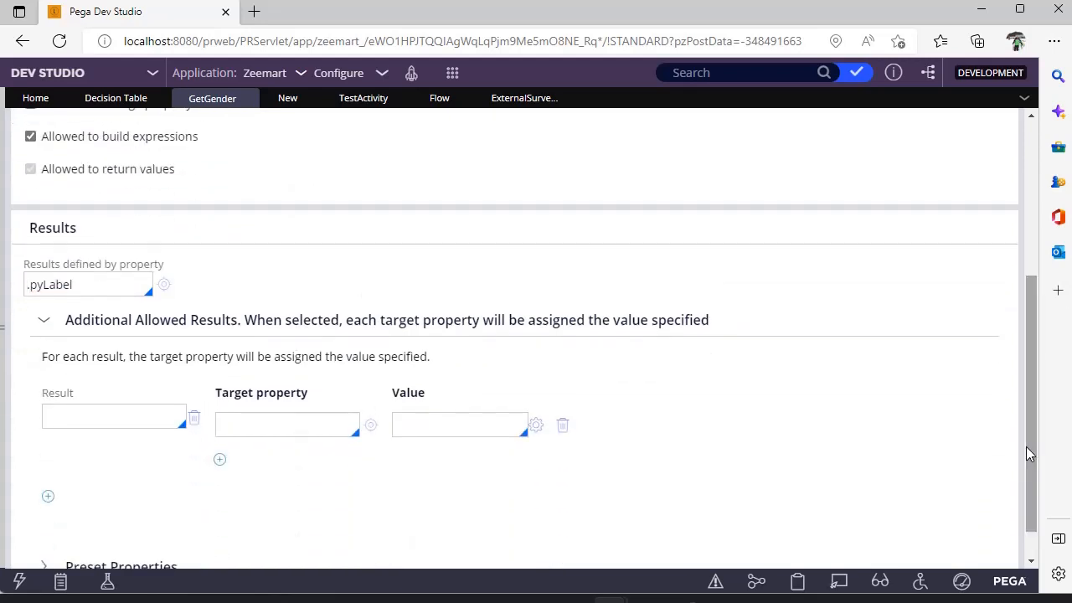
left_click(114, 416)
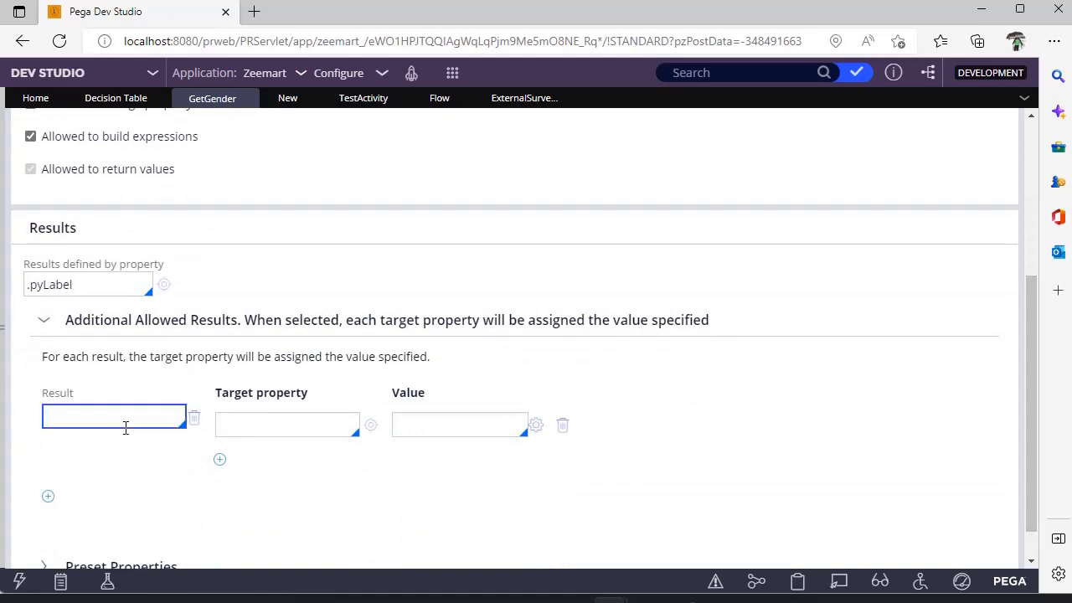
type("Female")
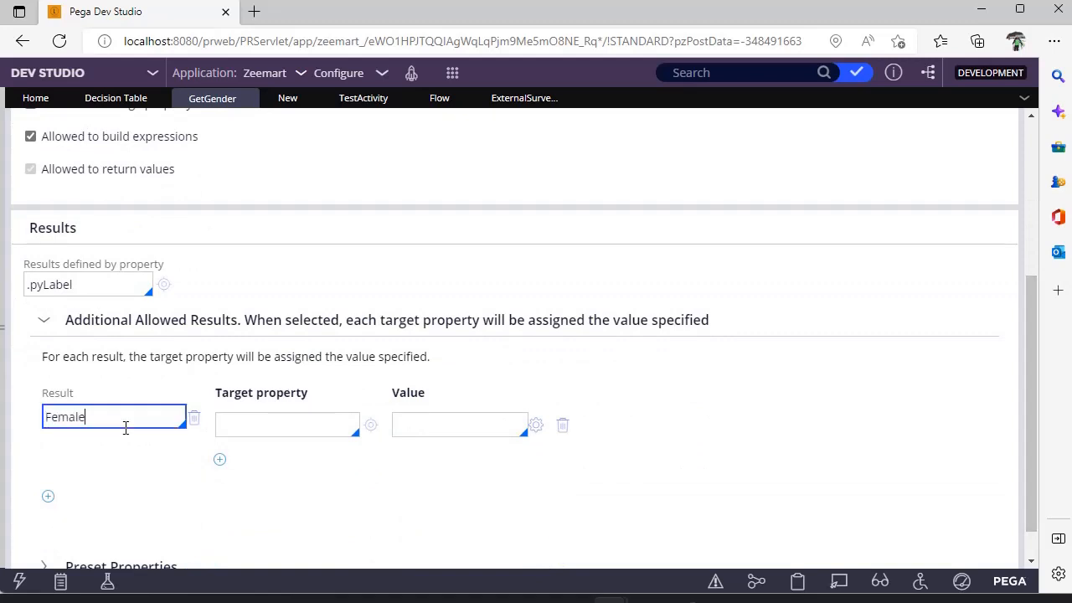
left_click(285, 425)
type(".")
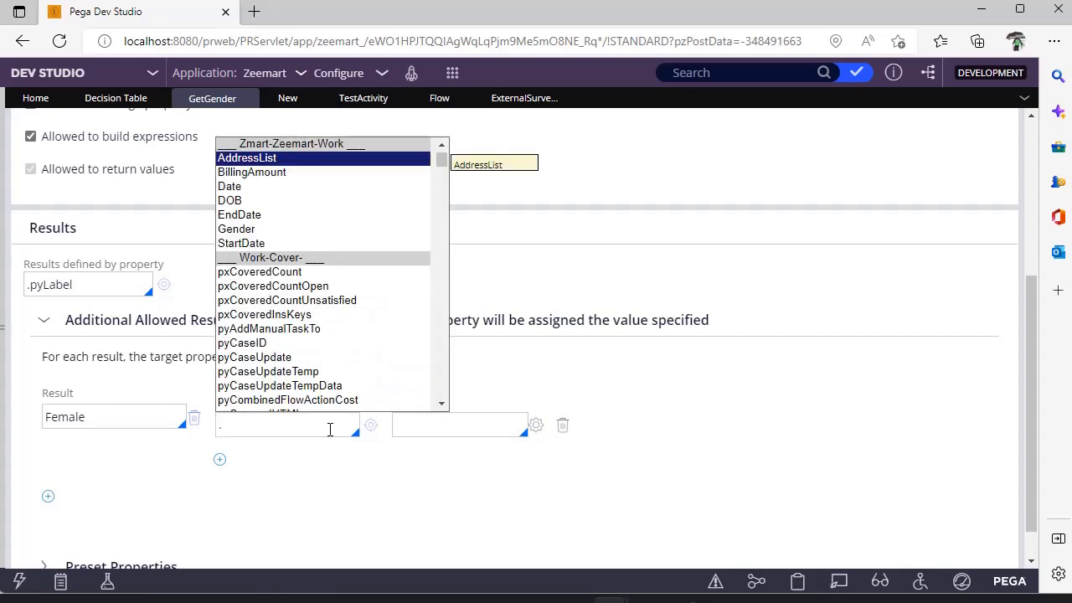
left_click(242, 341)
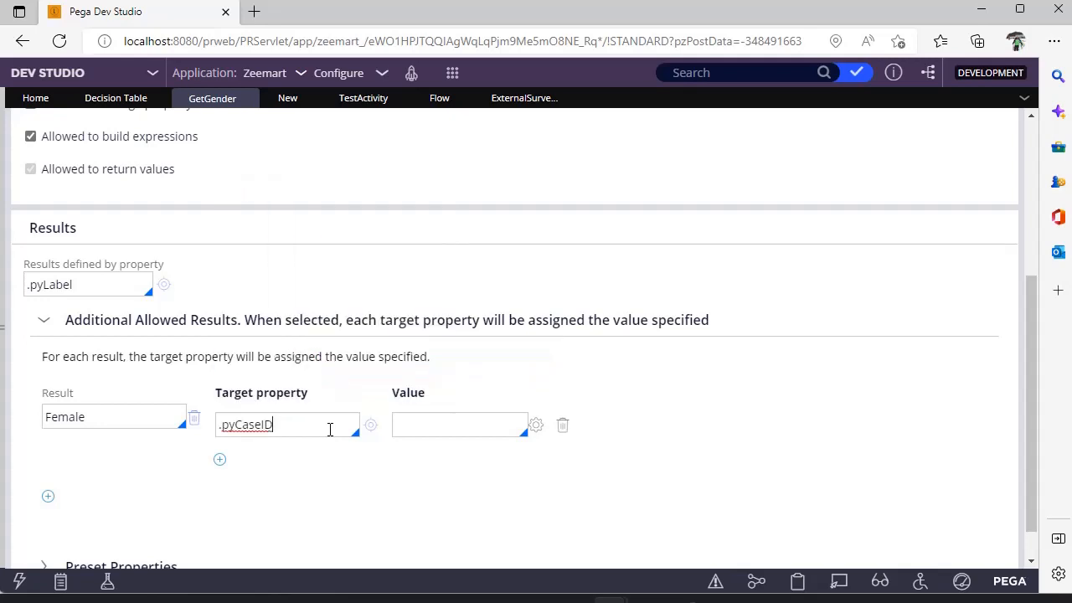
left_click(219, 459)
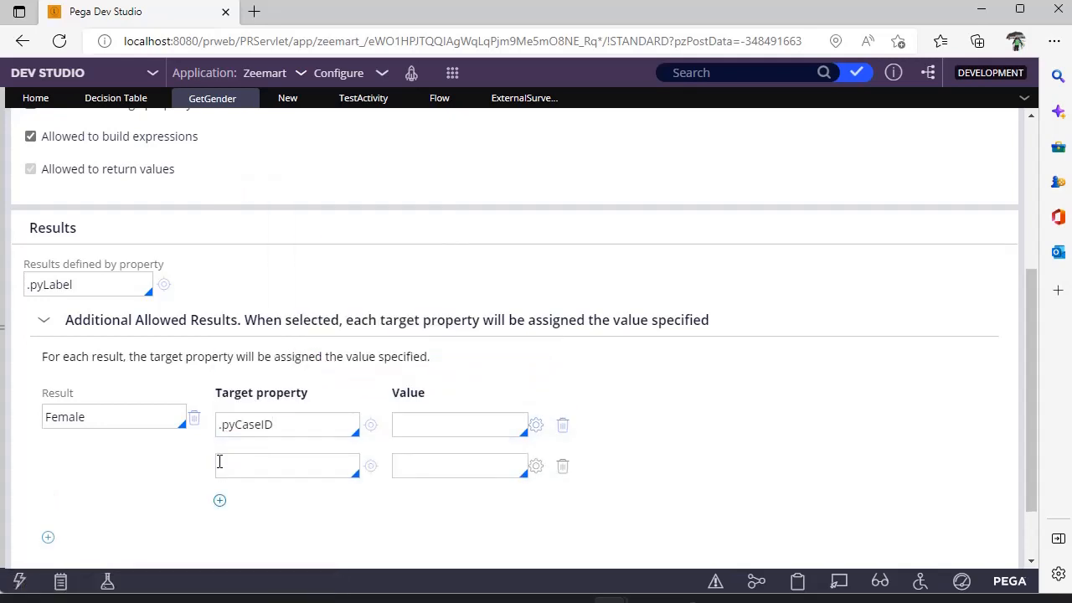
left_click(286, 466)
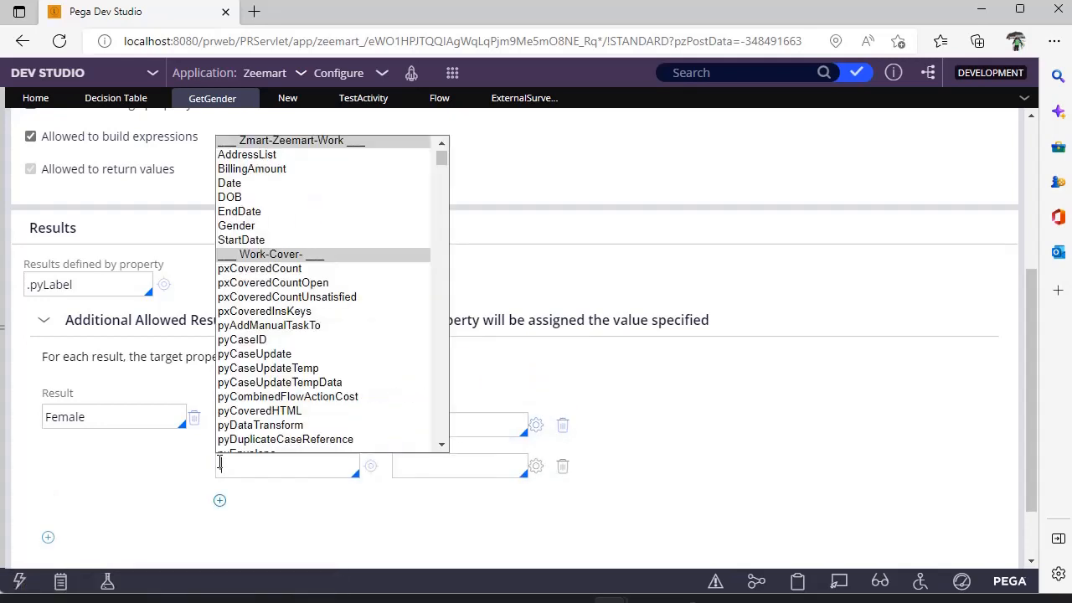
type(".pyDataTransform")
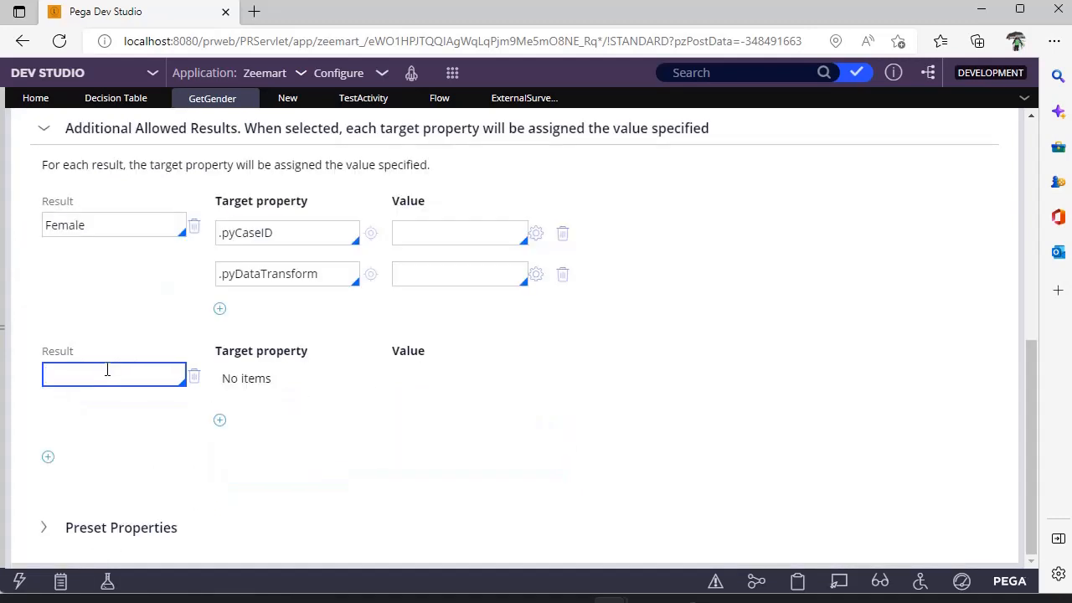
Add allowed results Male and NA and save the GetGender decision table
type("Male")
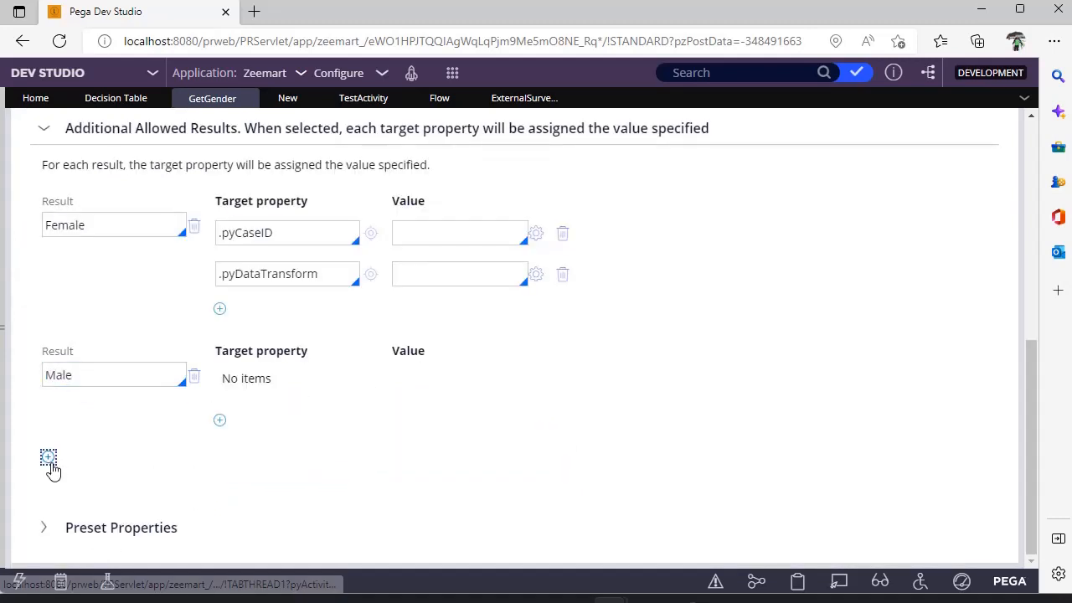
type("NA")
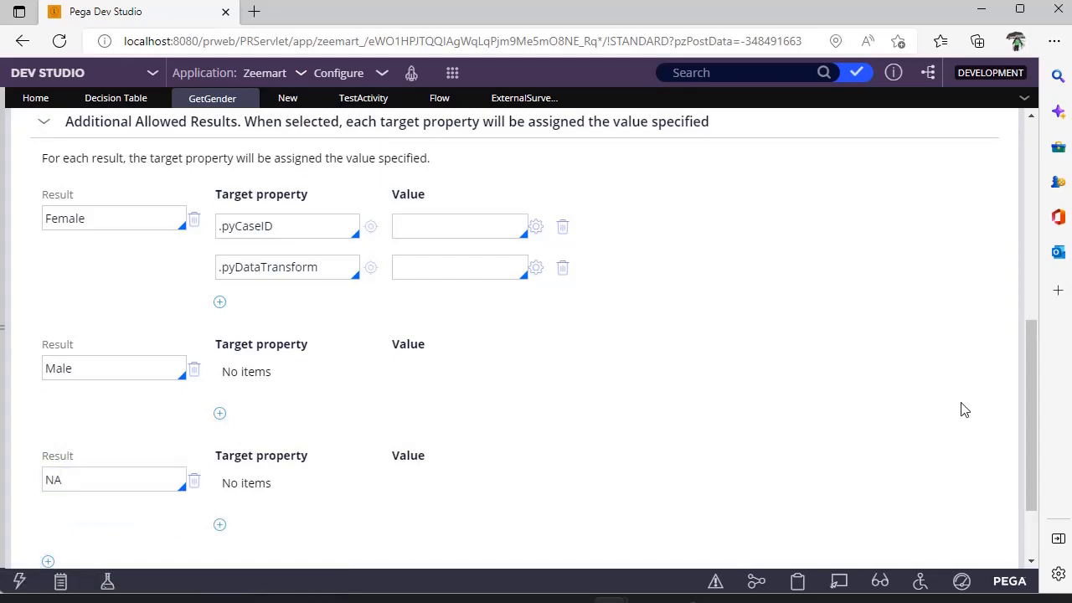
left_click(926, 131)
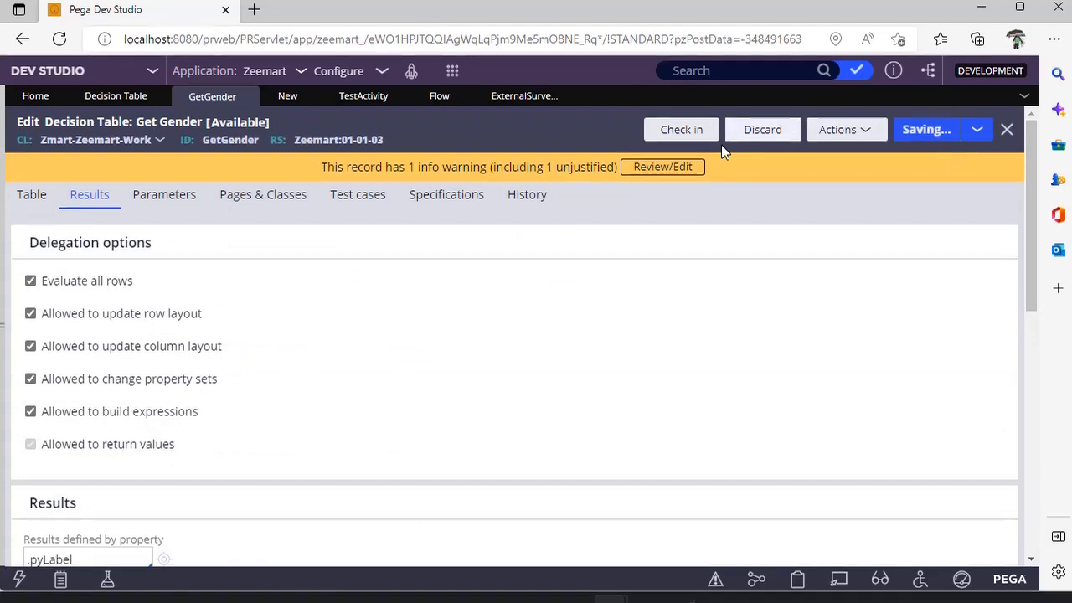
Set return values F→Male, M→Female and otherwise→Male in the table rows
scroll("down", 3)
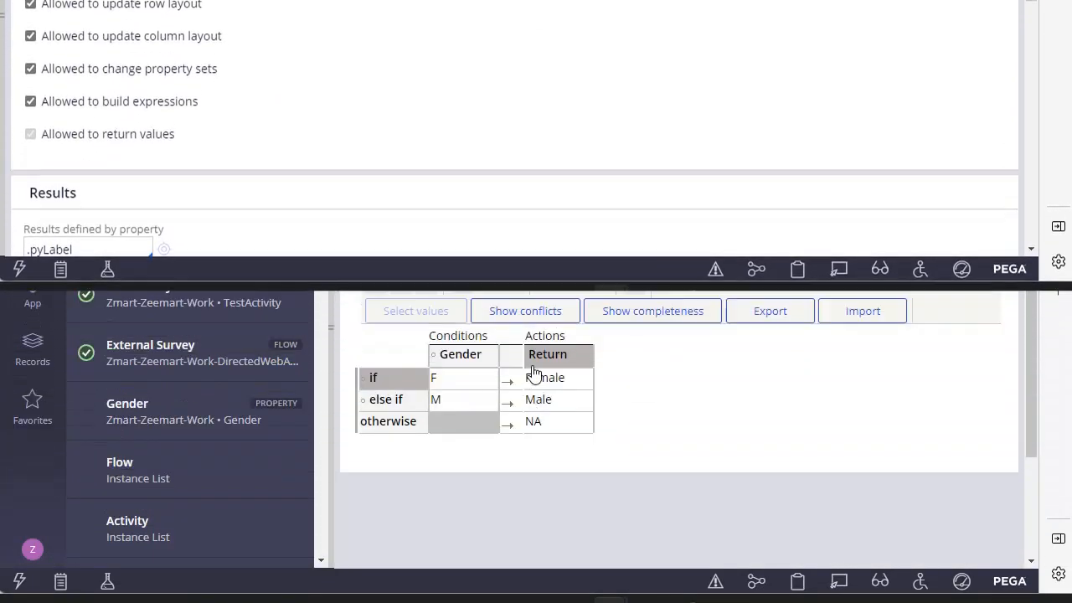
left_click(546, 377)
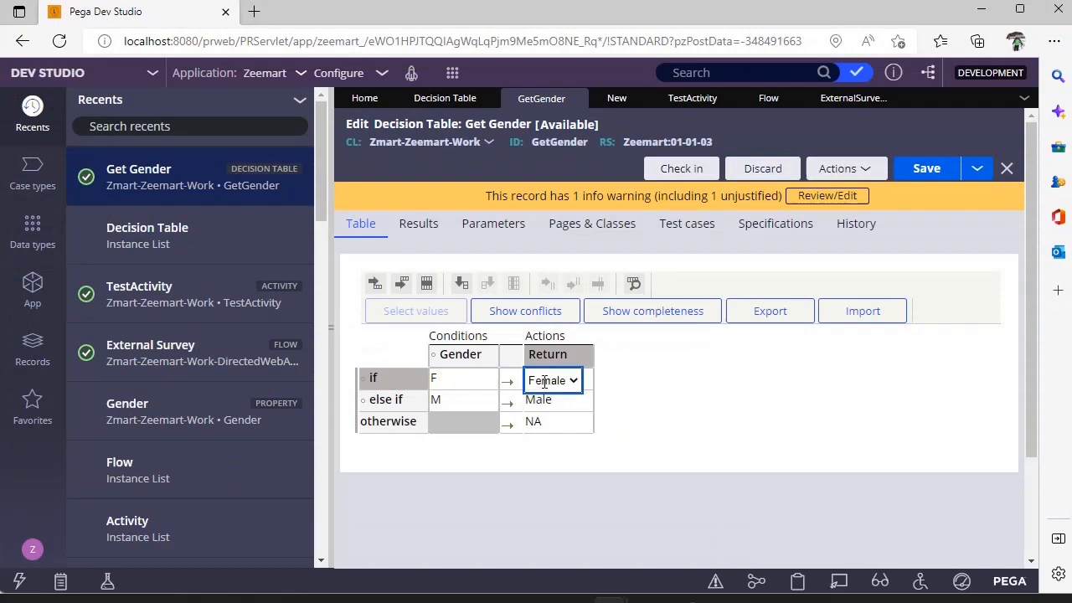
left_click(553, 380)
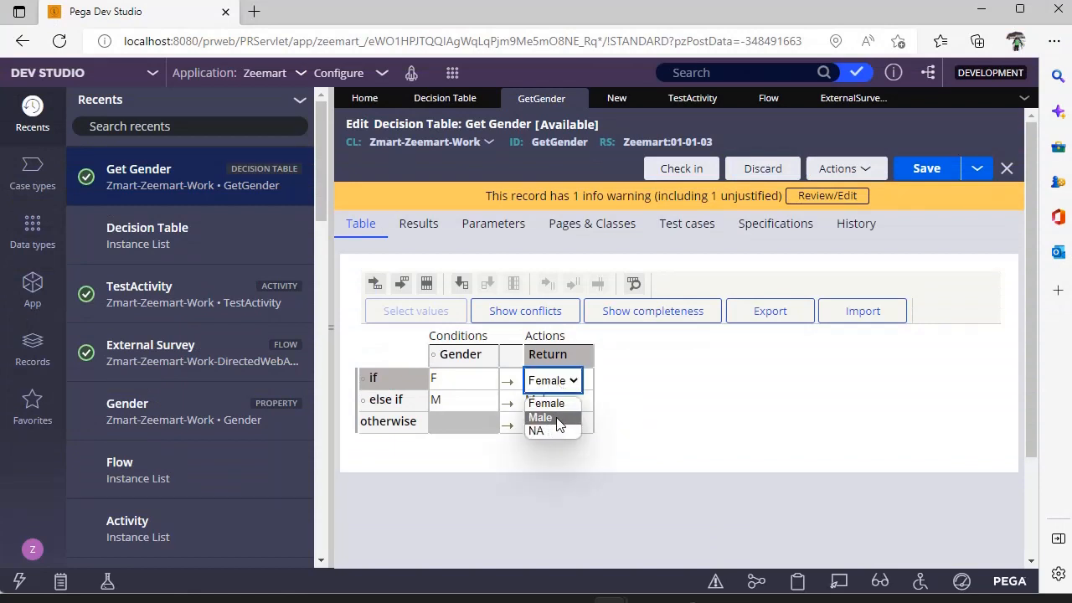
left_click(540, 417)
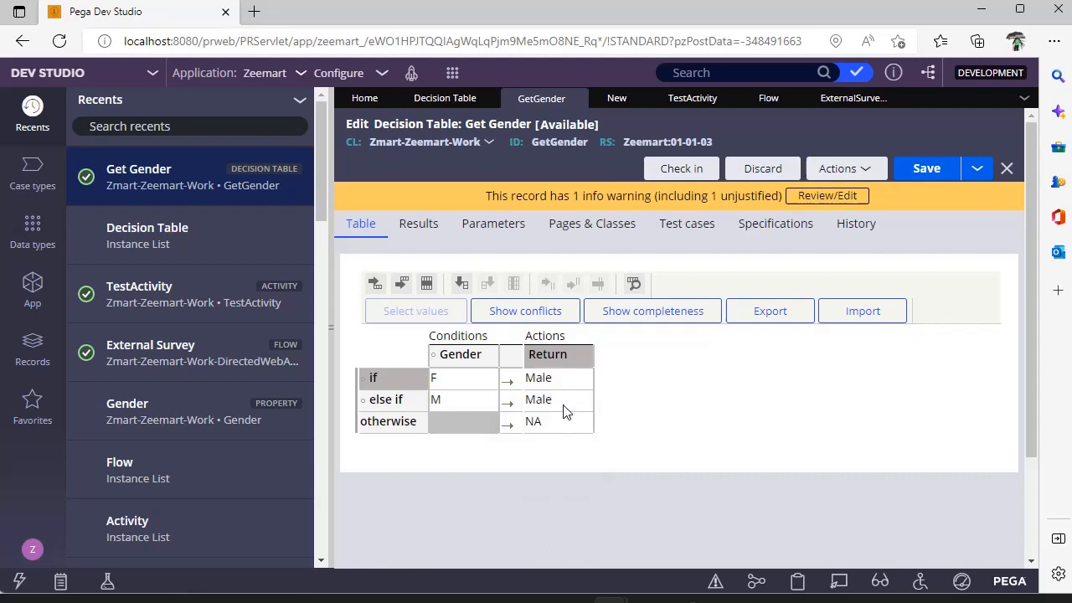
left_click(538, 399)
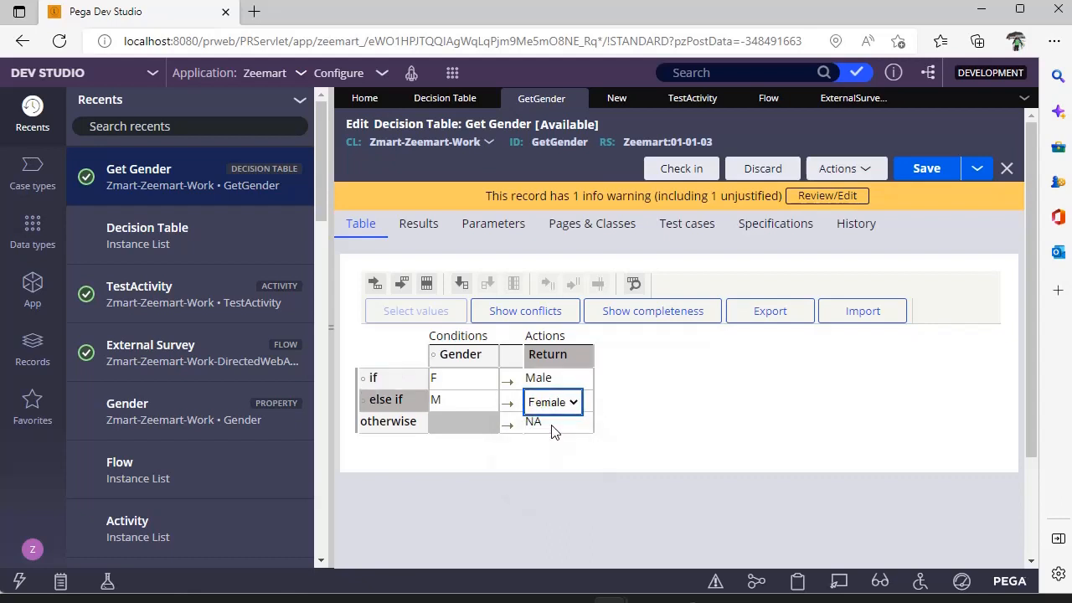
left_click(551, 422)
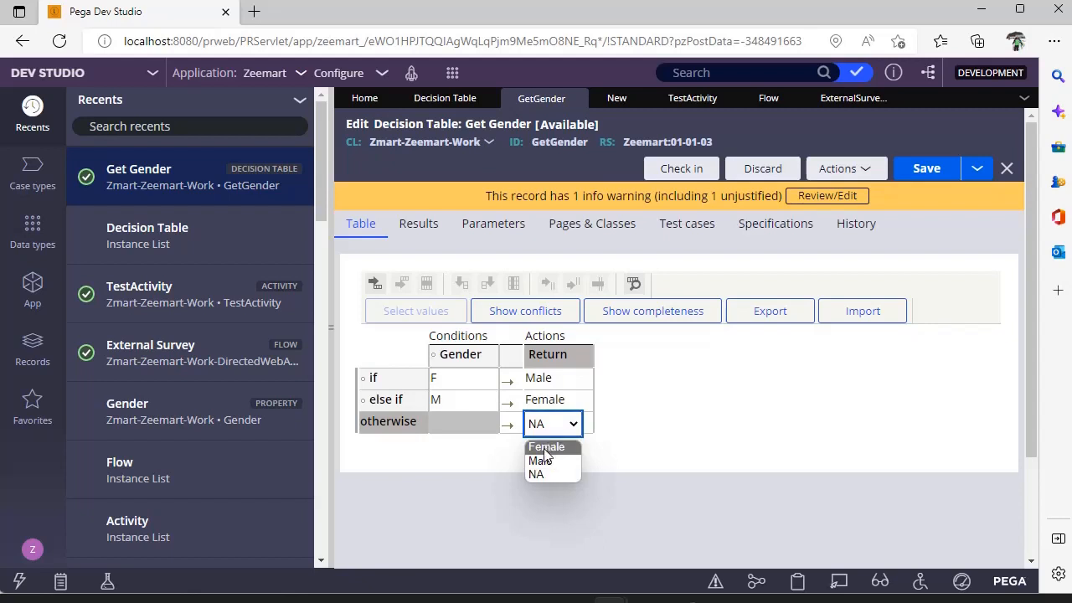
left_click(540, 459)
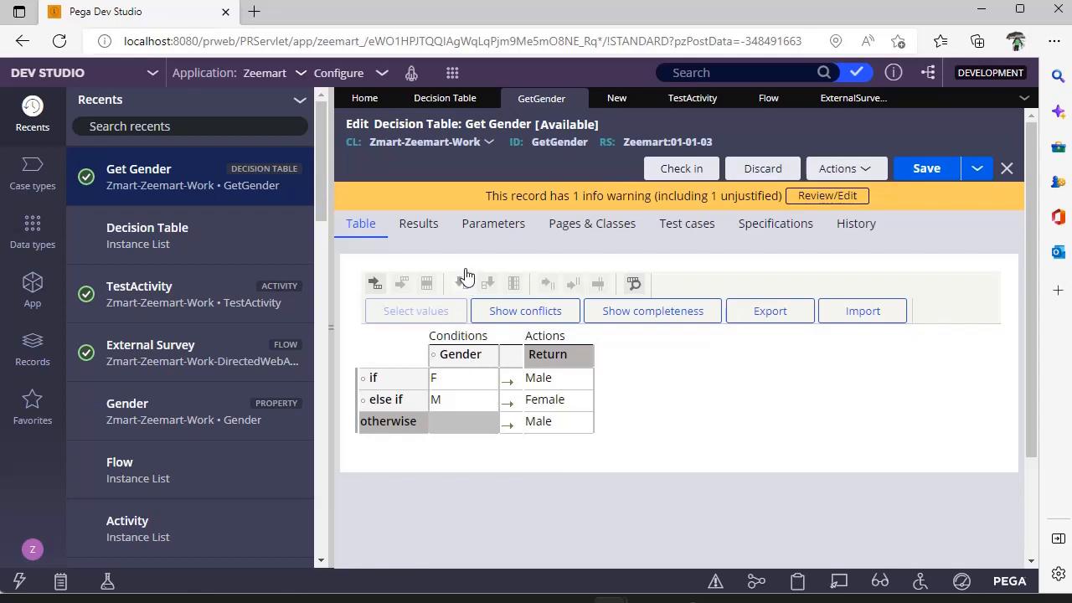
left_click(419, 222)
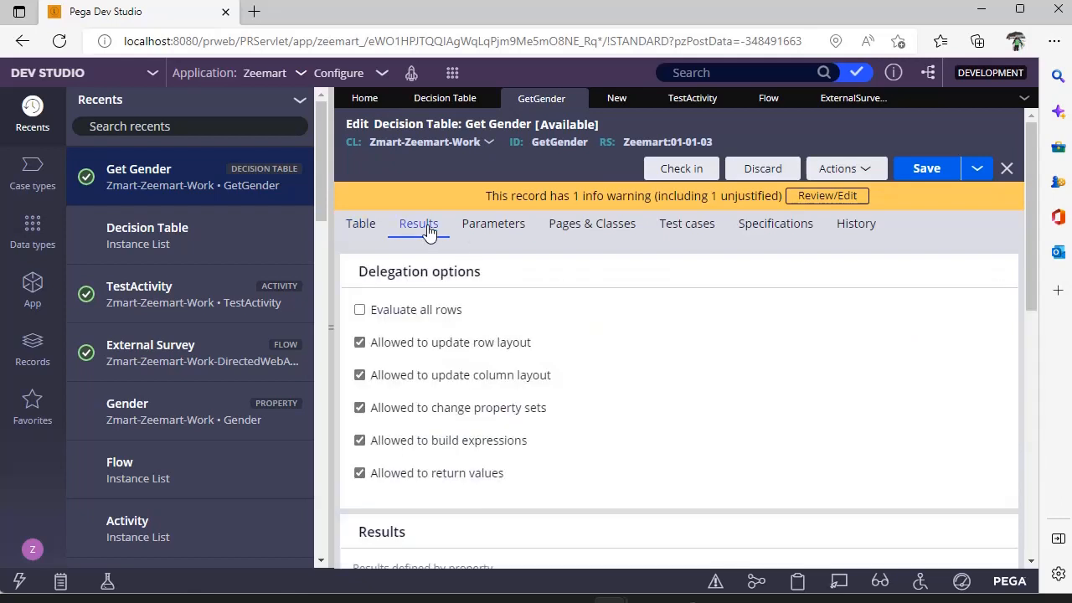
scroll("down", 3)
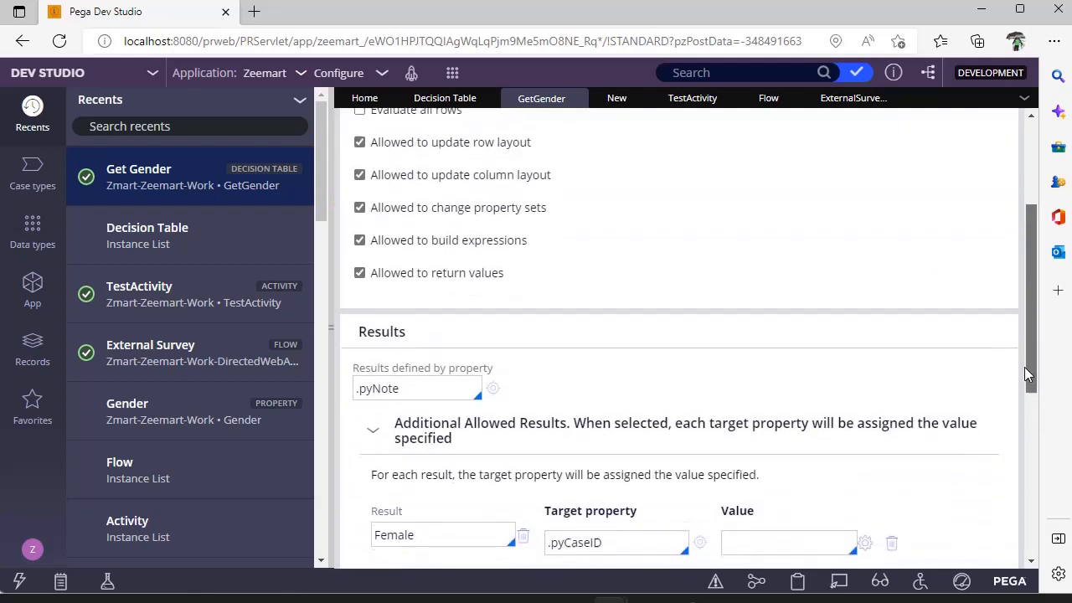
scroll("down", 3)
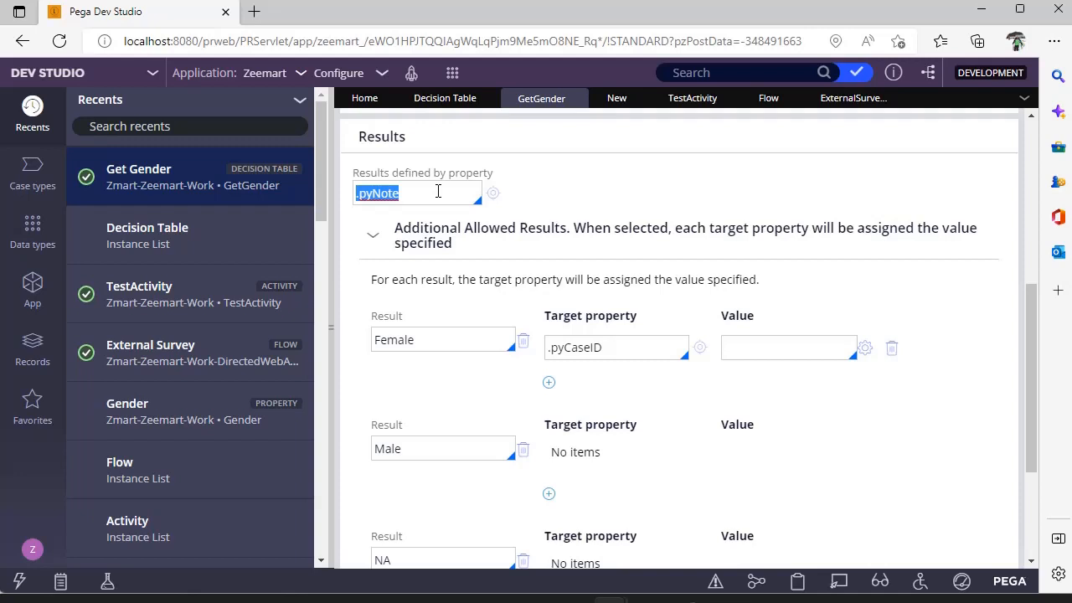
scroll("down", 3)
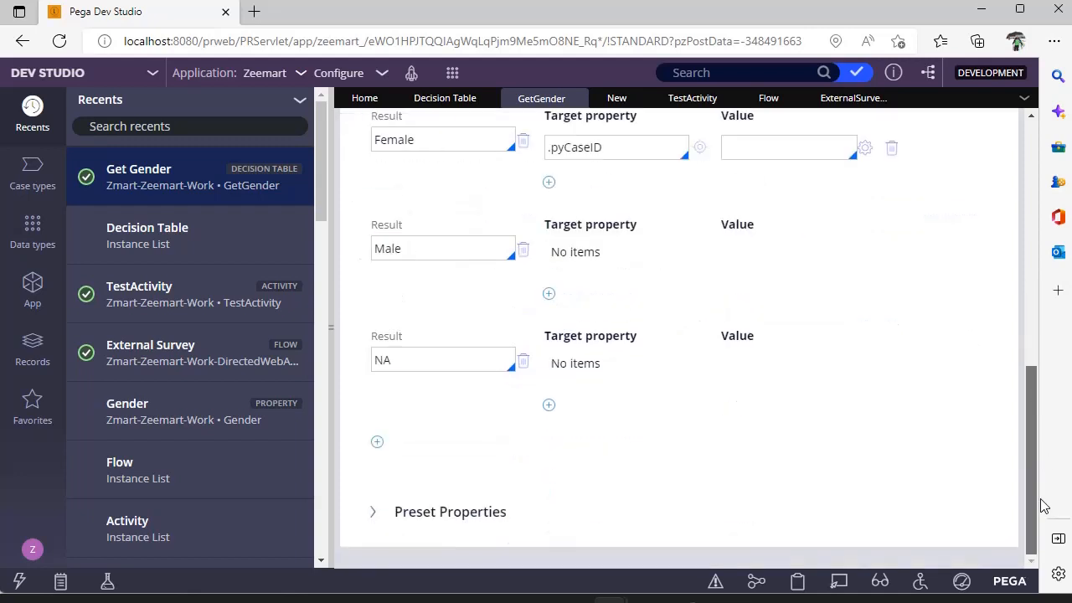
left_click(372, 512)
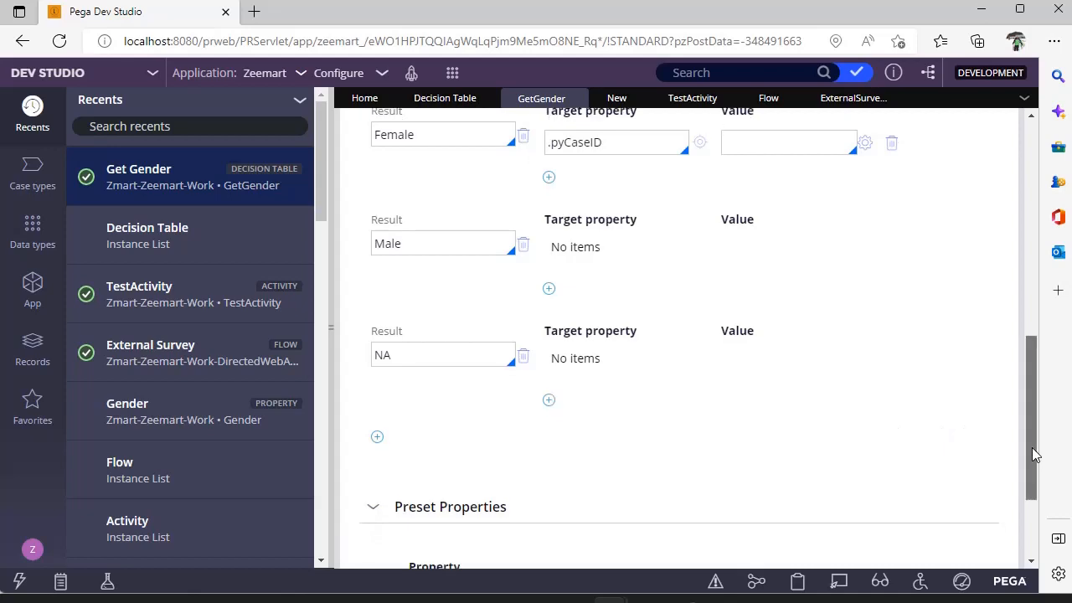
scroll("down", 3)
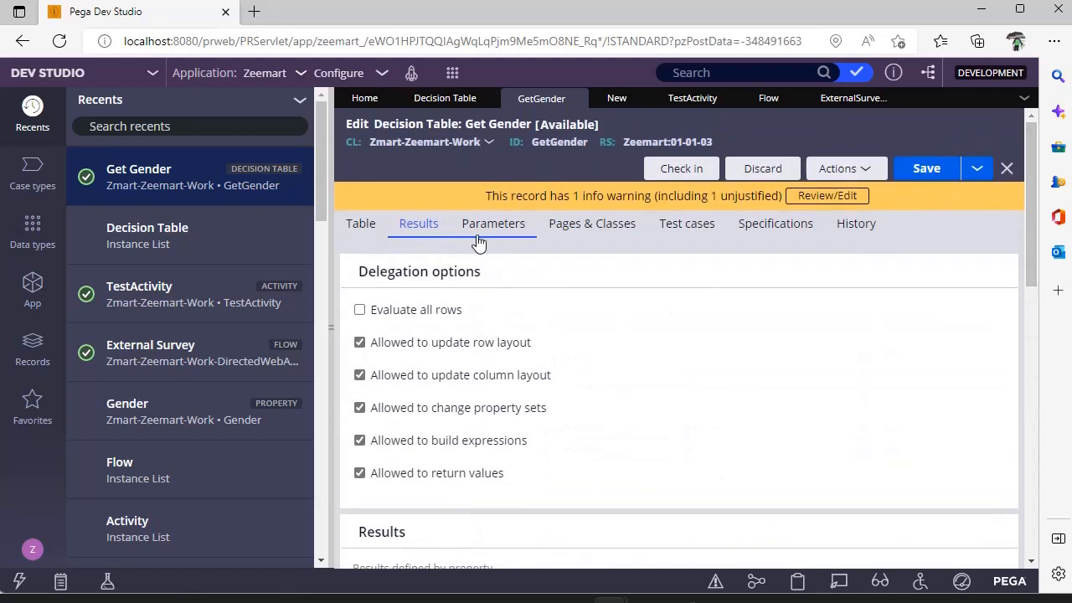
left_click(492, 225)
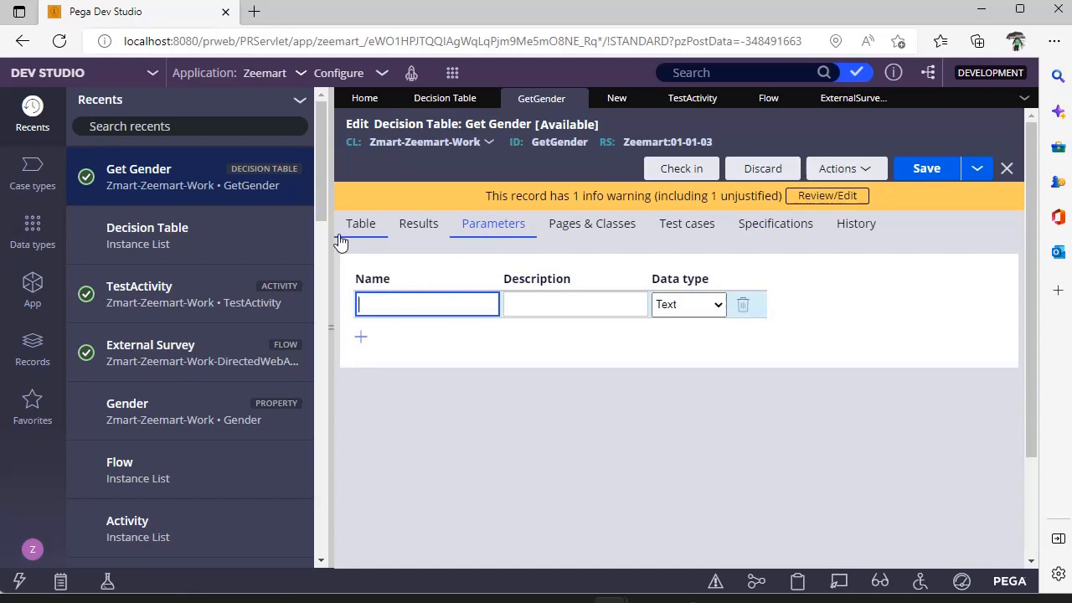
left_click(360, 223)
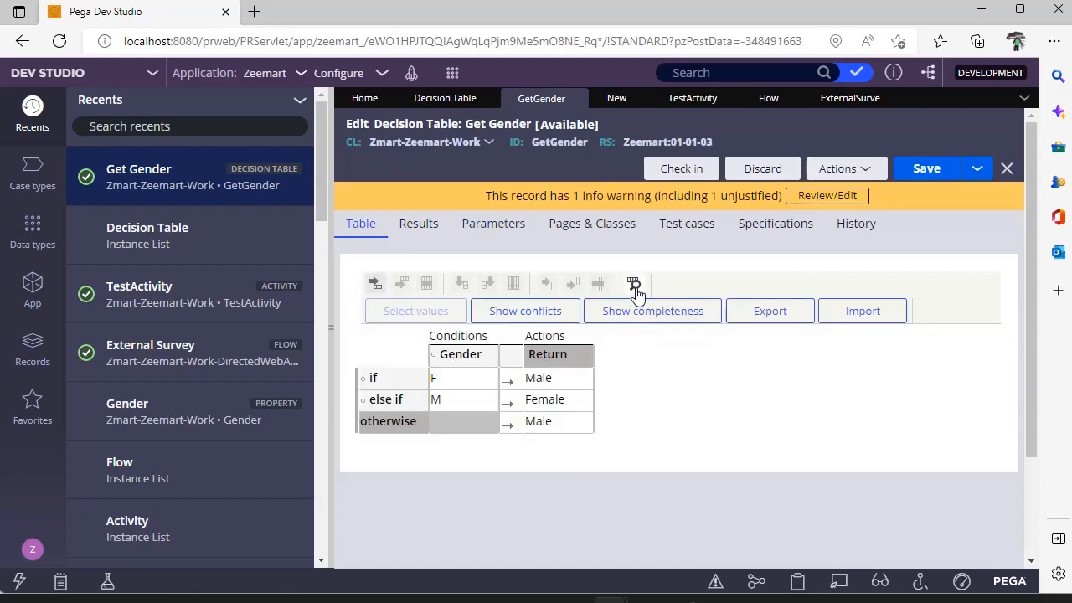
left_click(633, 283)
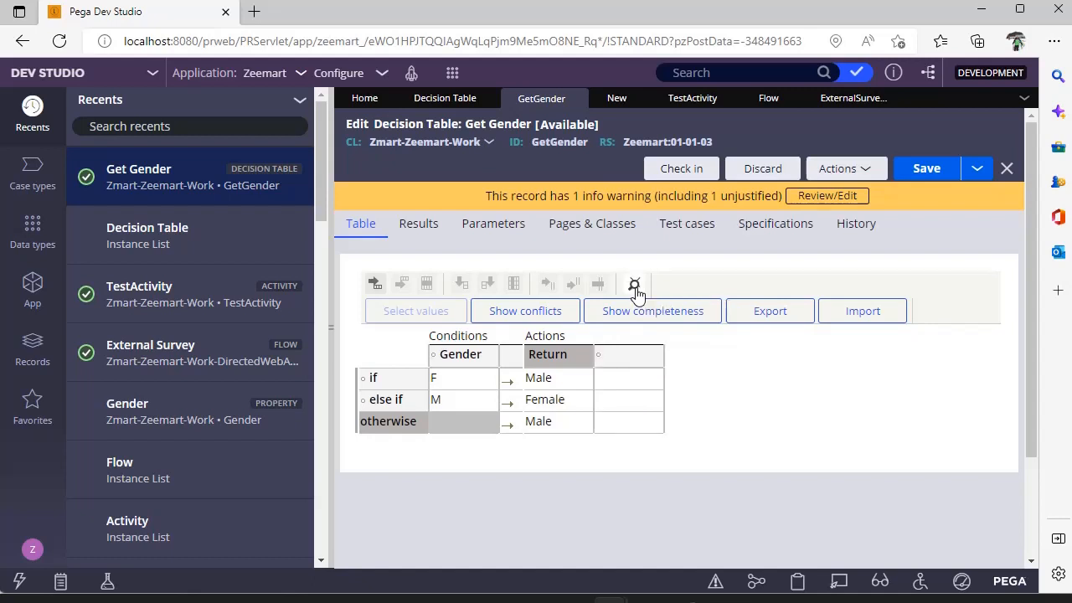
left_click(628, 379)
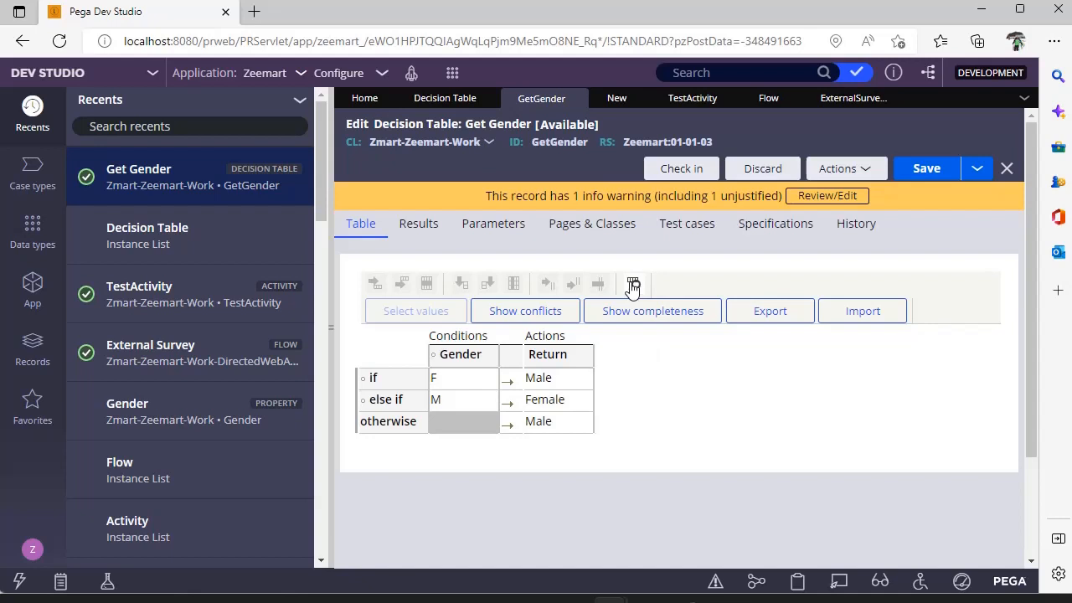
left_click(493, 223)
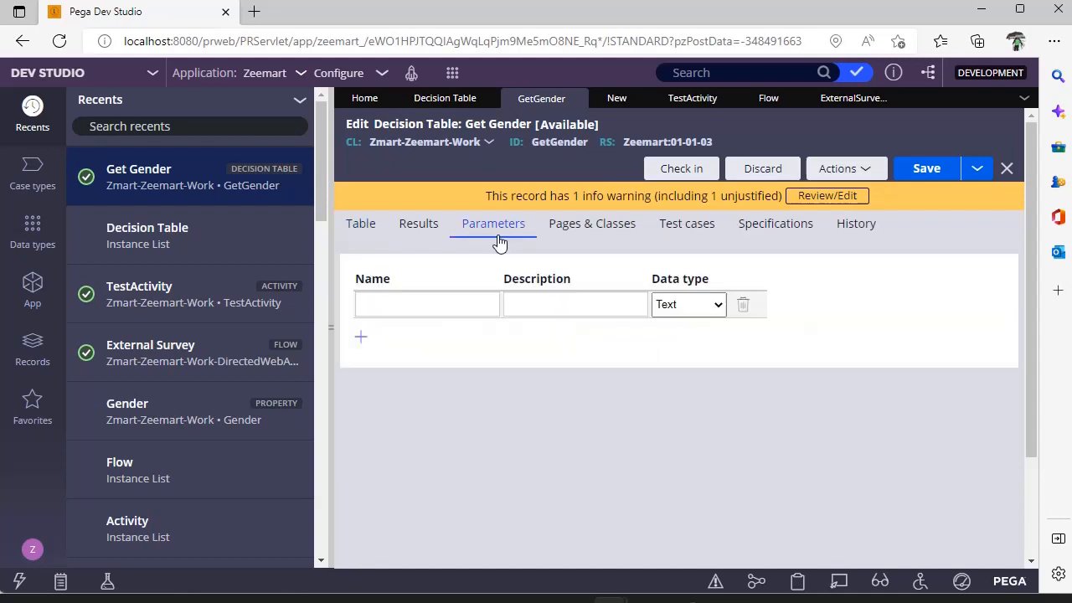
left_click(592, 225)
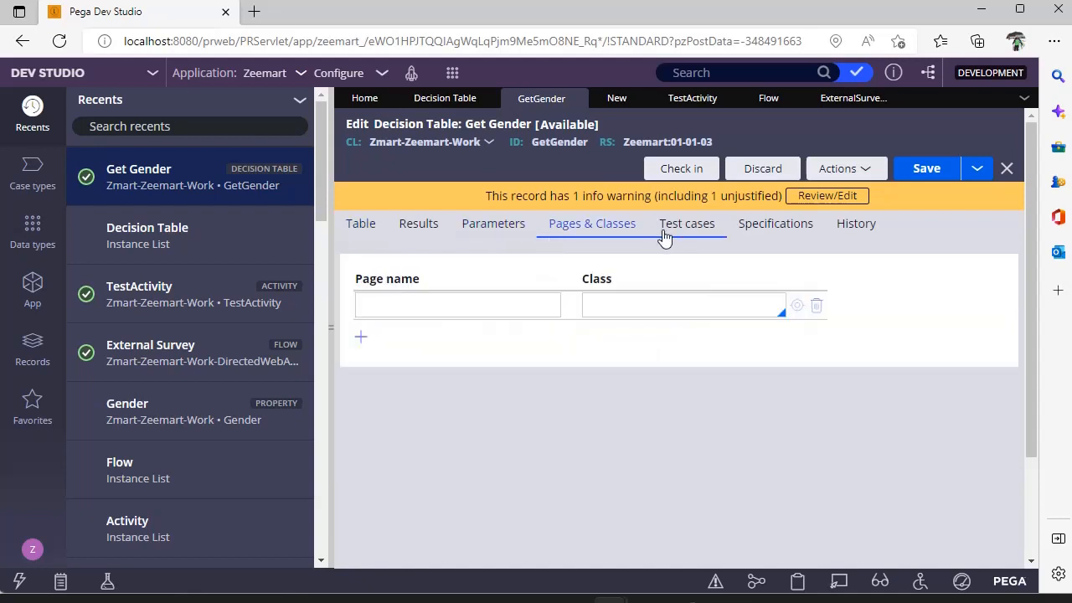
left_click(686, 222)
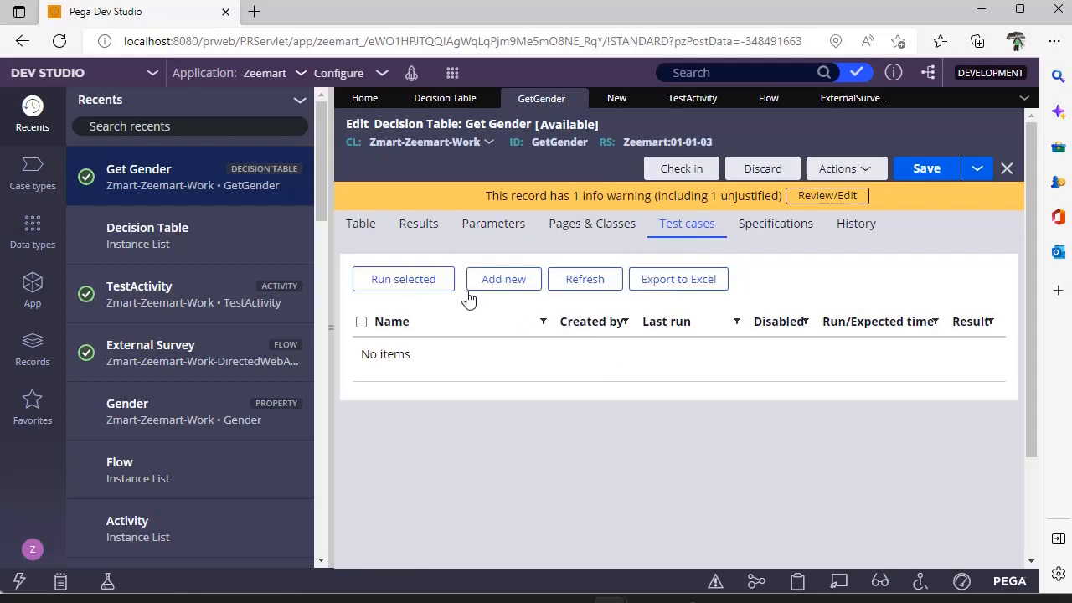
left_click(360, 223)
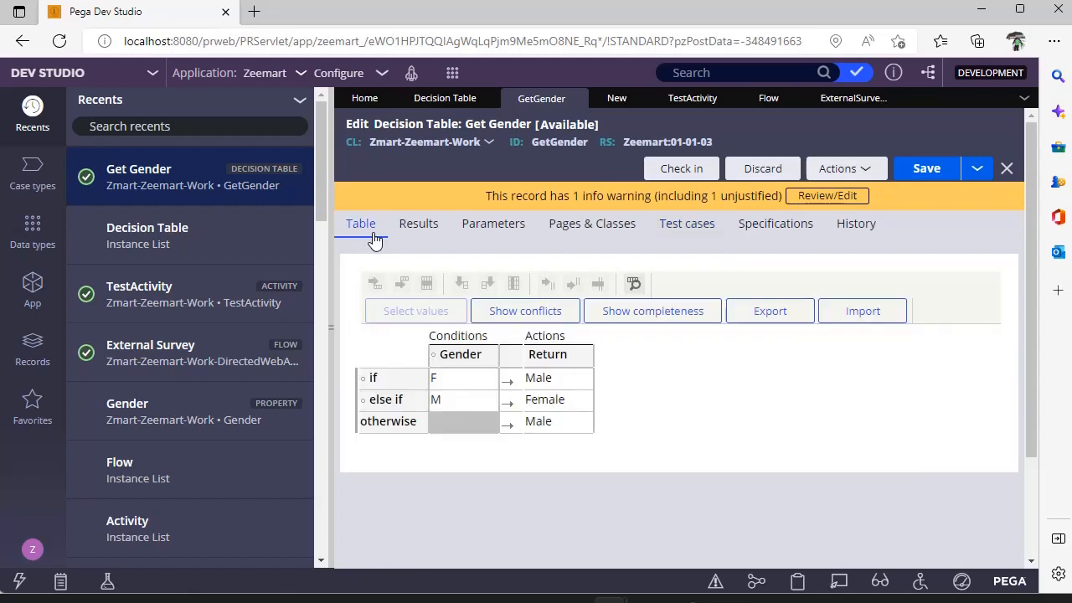
mouse_move(656, 392)
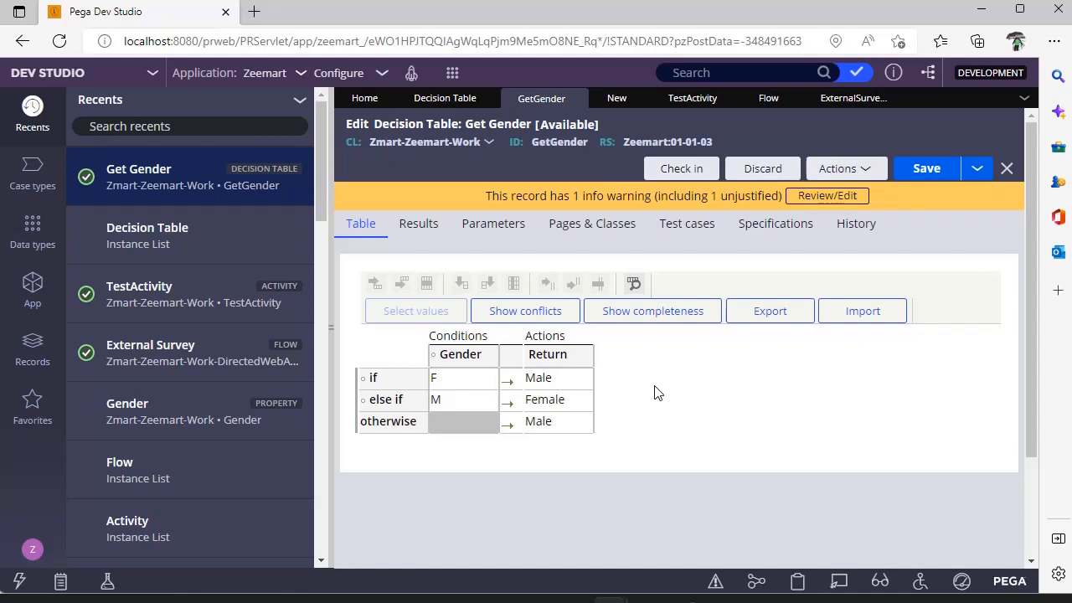
mouse_move(660, 132)
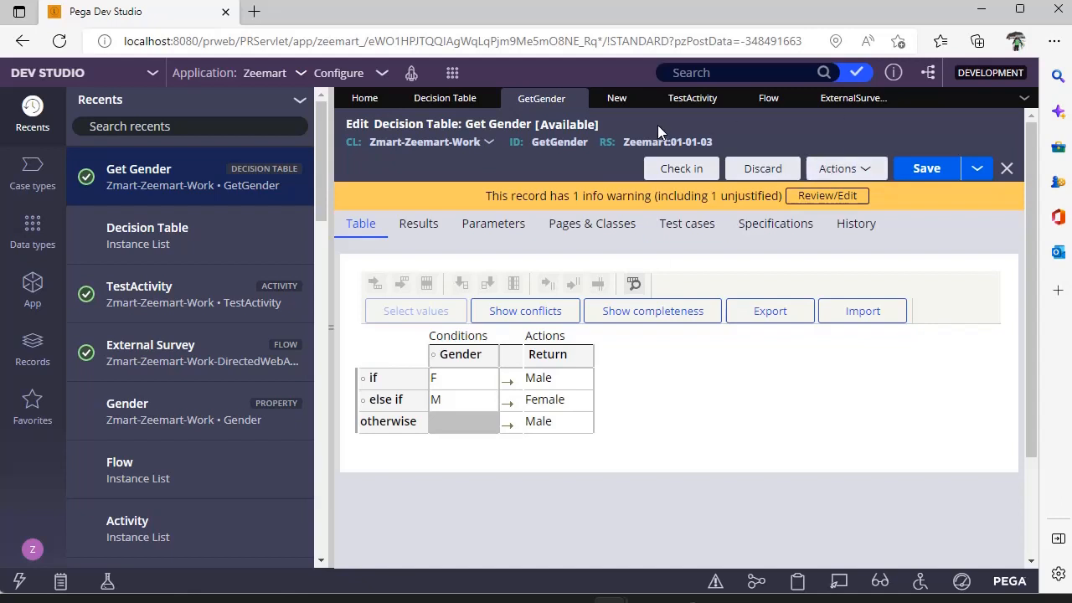
Review TestActivity step 4's empty PropertyName parameter against the GetGender table
left_click(692, 97)
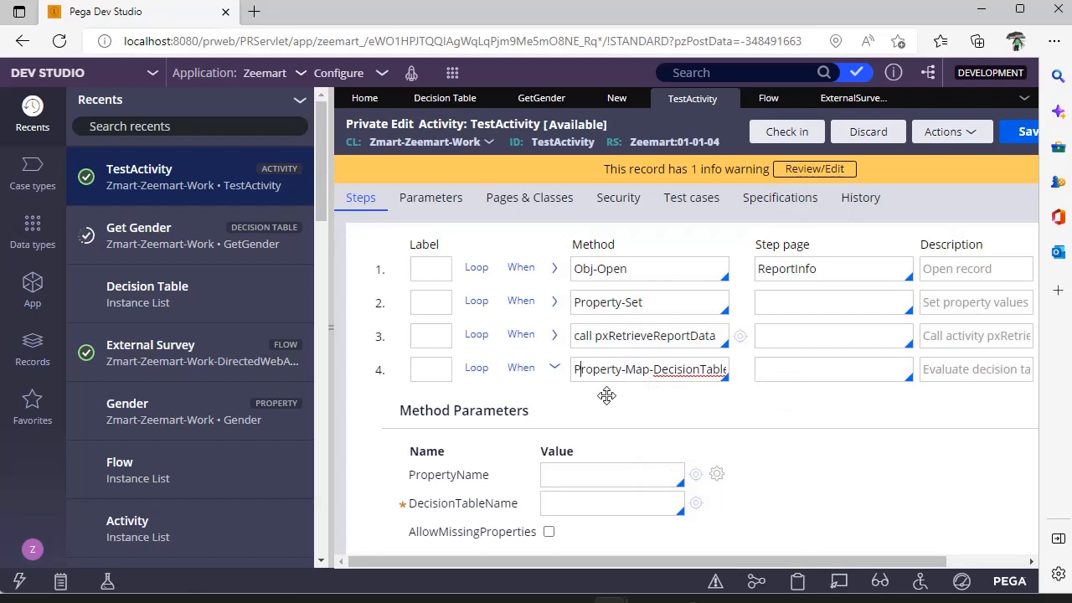
mouse_move(583, 456)
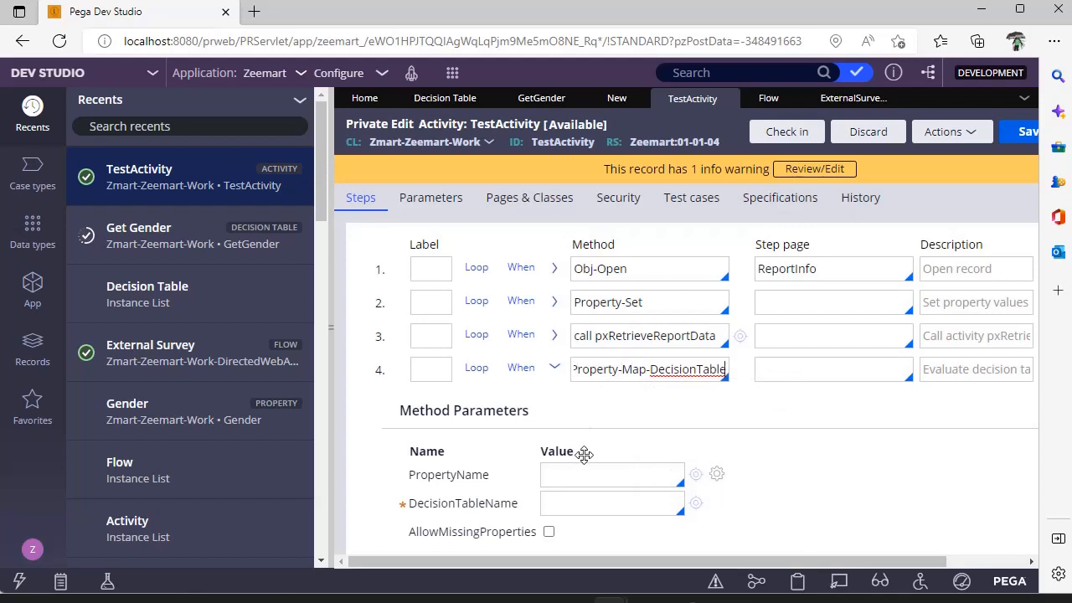
left_click(612, 474)
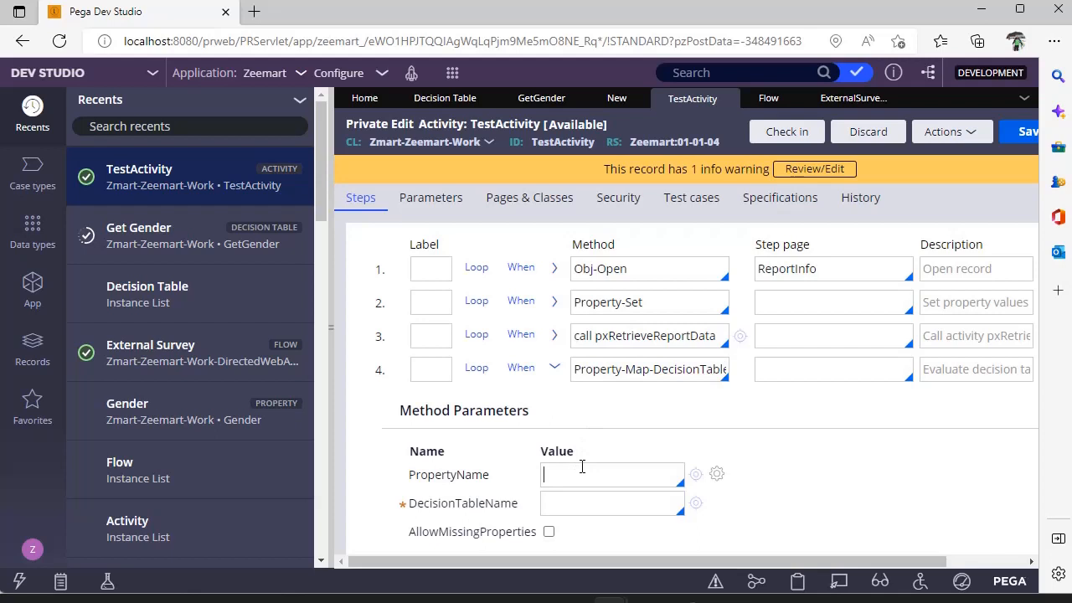
left_click(541, 97)
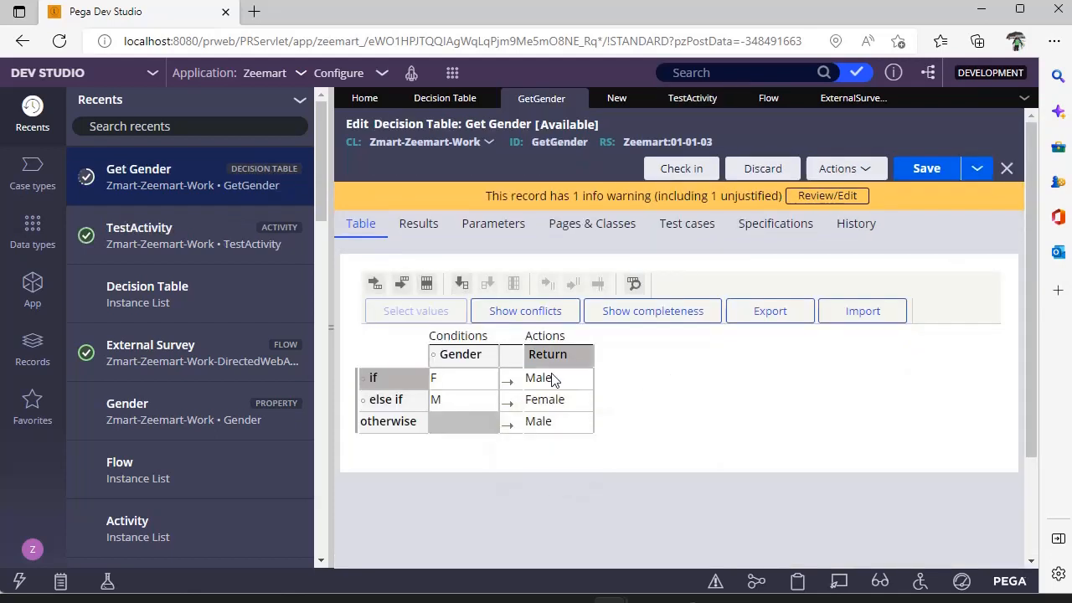
mouse_move(670, 126)
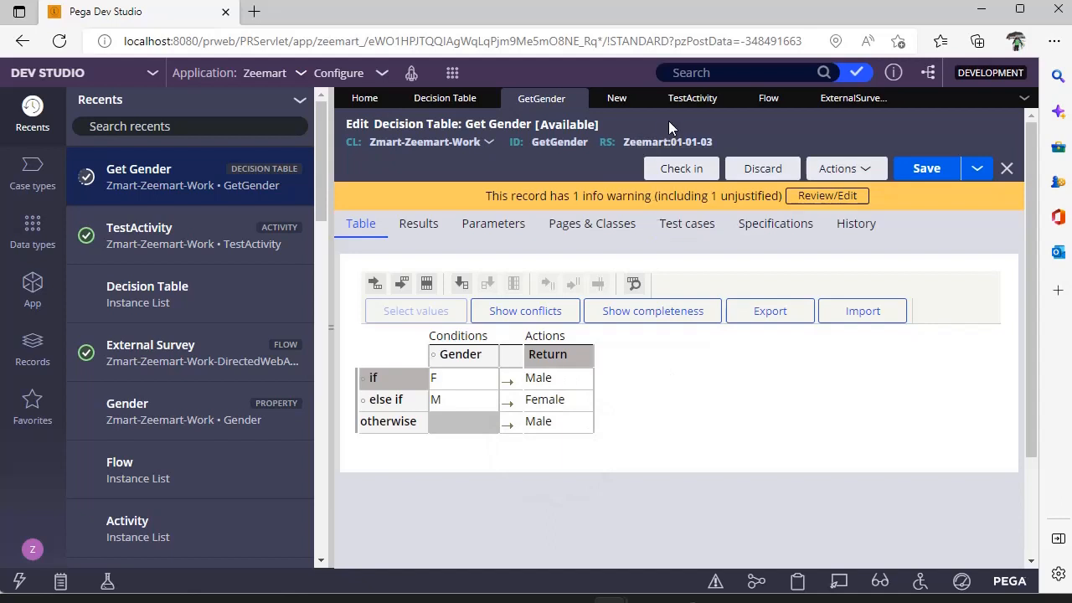
left_click(692, 97)
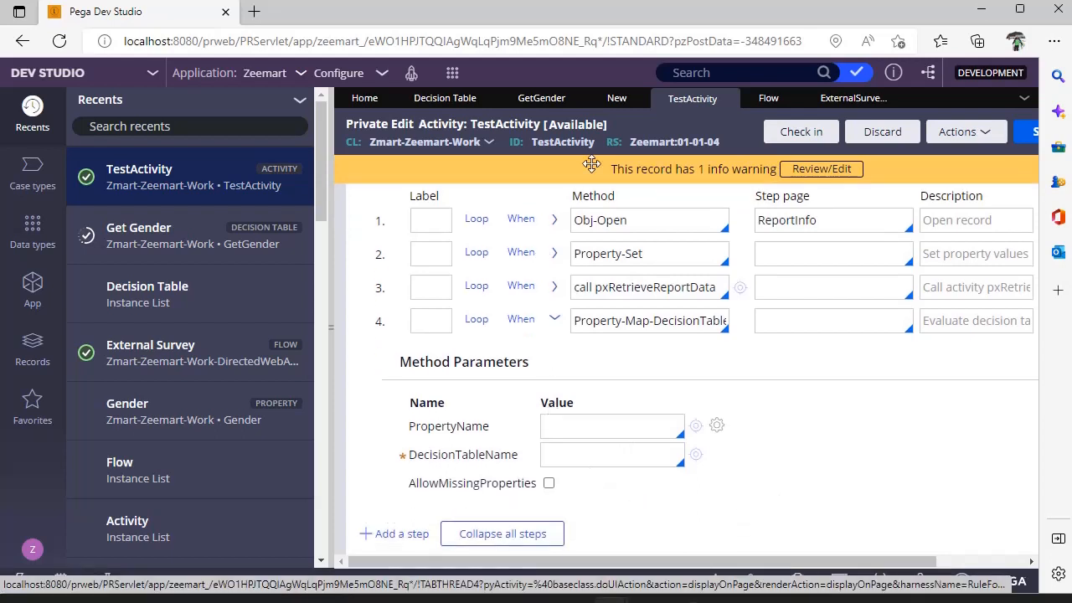
Insert two empty condition columns beside Gender in the GetGender table
left_click(541, 97)
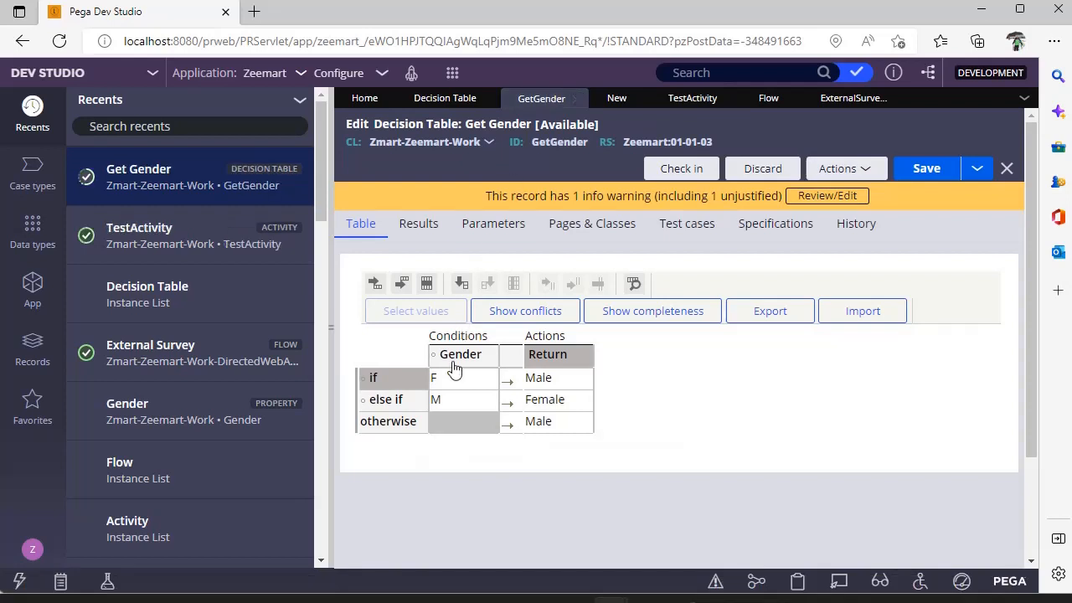
mouse_move(456, 377)
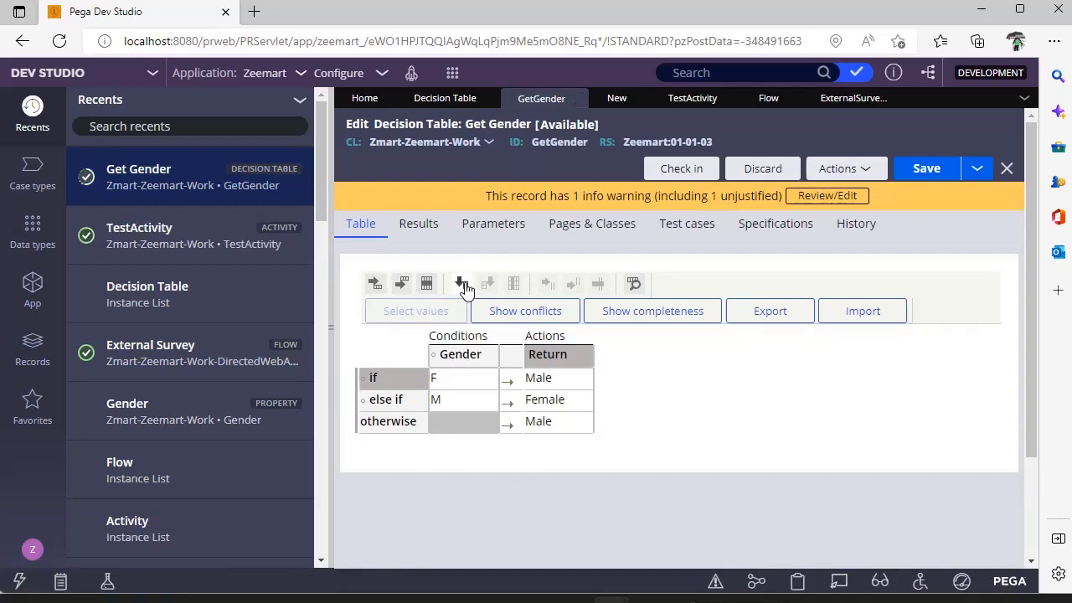
left_click(459, 283)
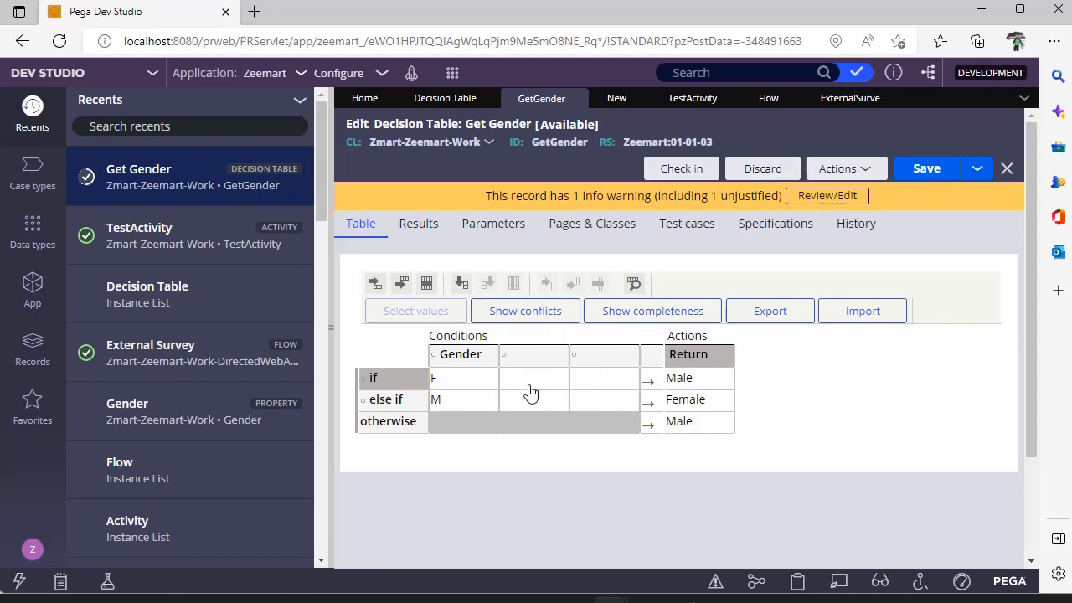
mouse_move(518, 367)
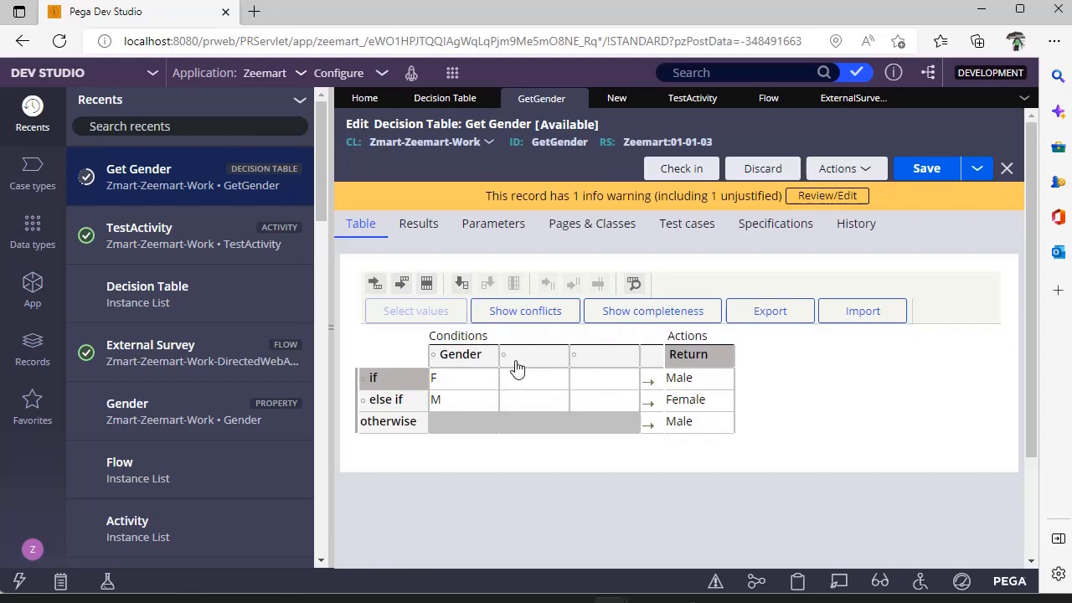
mouse_move(572, 362)
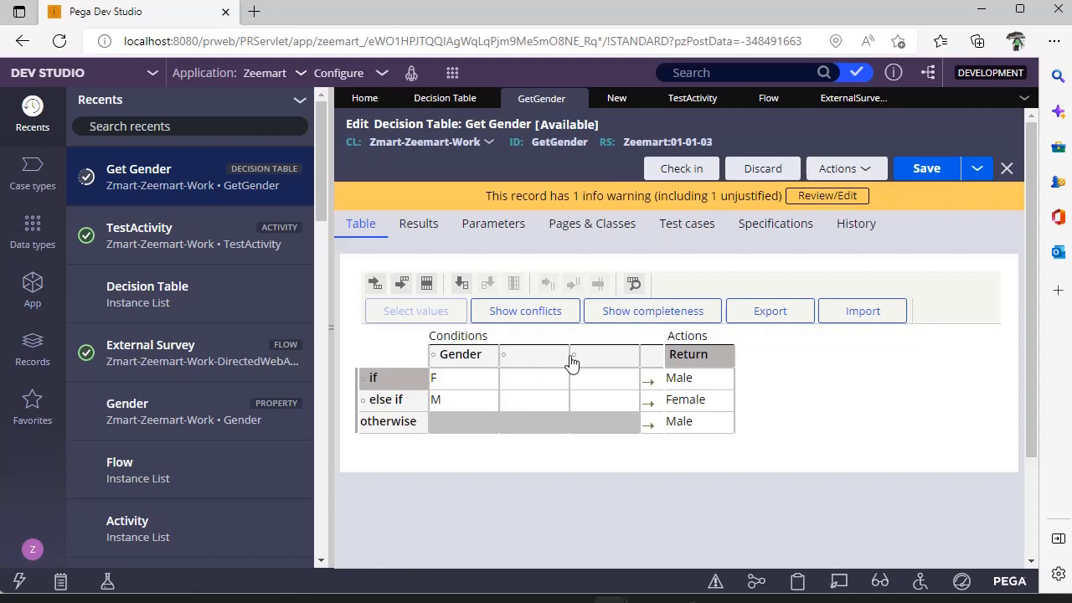
mouse_move(667, 159)
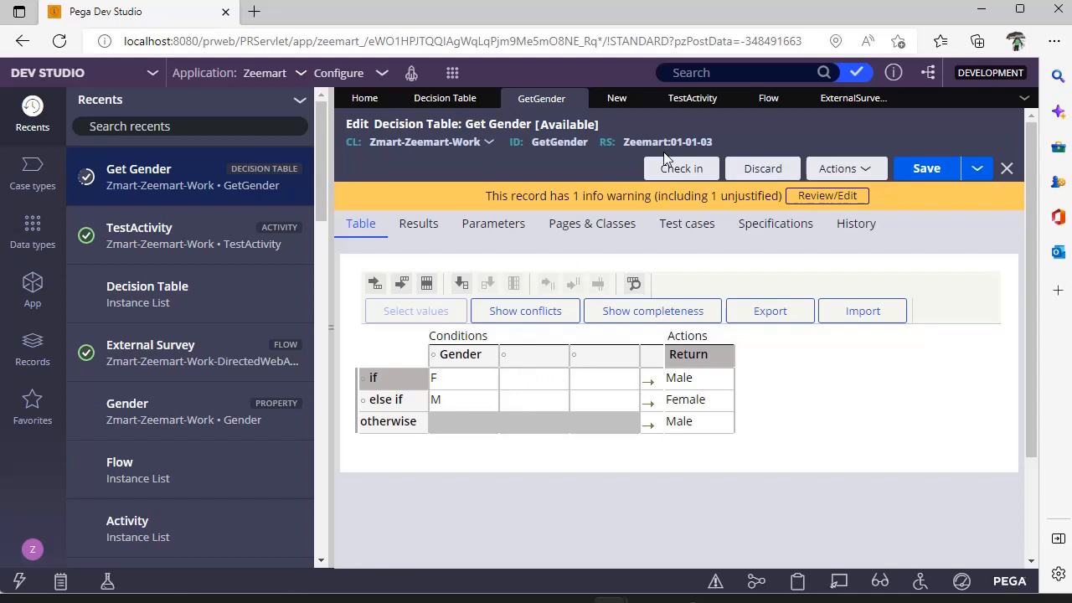
mouse_move(697, 121)
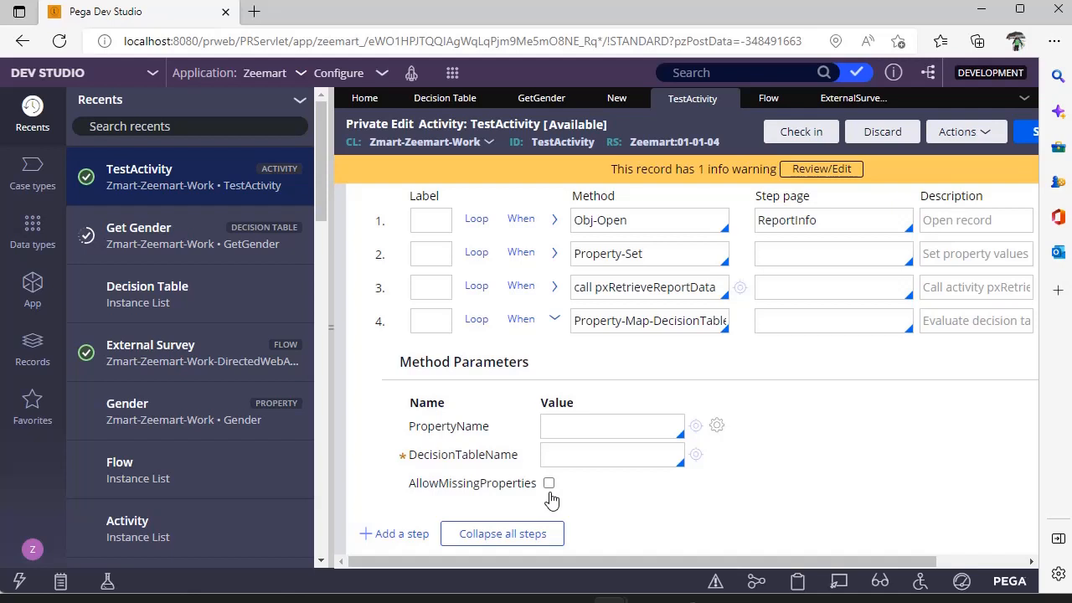
mouse_move(561, 499)
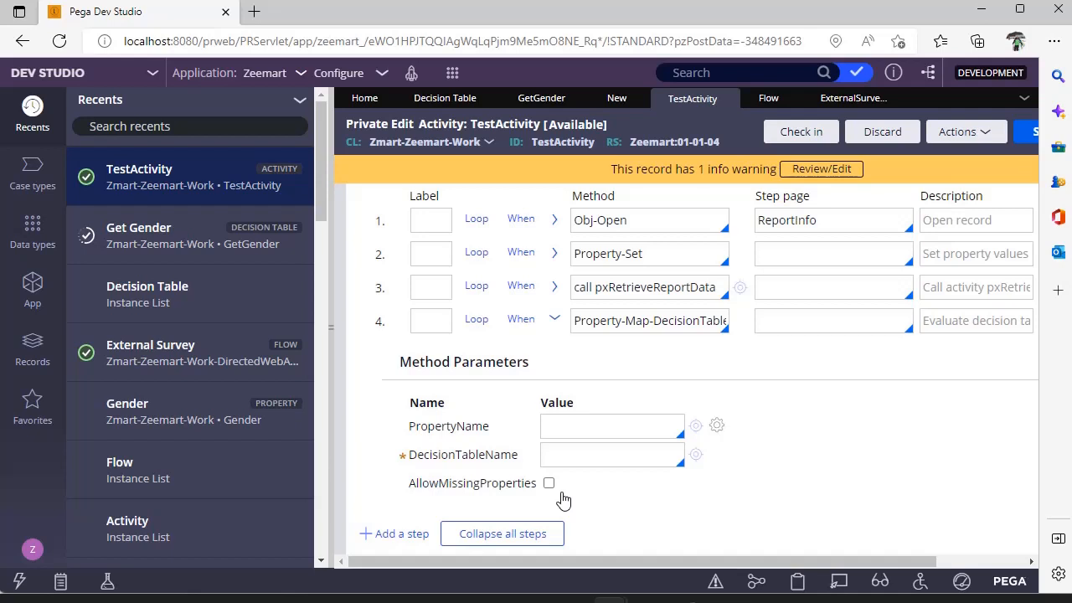
Toggle AllowMissingProperties on then off and begin entering DecisionTableName in step 4
left_click(549, 483)
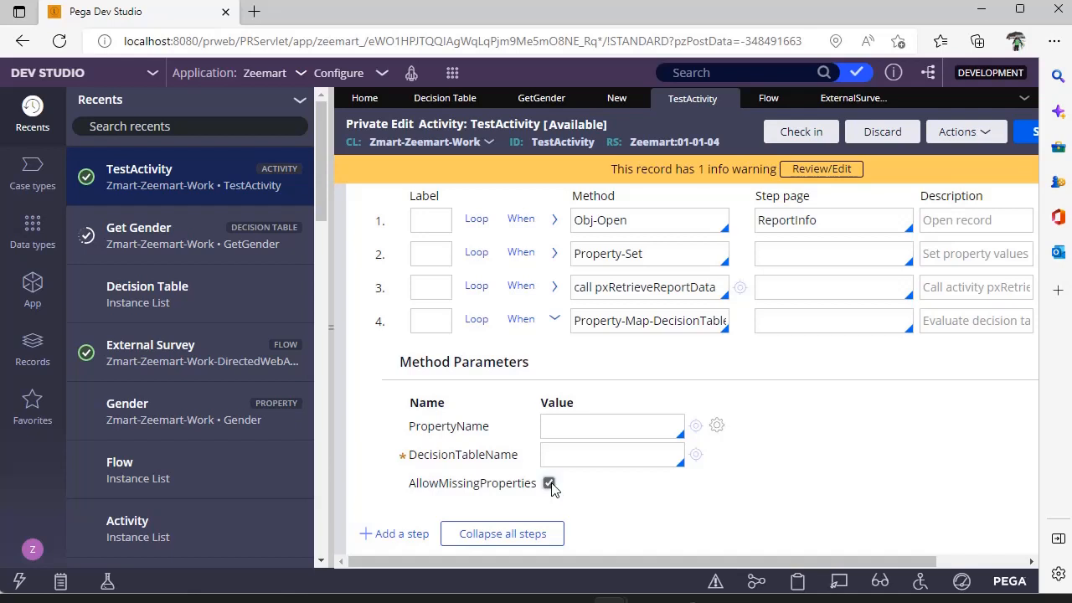
left_click(550, 483)
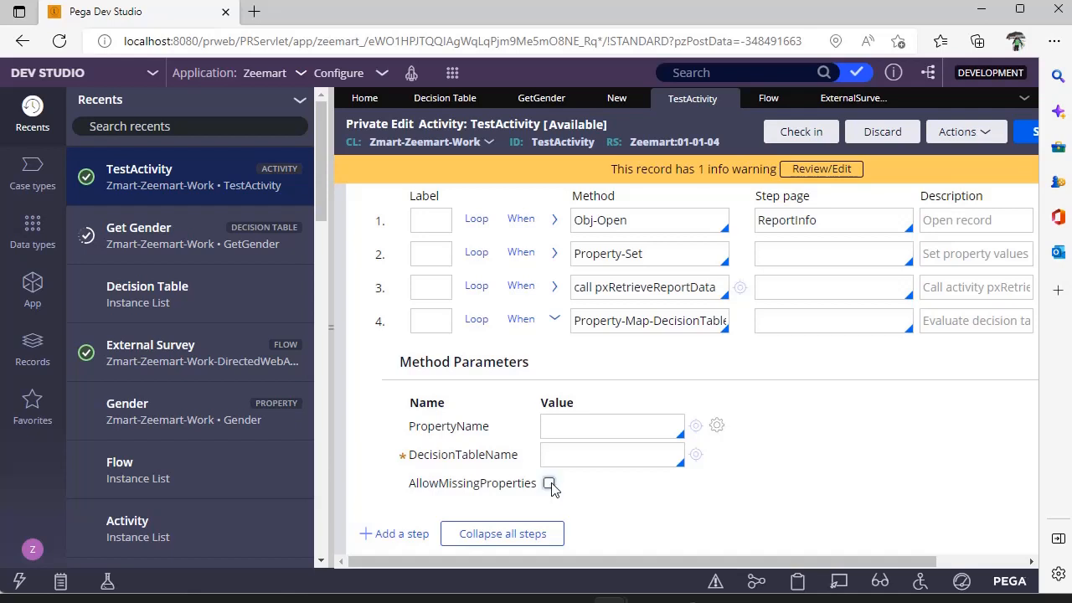
left_click(611, 454)
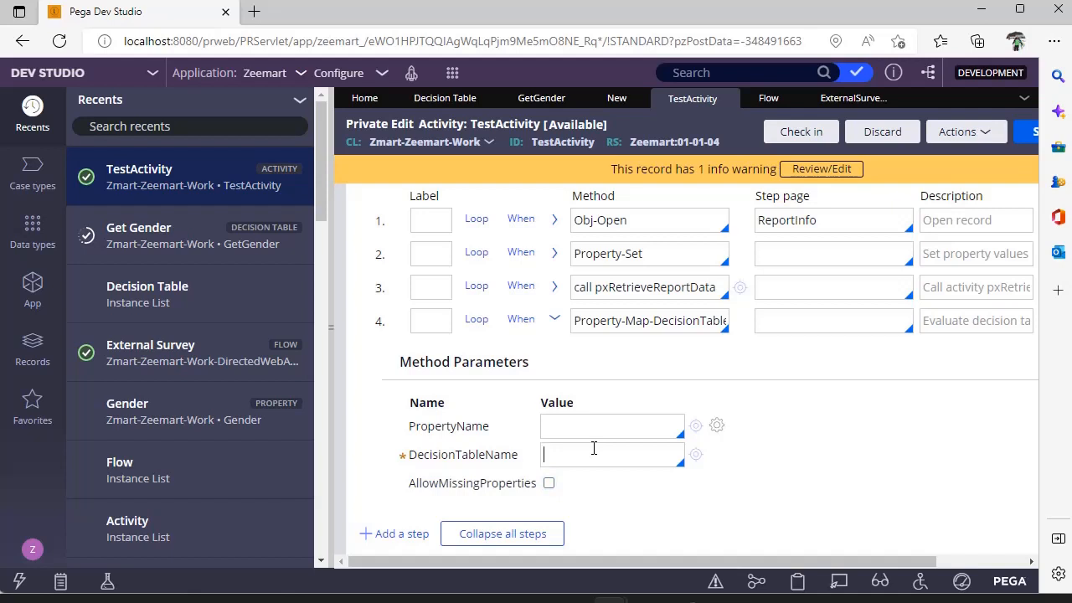
mouse_move(741, 122)
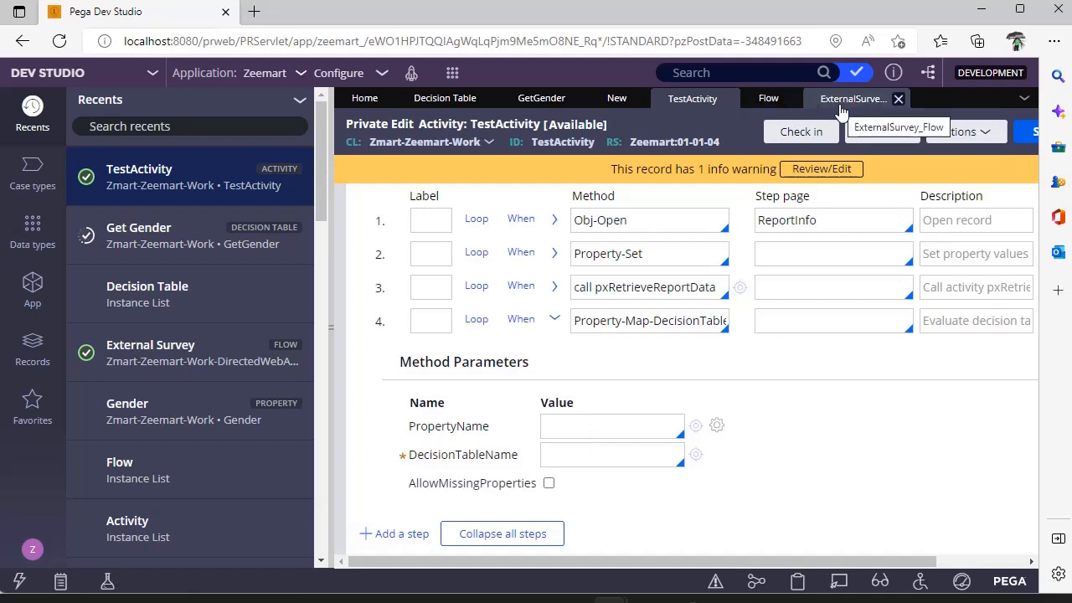
Show the External Survey flow diagram and bring up the Decision shape's properties
left_click(854, 97)
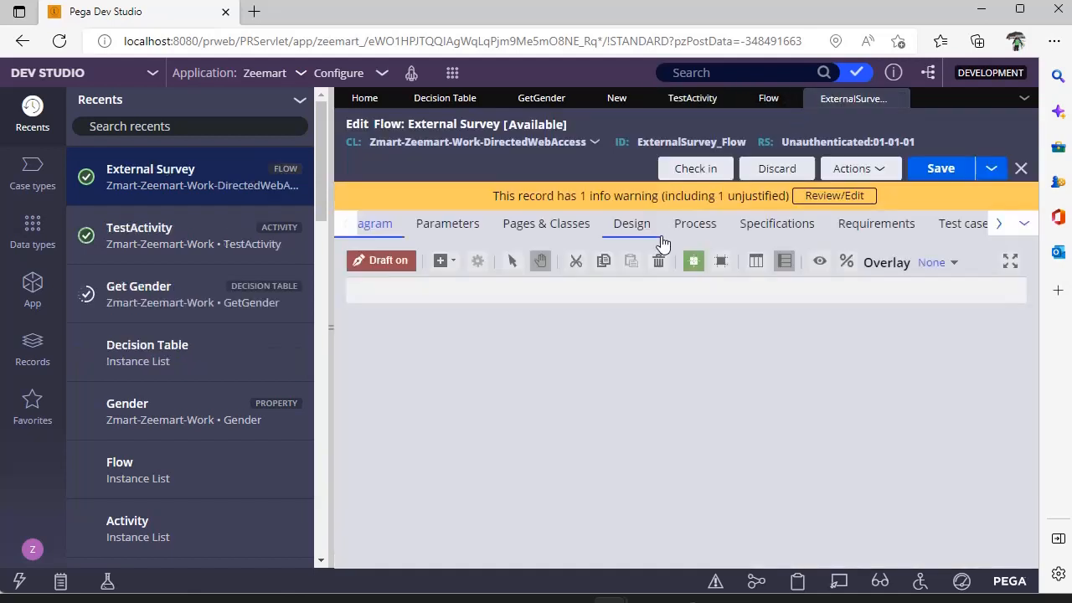
left_click(439, 261)
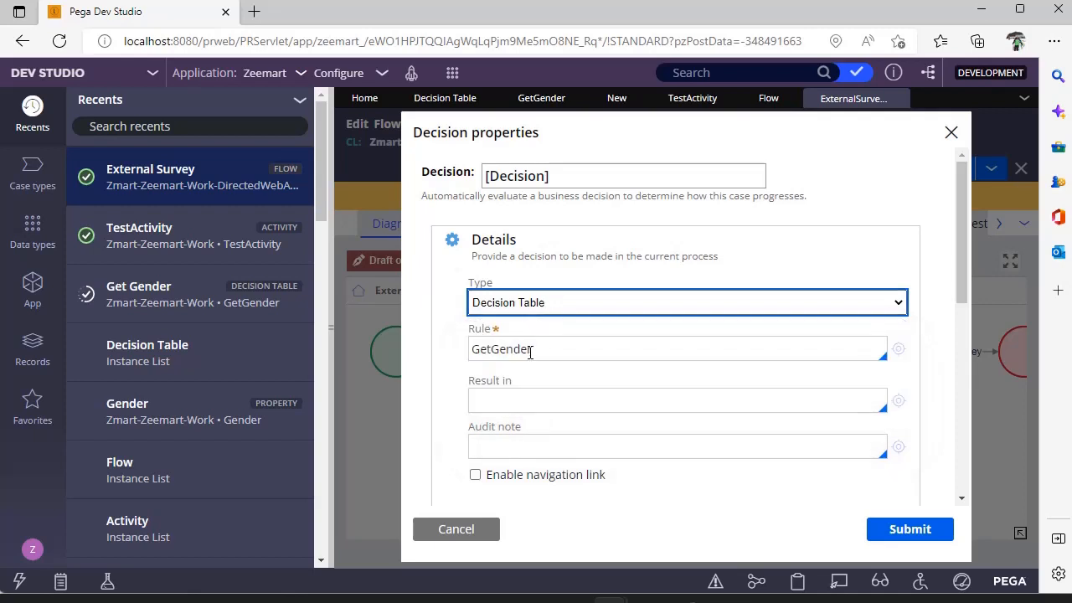
right_click(502, 350)
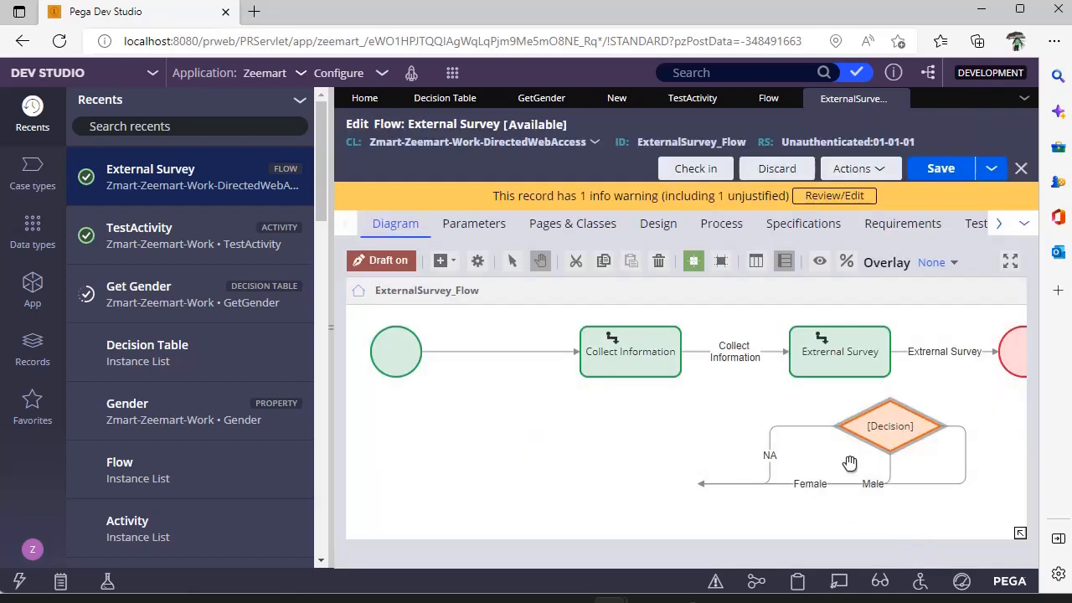
mouse_move(549, 511)
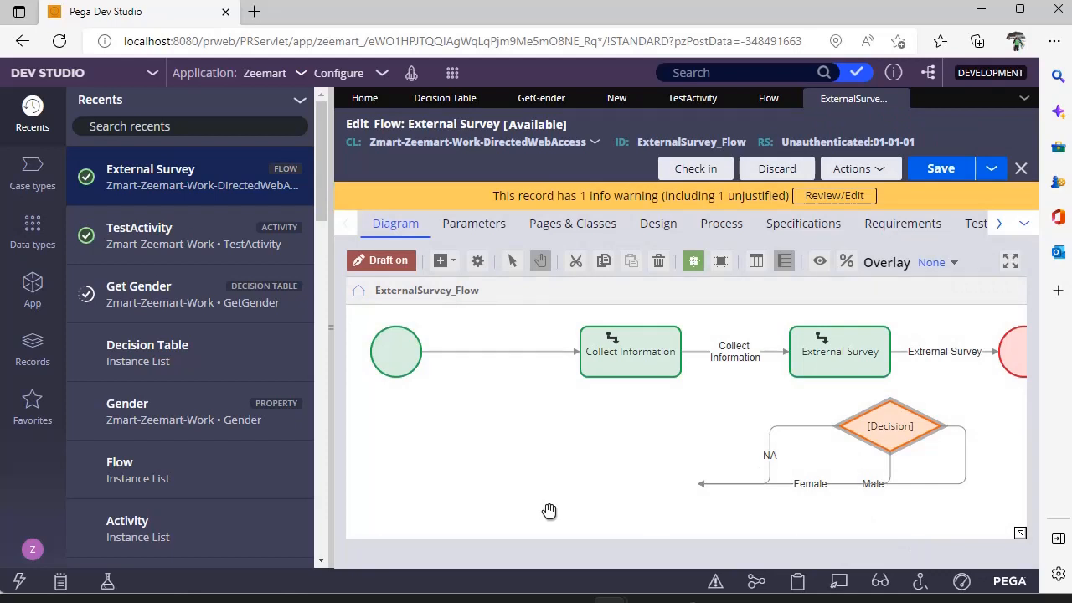